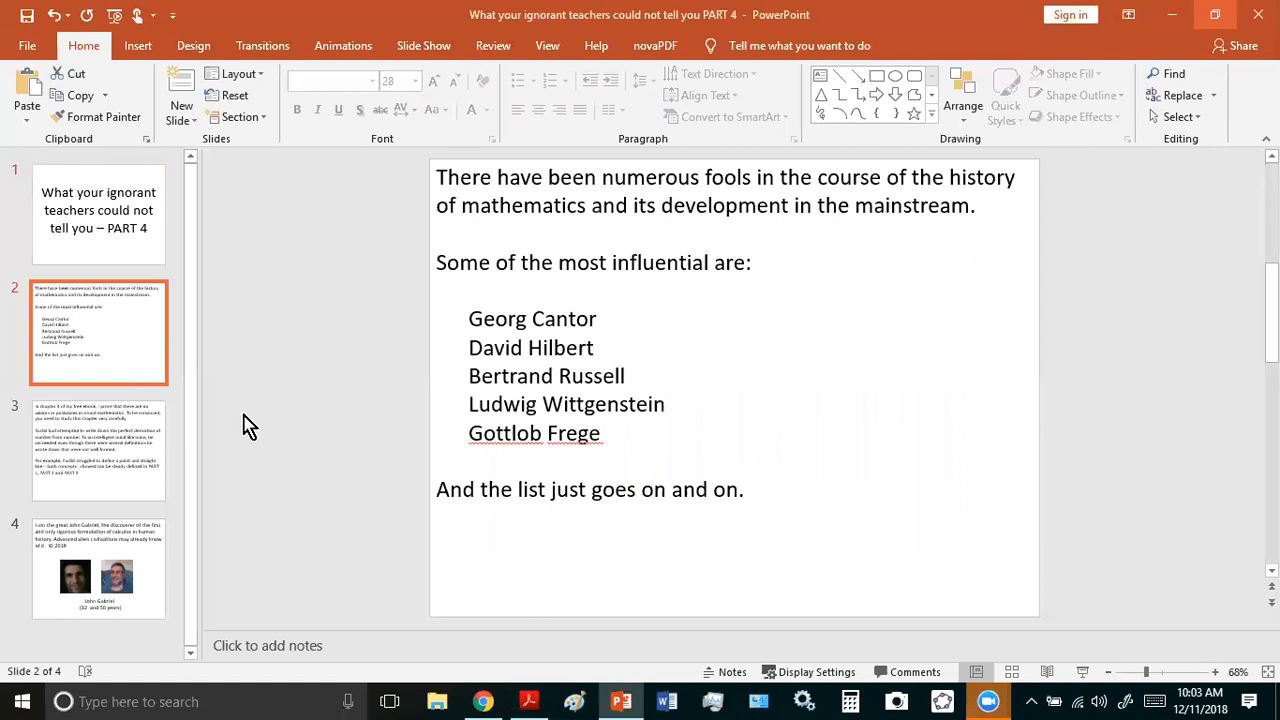
mouse_move(424, 260)
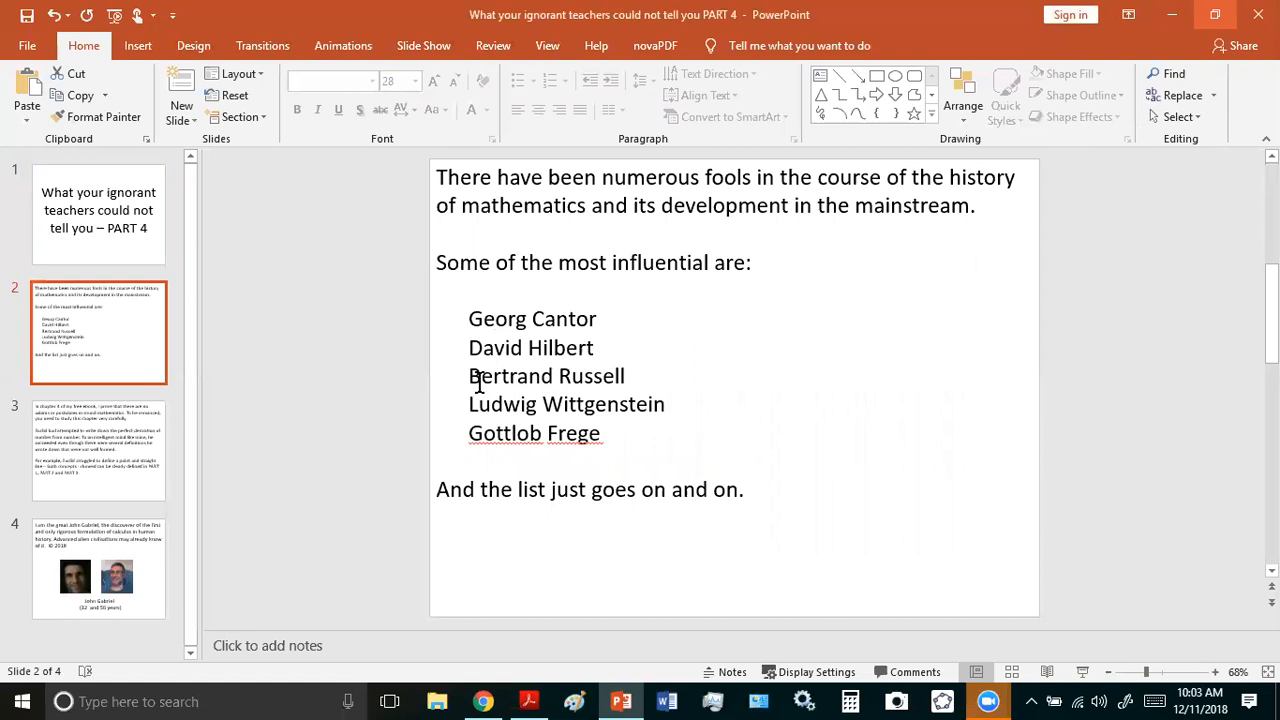
mouse_move(658, 482)
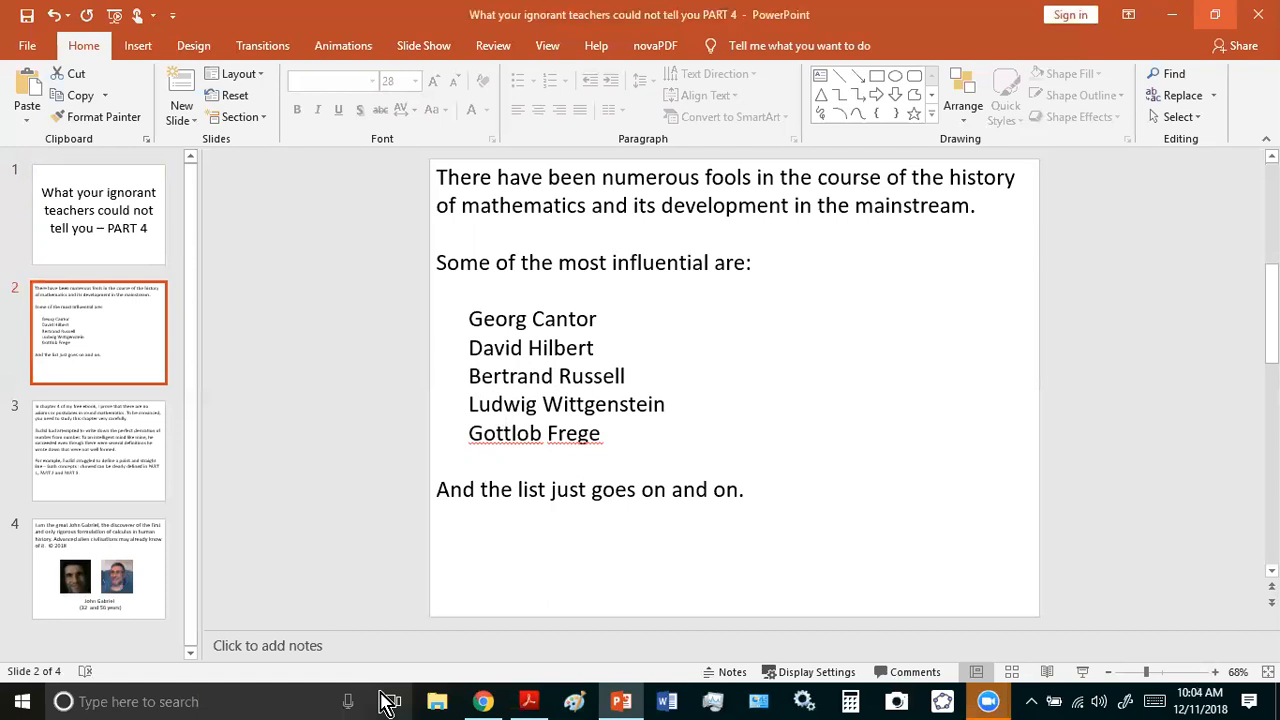
mouse_move(112, 488)
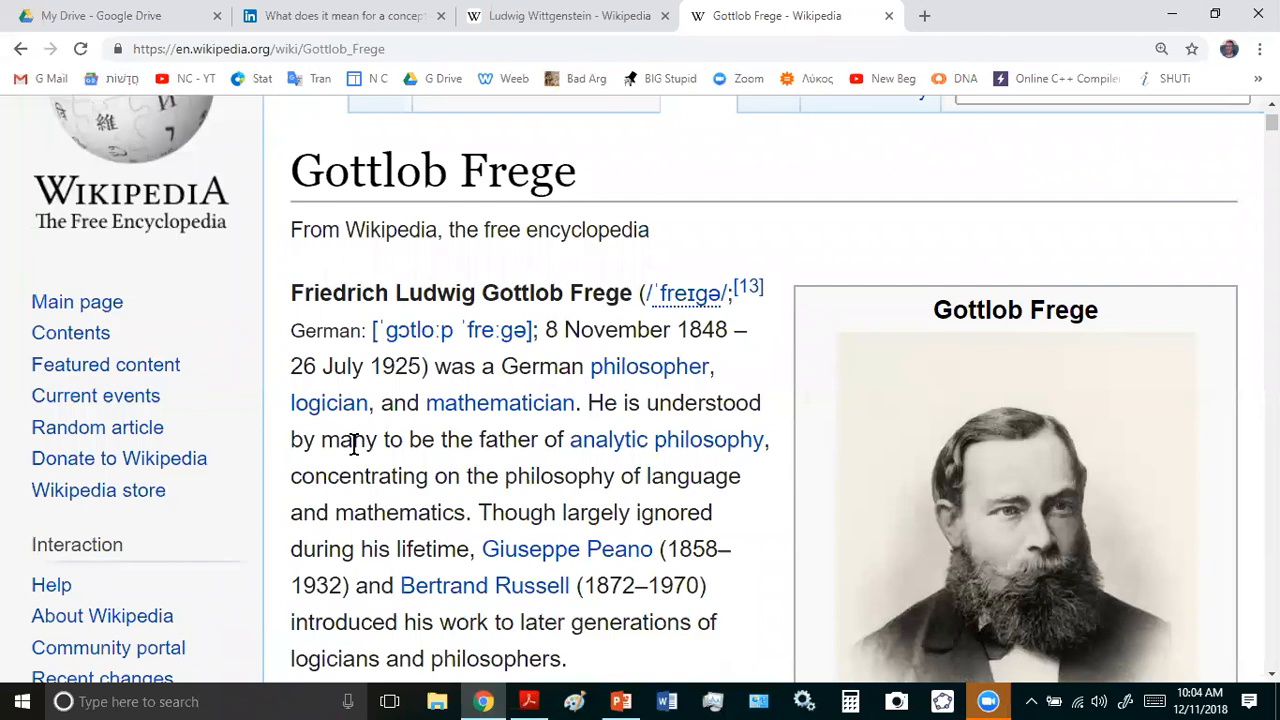
mouse_move(656, 408)
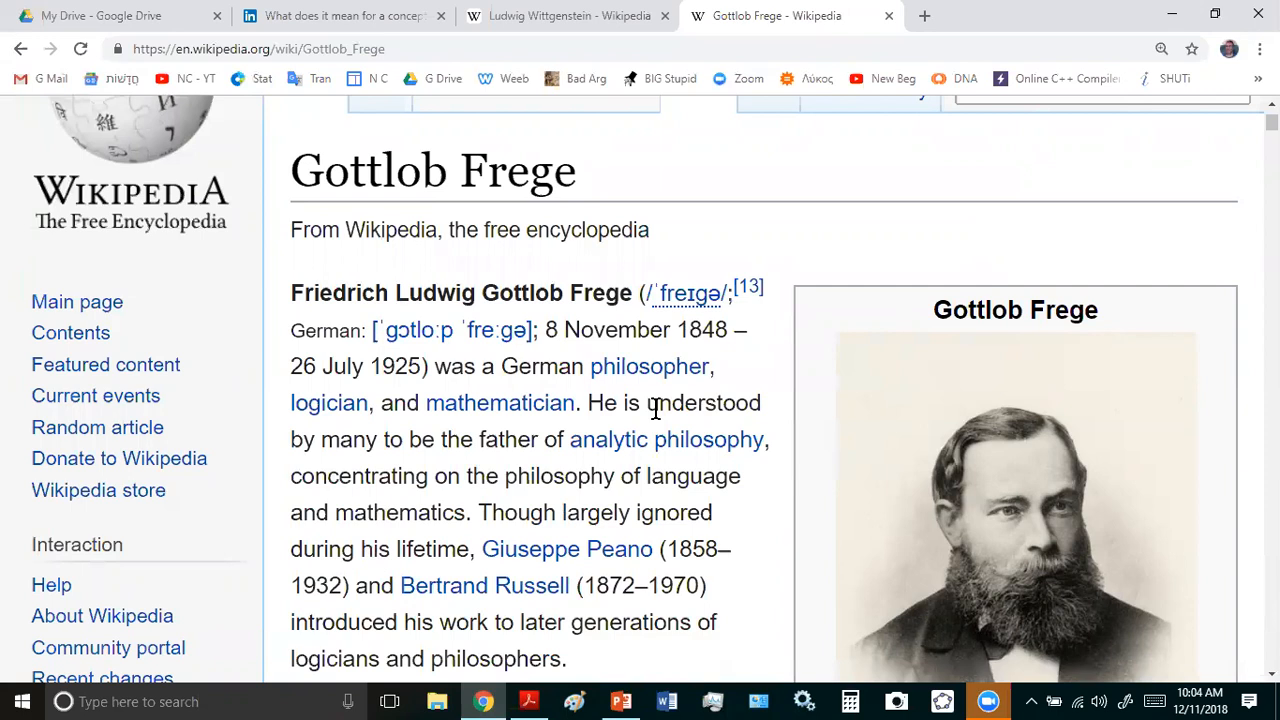
- Scroll slightly into the Frege article's lead paragraph on his contributions to modern logic
scroll(down, 3)
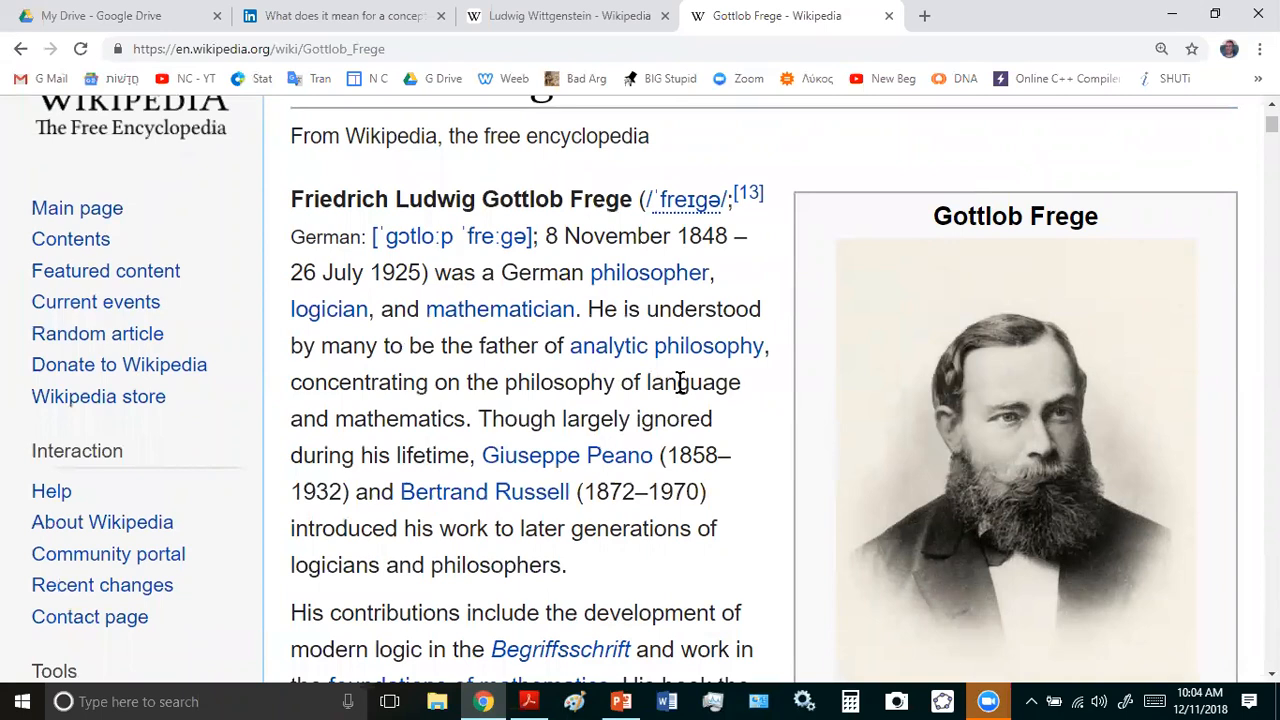
mouse_move(666, 344)
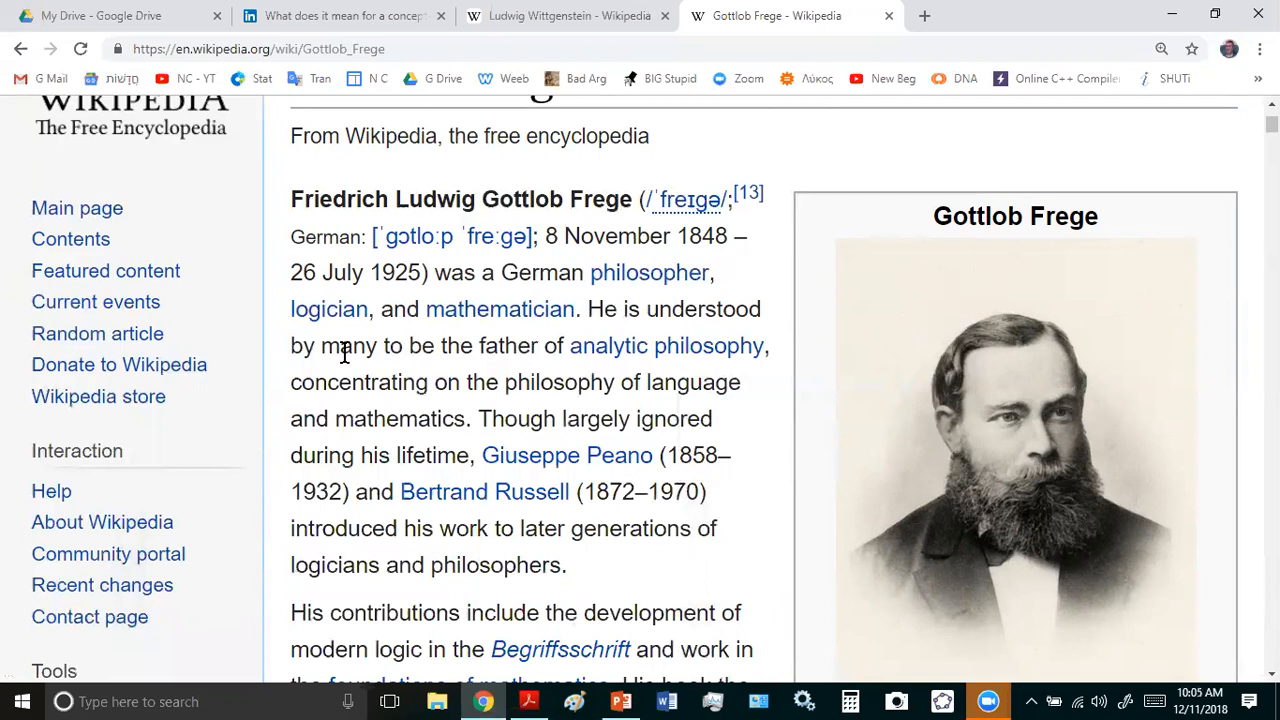
scroll(down, 3)
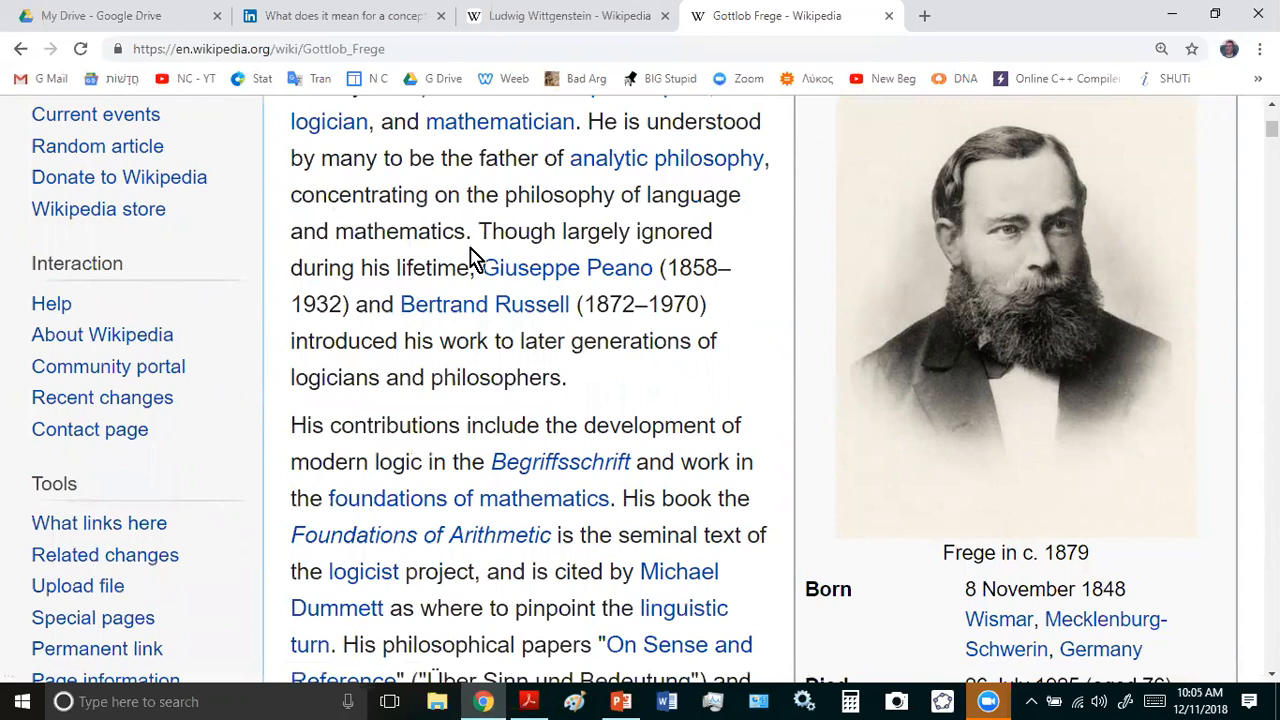
mouse_move(596, 700)
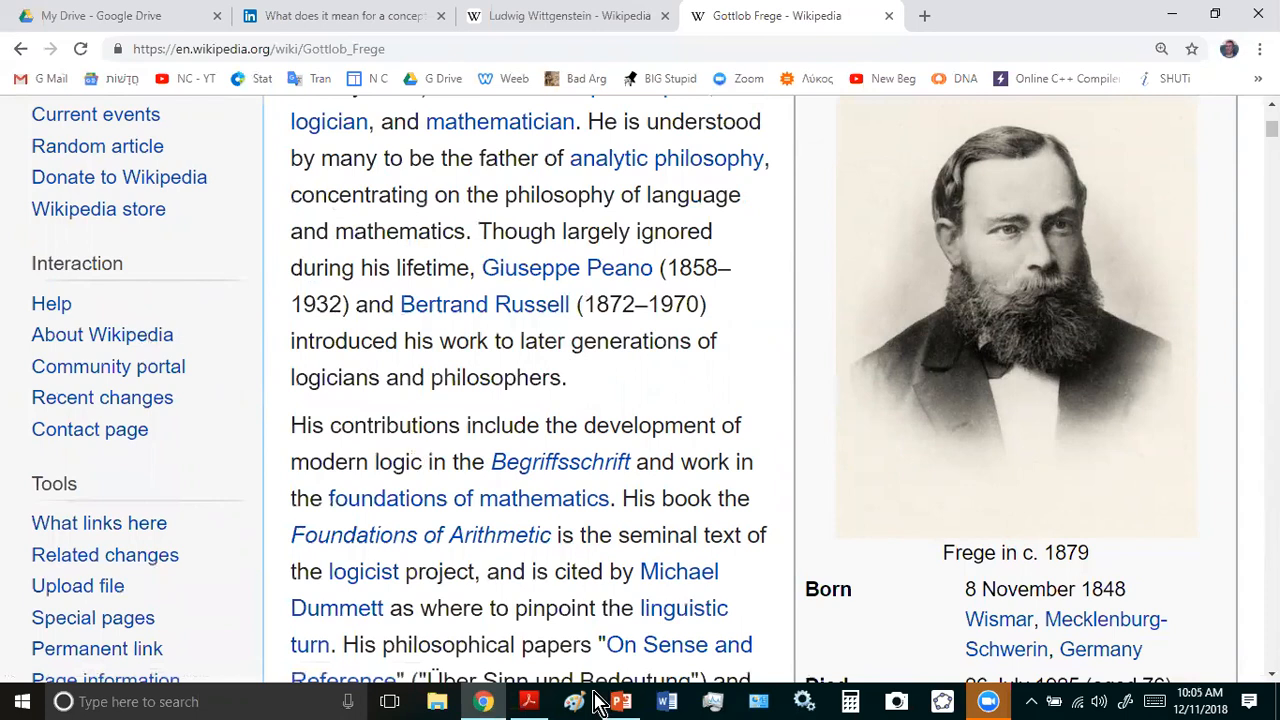
mouse_move(668, 374)
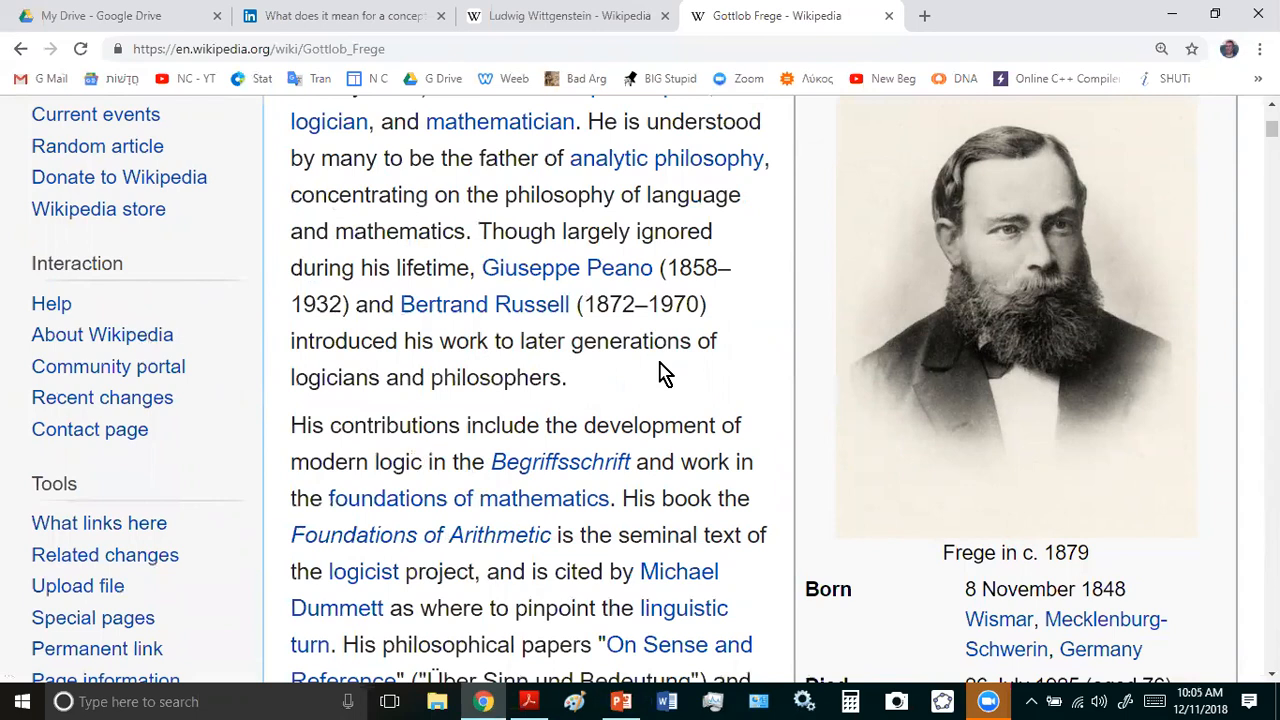
mouse_move(344, 412)
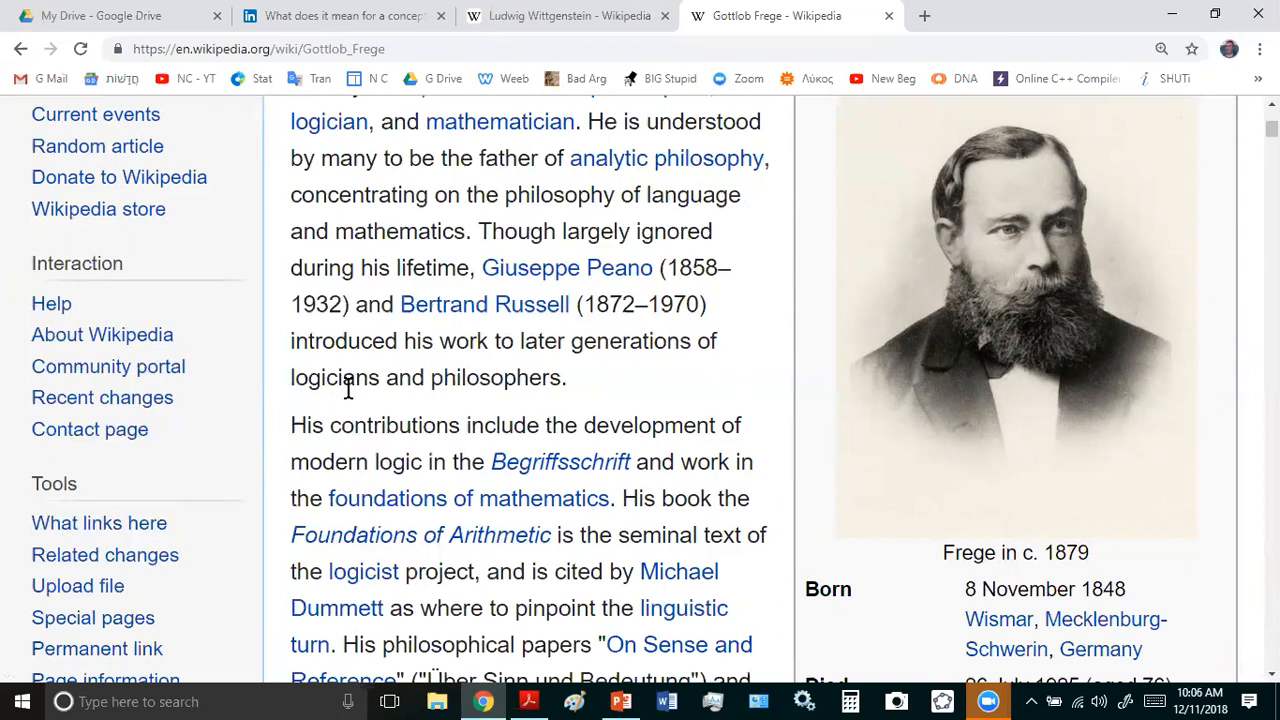
- Scroll down past Life and Work as a logician to the Personality and Important dates sections
scroll(up, 3)
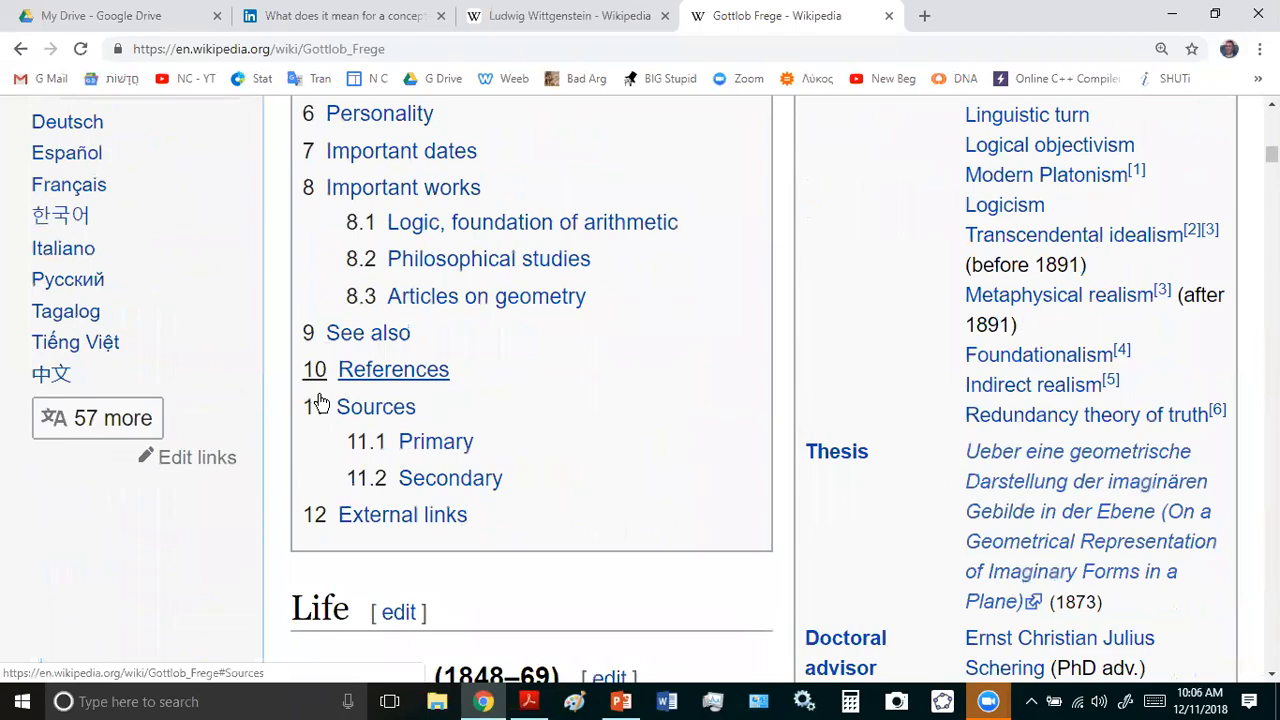
scroll(down, 3)
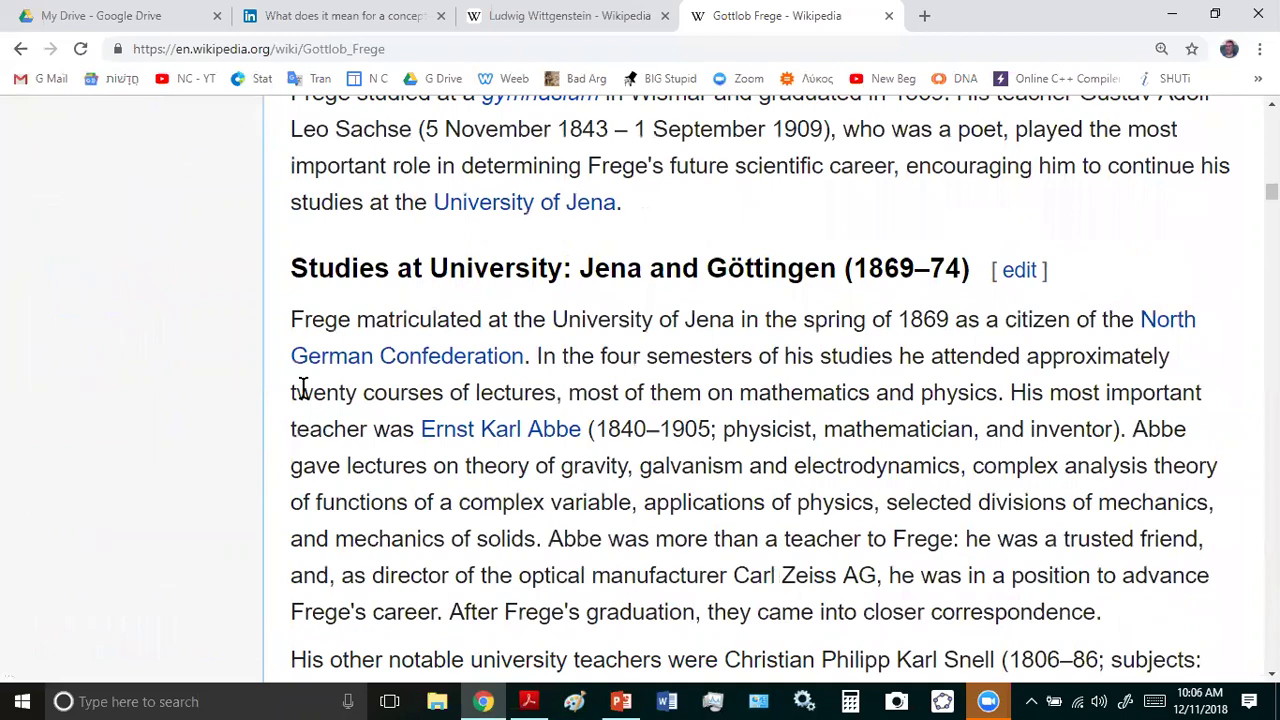
scroll(down, 3)
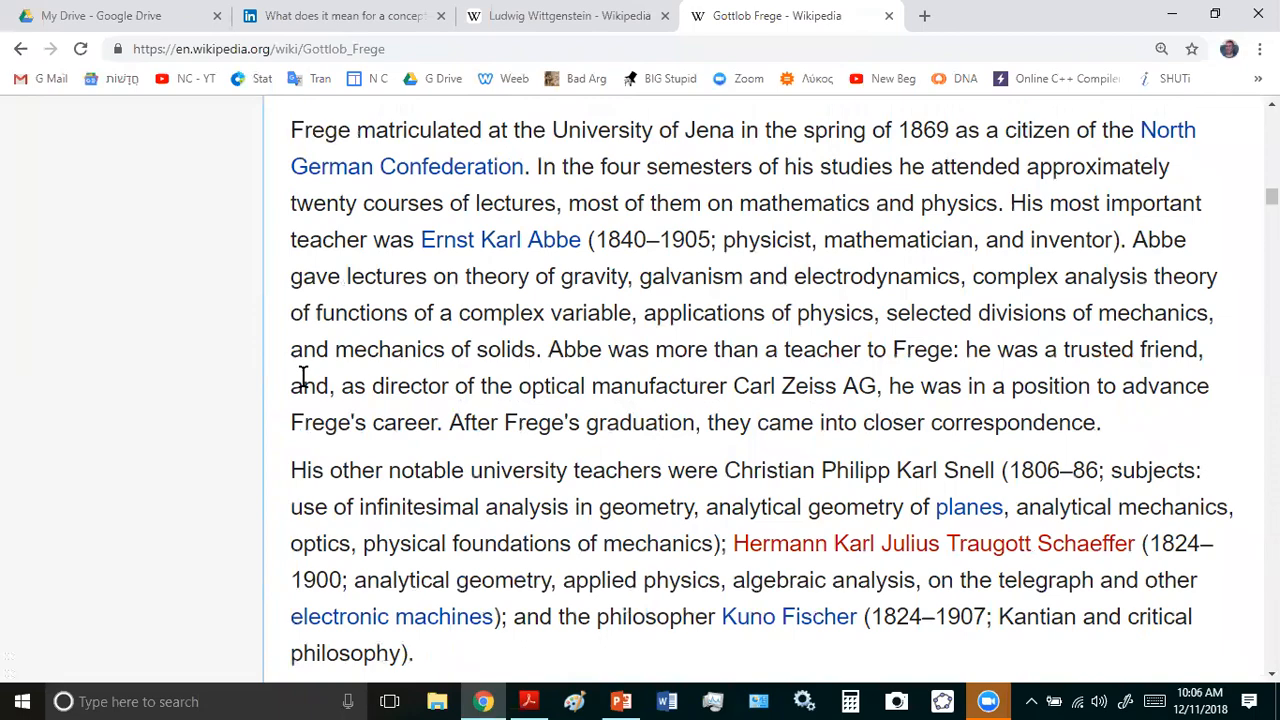
scroll(down, 3)
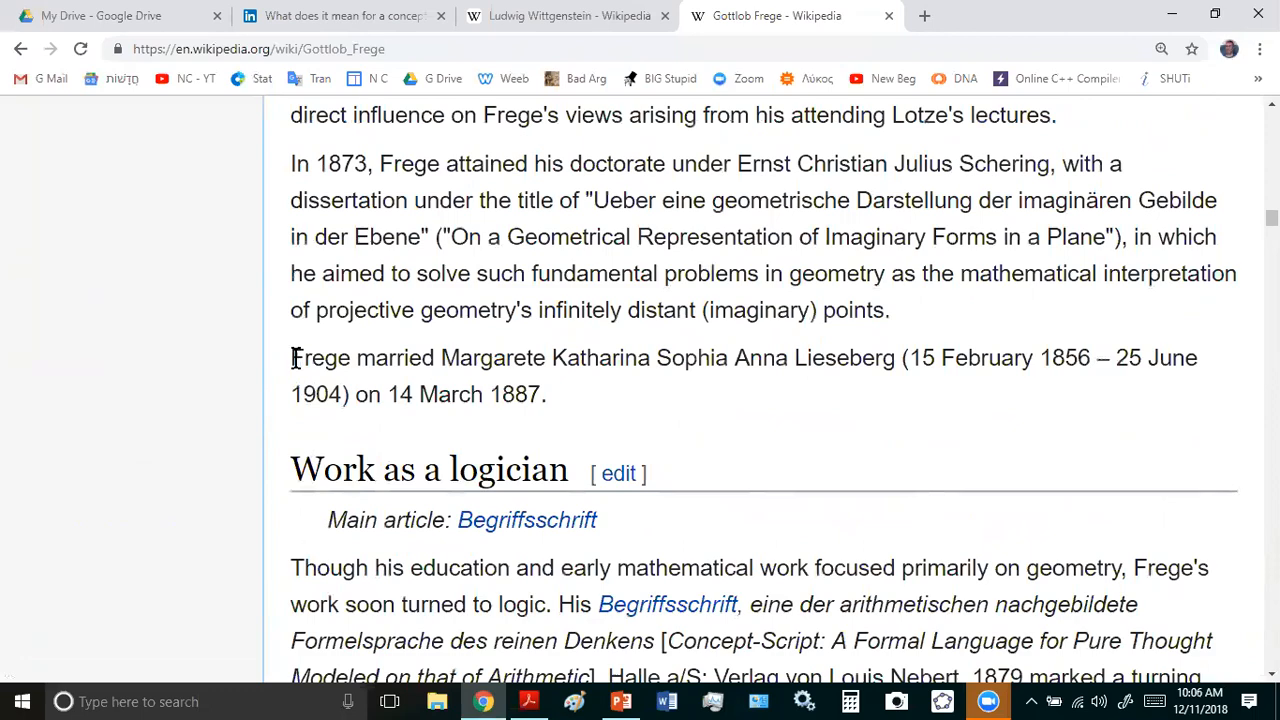
scroll(down, 3)
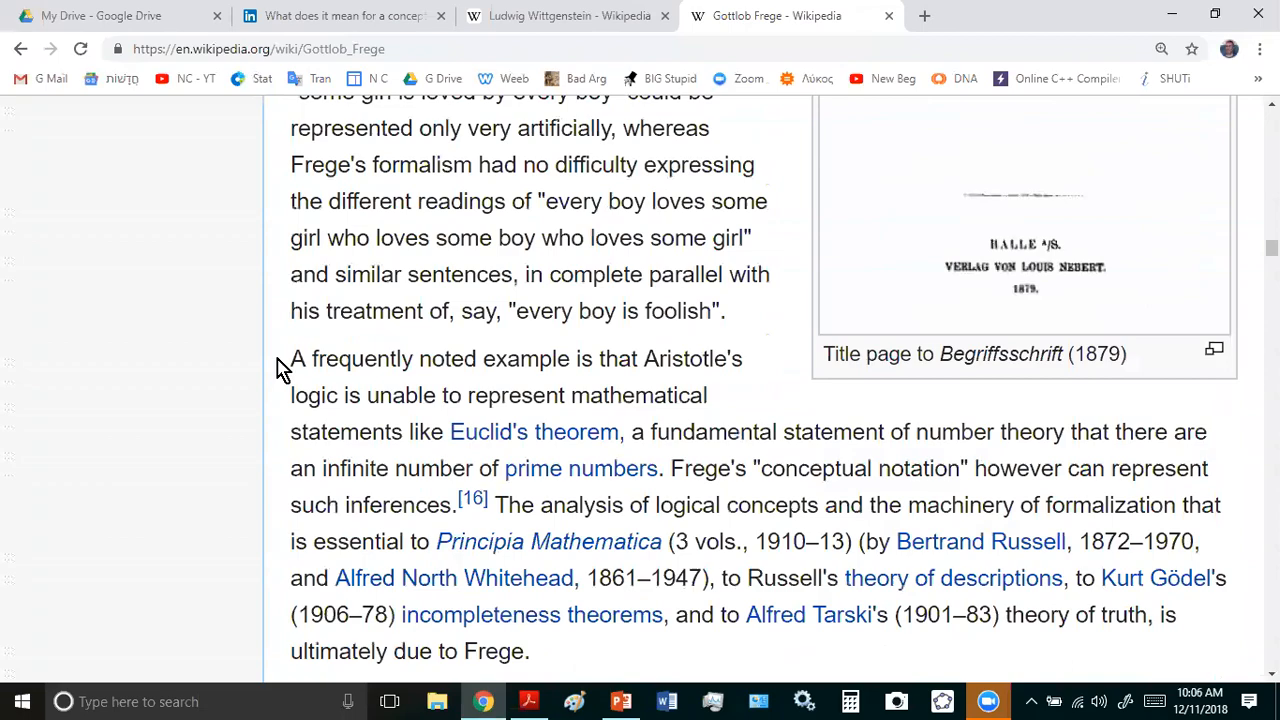
scroll(down, 3)
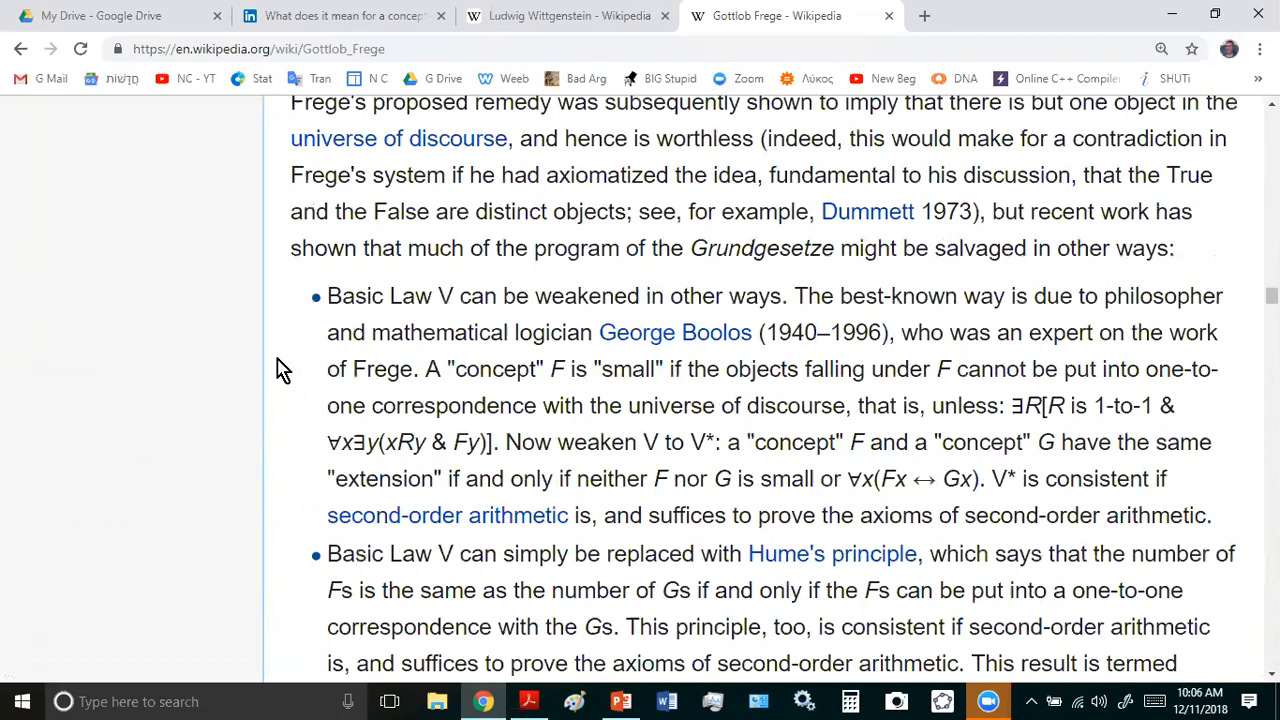
scroll(up, 3)
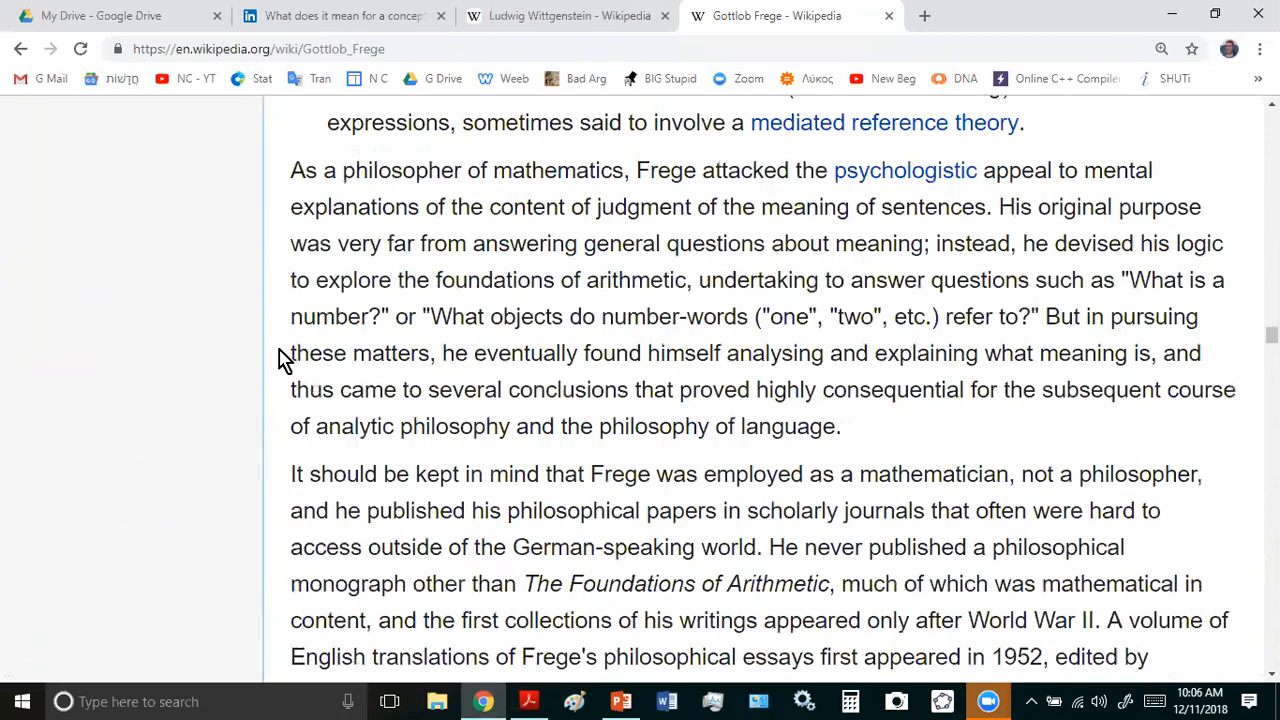
scroll(down, 3)
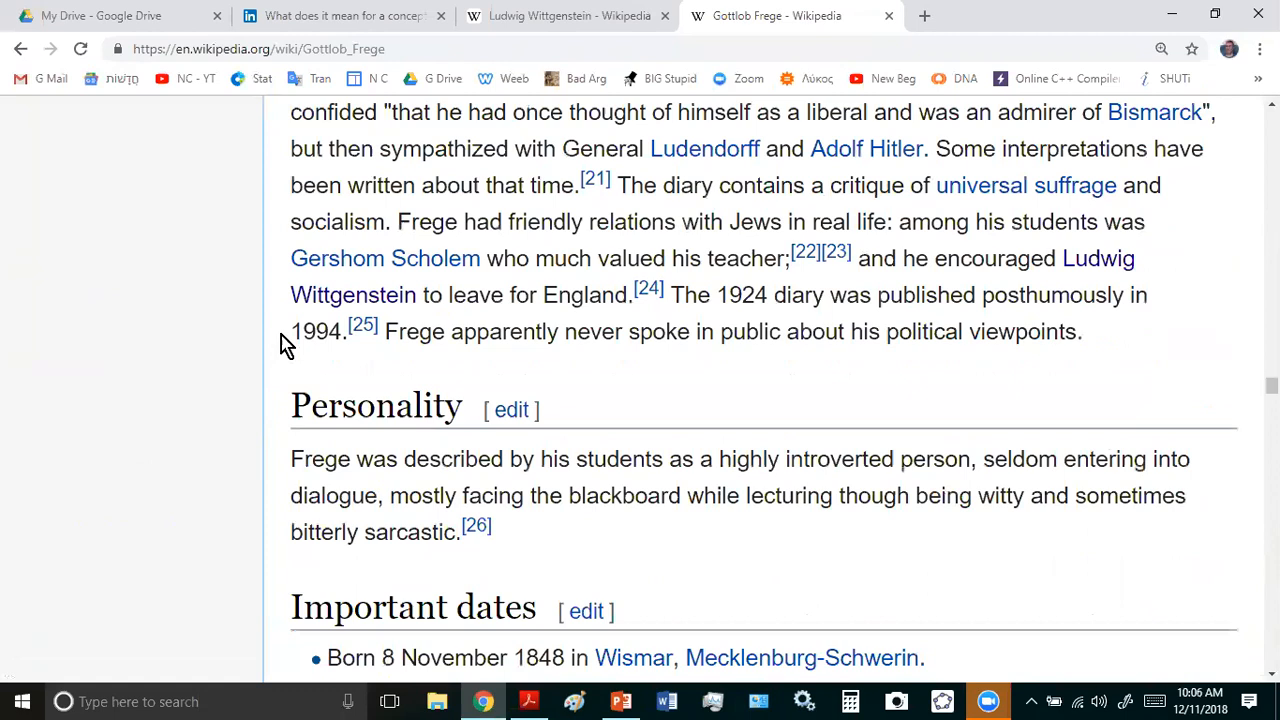
scroll(down, 3)
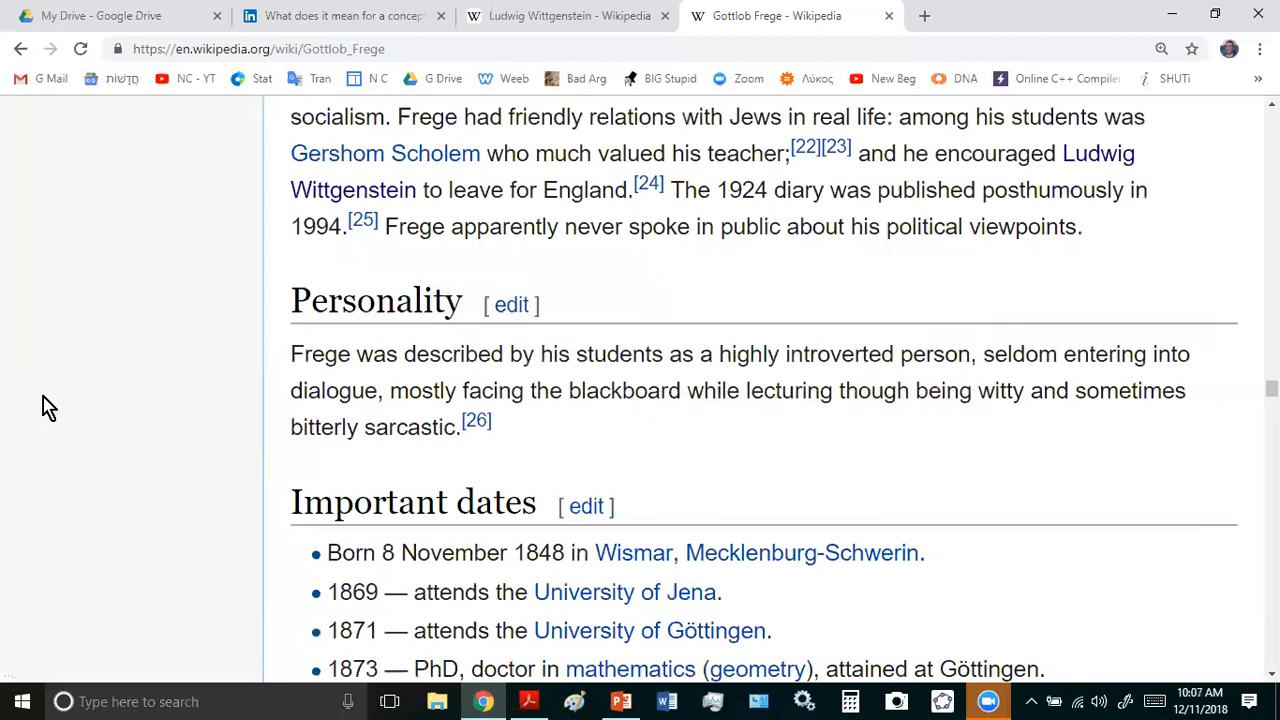
mouse_move(270, 448)
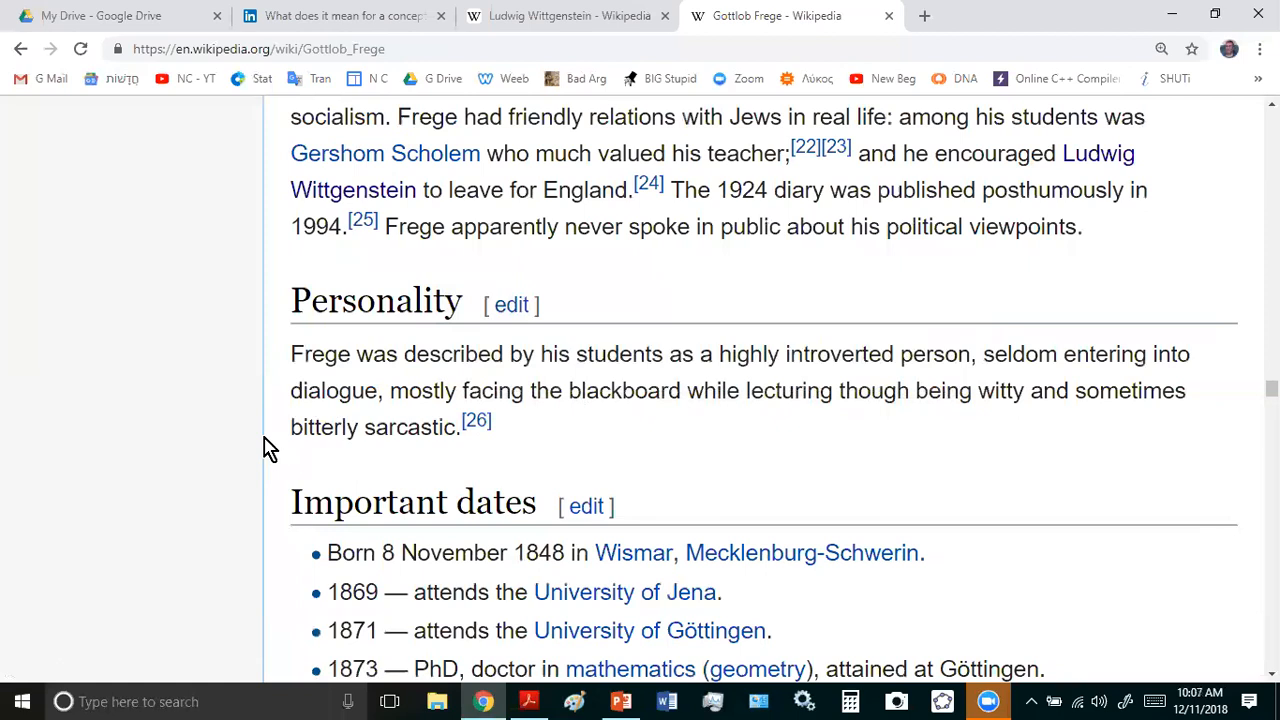
mouse_move(236, 408)
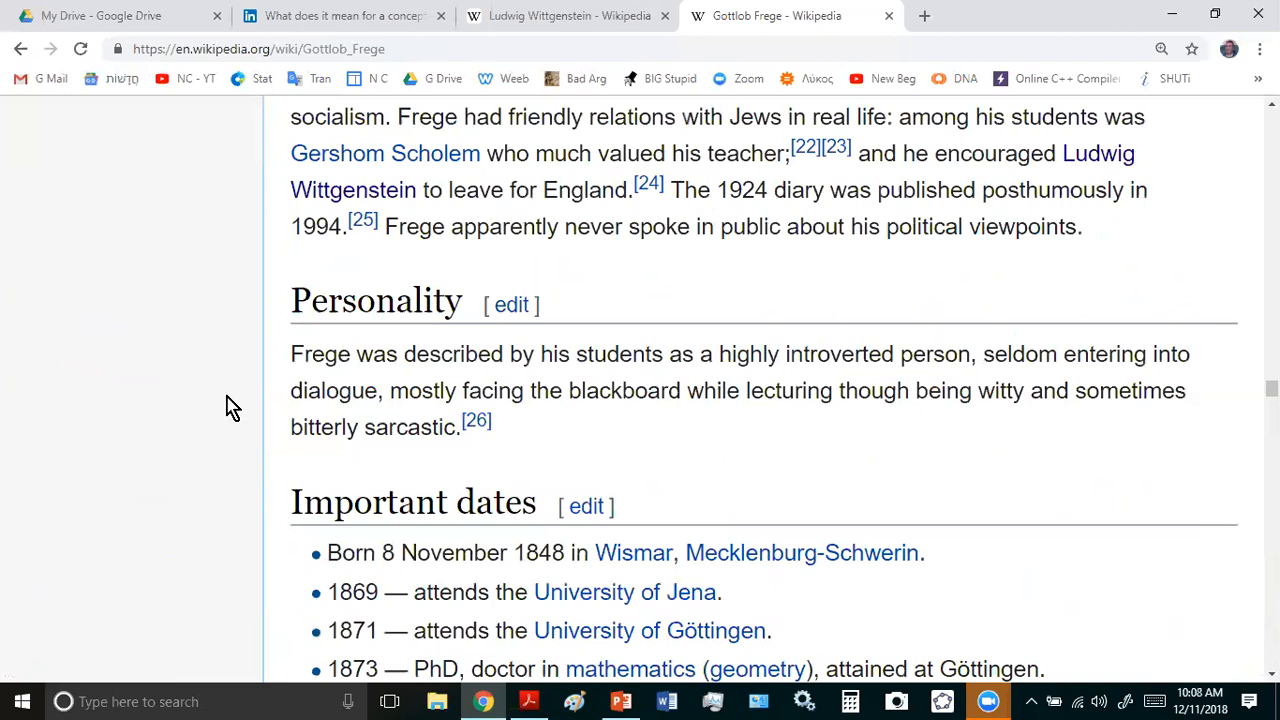
mouse_move(204, 480)
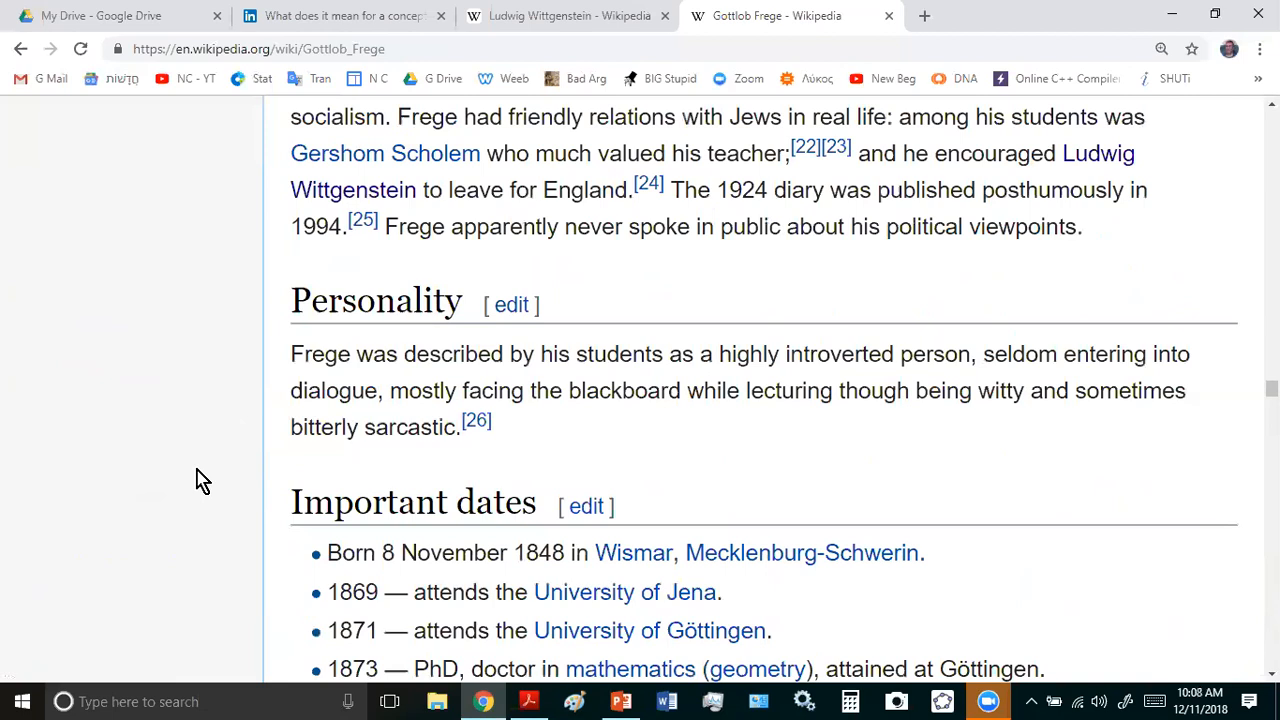
mouse_move(250, 410)
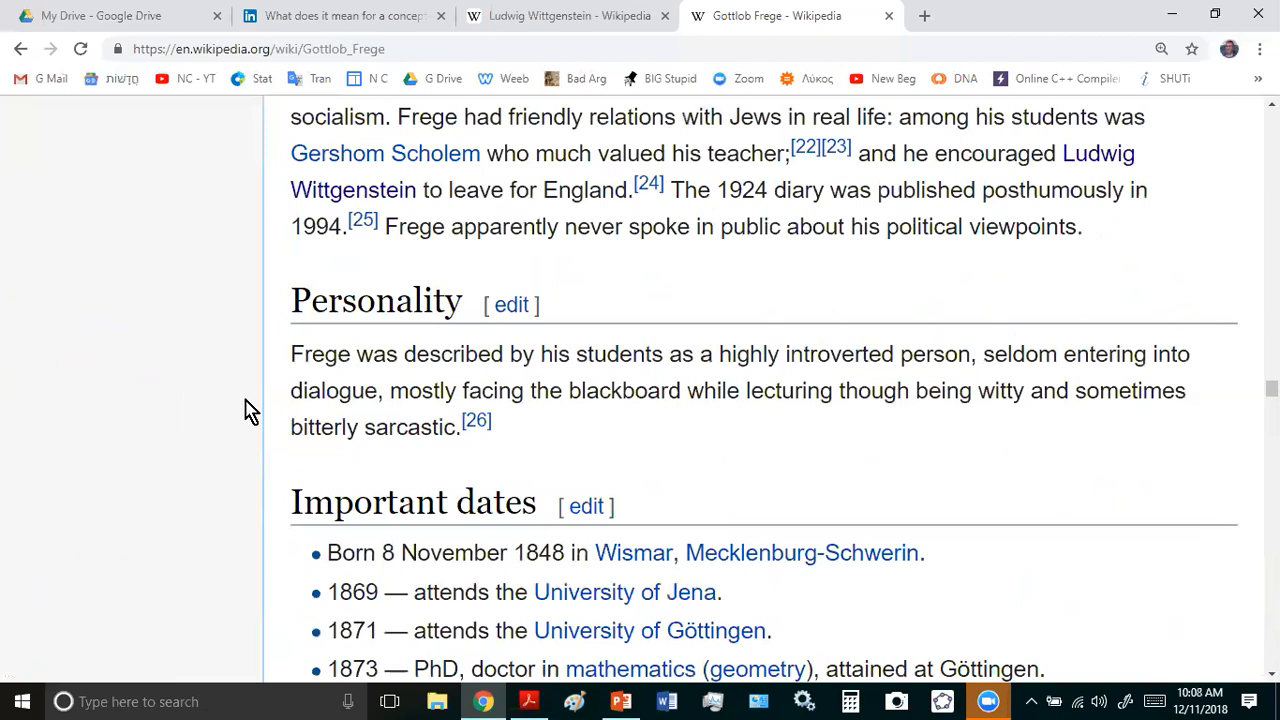
mouse_move(124, 472)
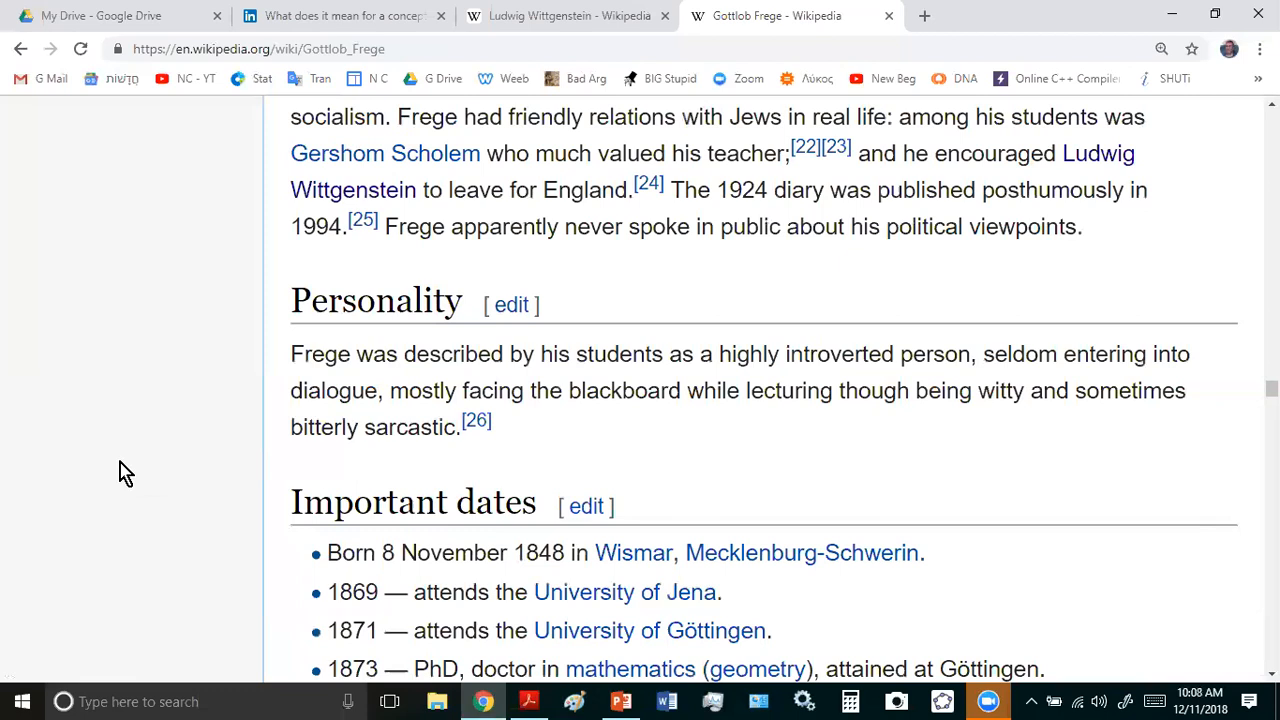
mouse_move(644, 138)
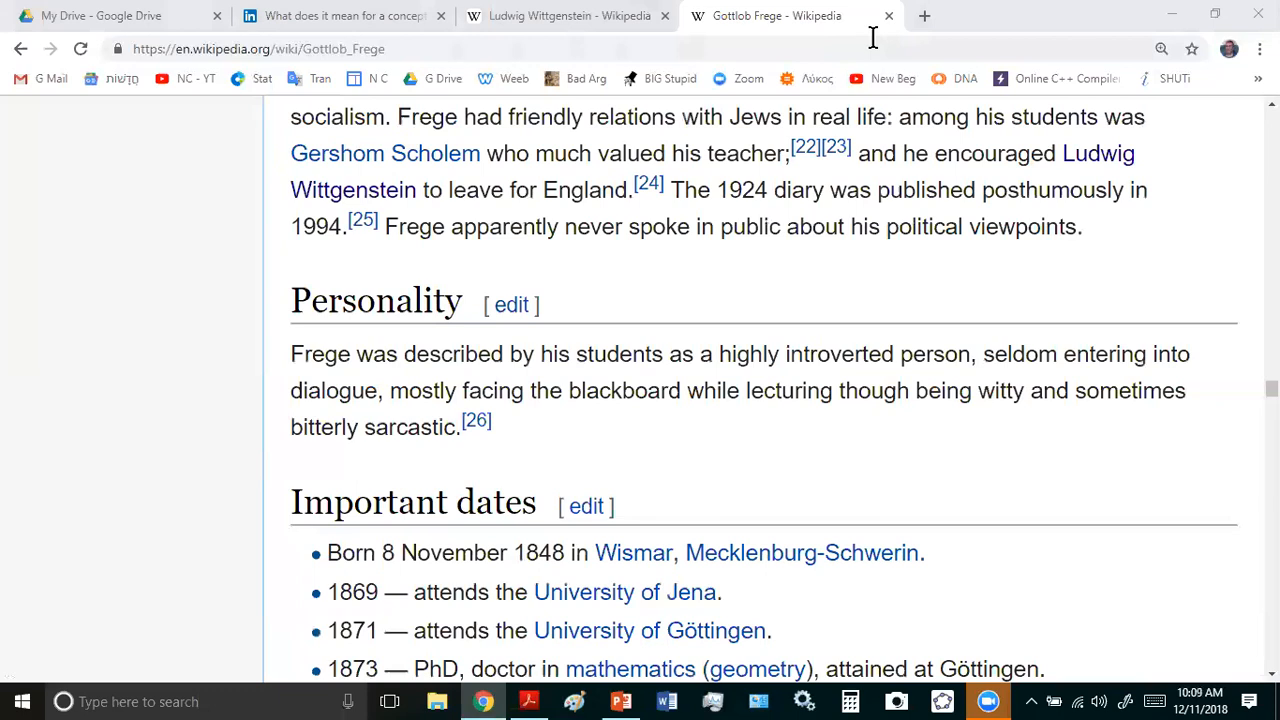
- Close the Gottlob Frege tab, leaving the Ludwig Wittgenstein article showing
click(888, 16)
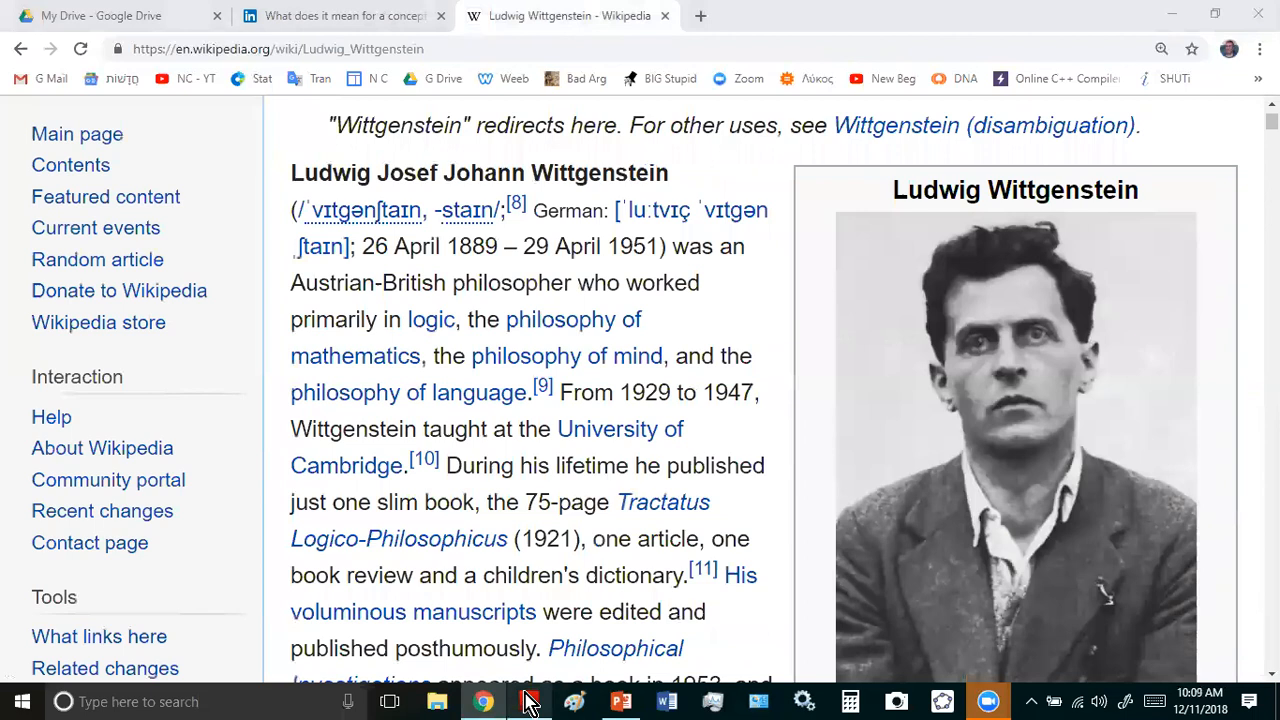
- Switch to the PowerPoint lecture slides at slide 3 on Euclid's flawed definitions
click(620, 700)
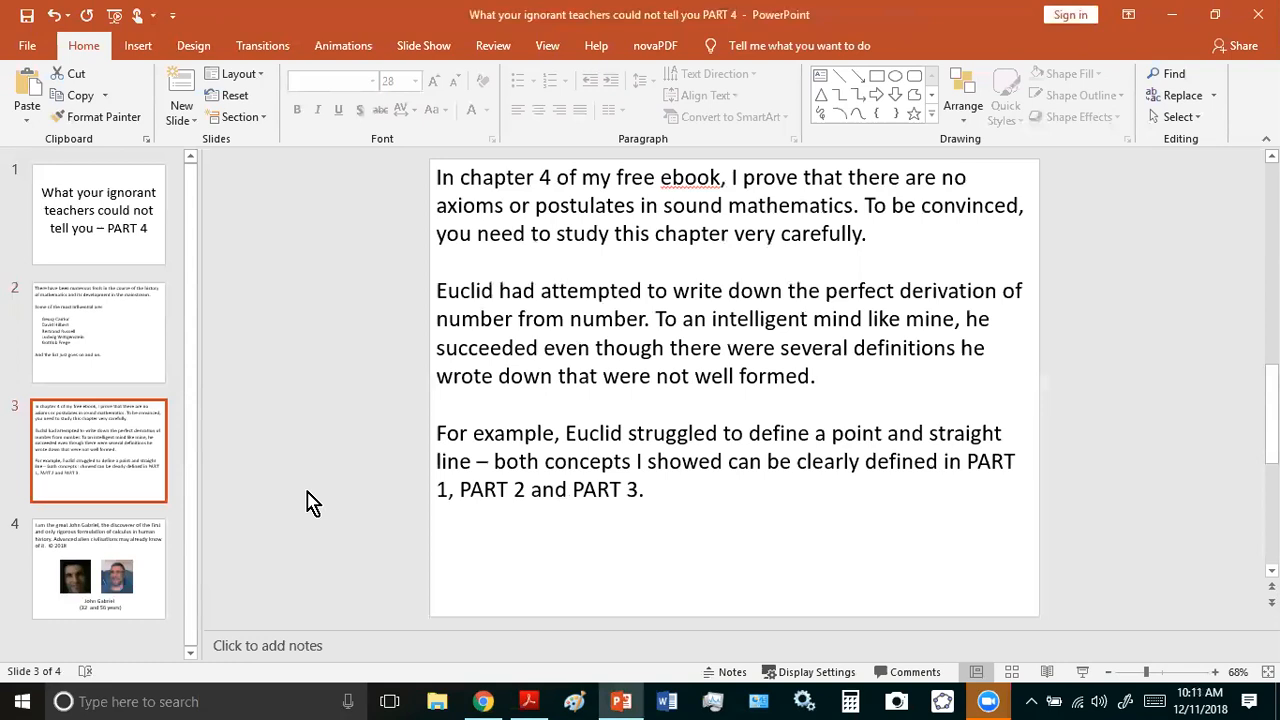
mouse_move(504, 676)
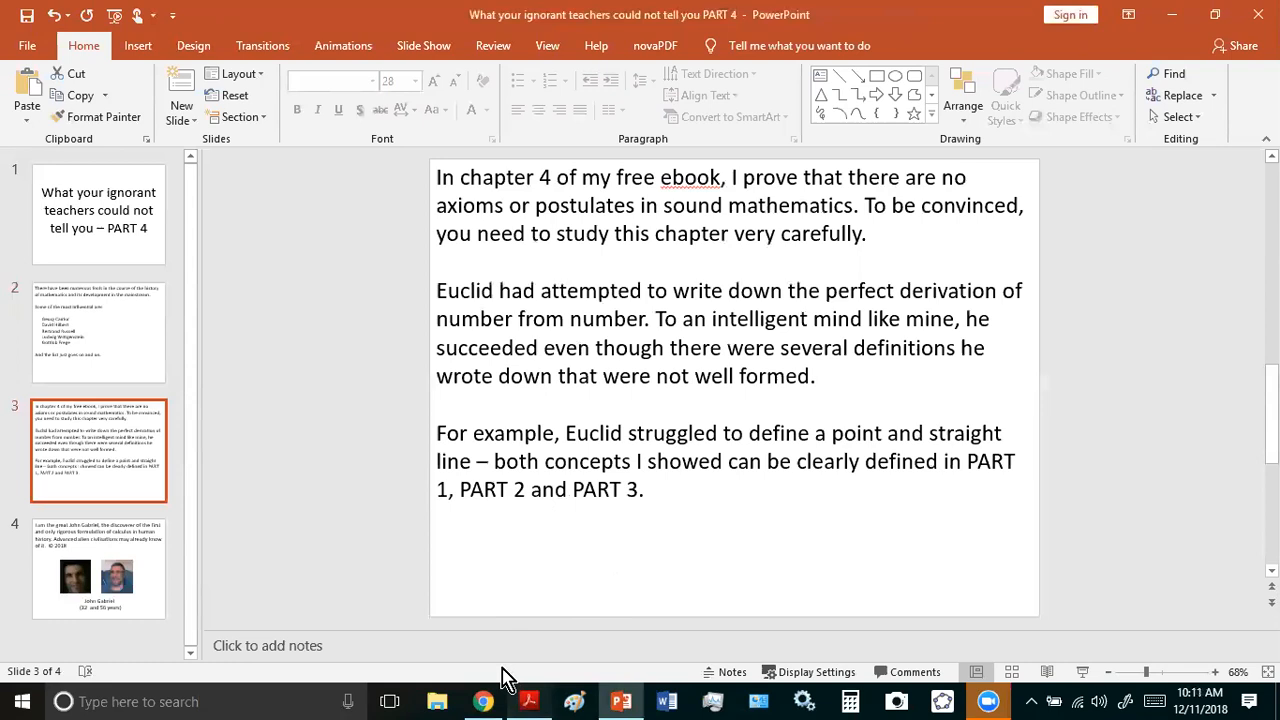
- Bring the Tractatus PDF forward at the highlighted Preface opening with its comments pane
click(528, 700)
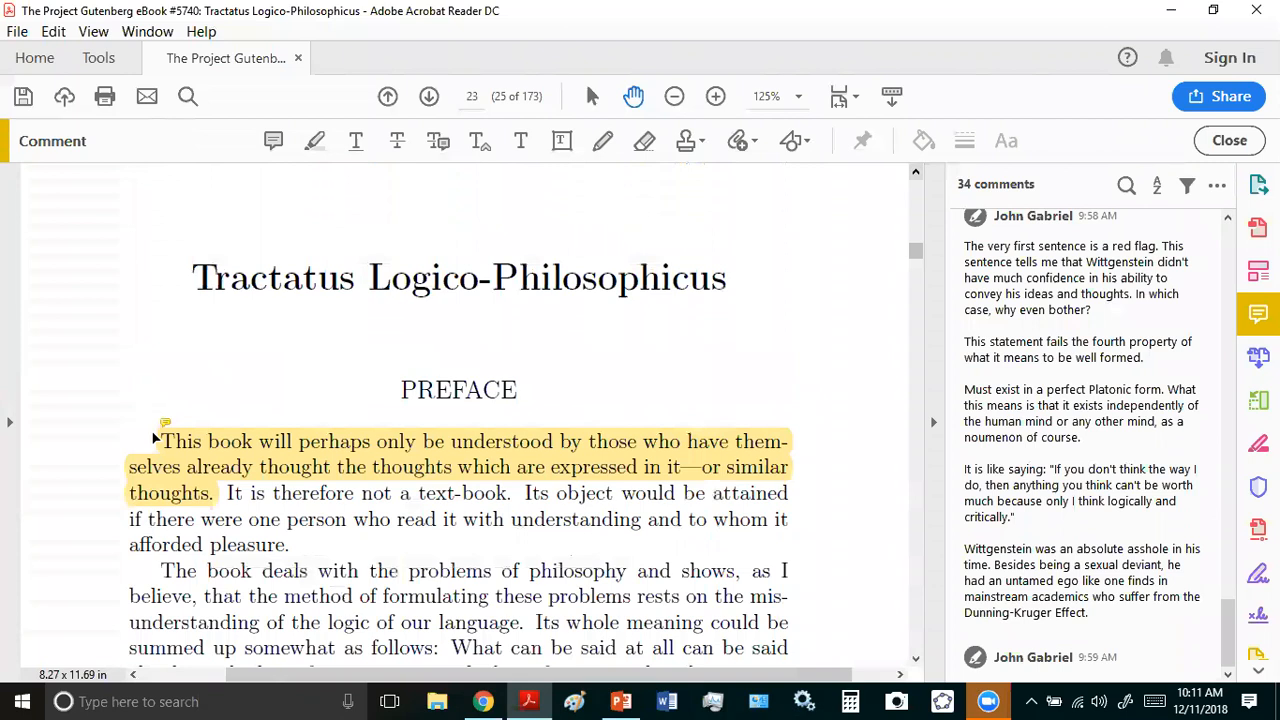
scroll(down, 3)
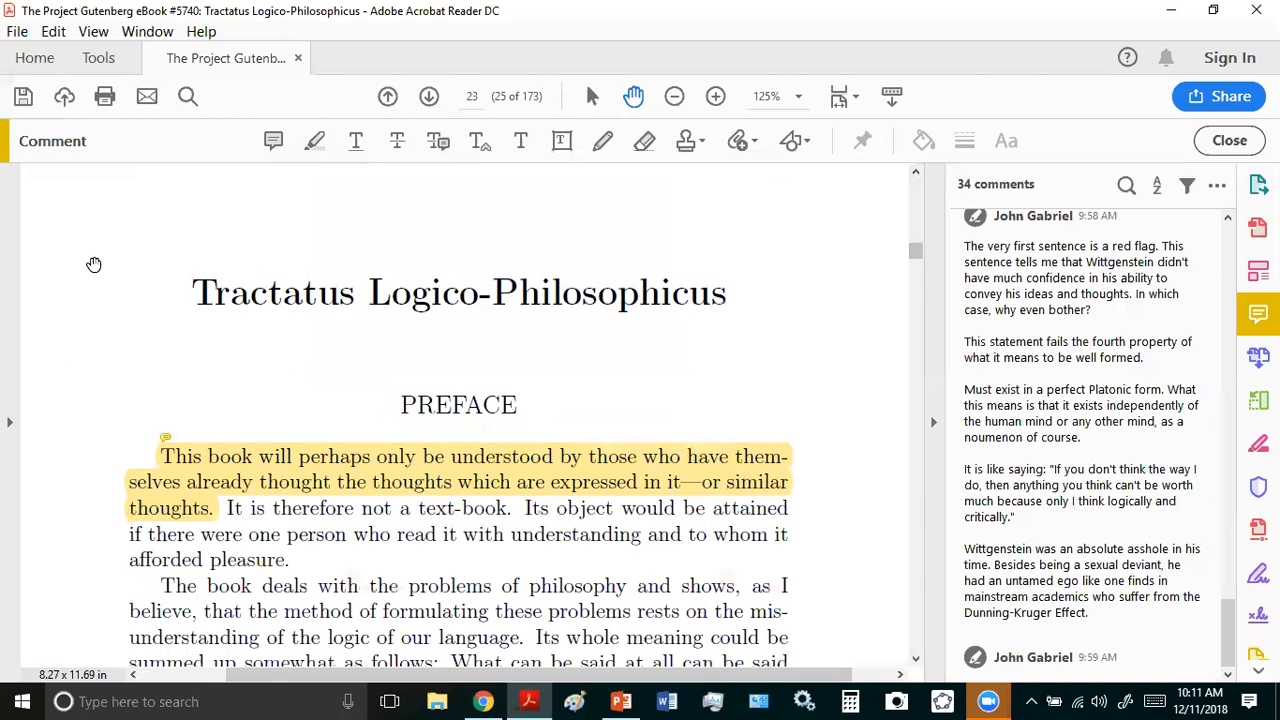
scroll(down, 3)
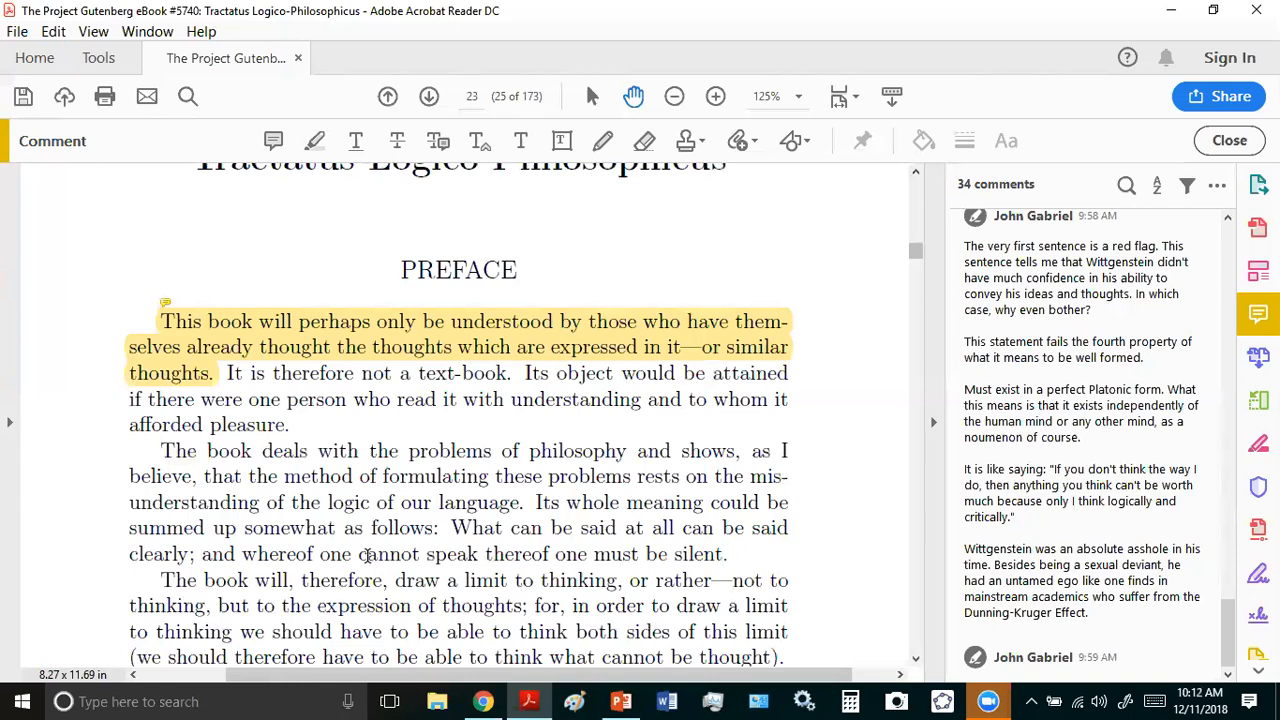
mouse_move(420, 516)
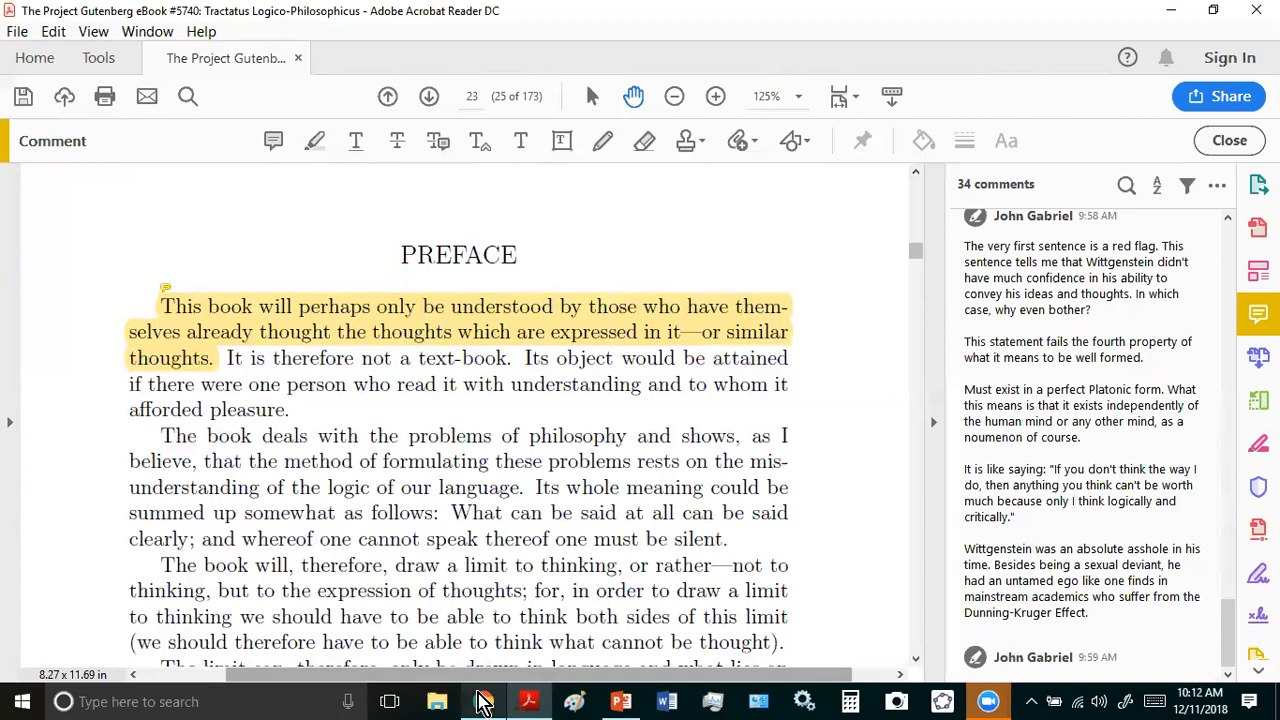
- Return to the LinkedIn article and select requirement 4, the perfect Platonic form criterion
click(484, 700)
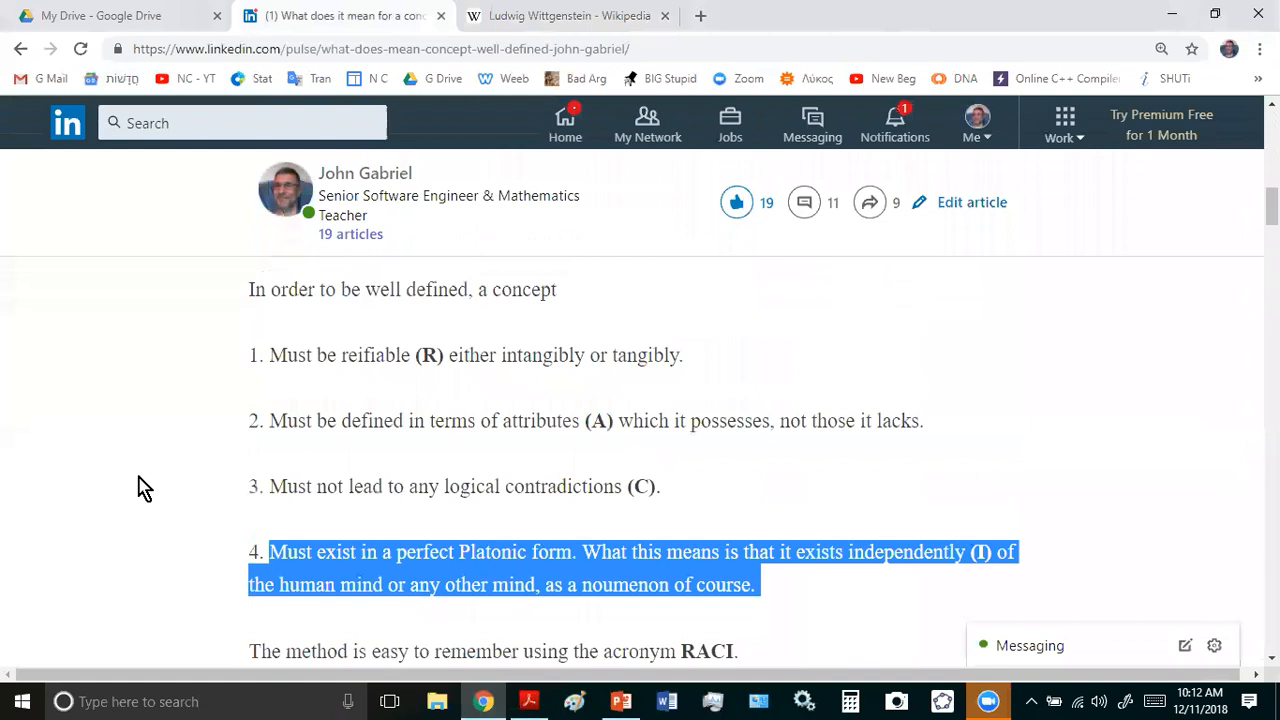
scroll(up, 3)
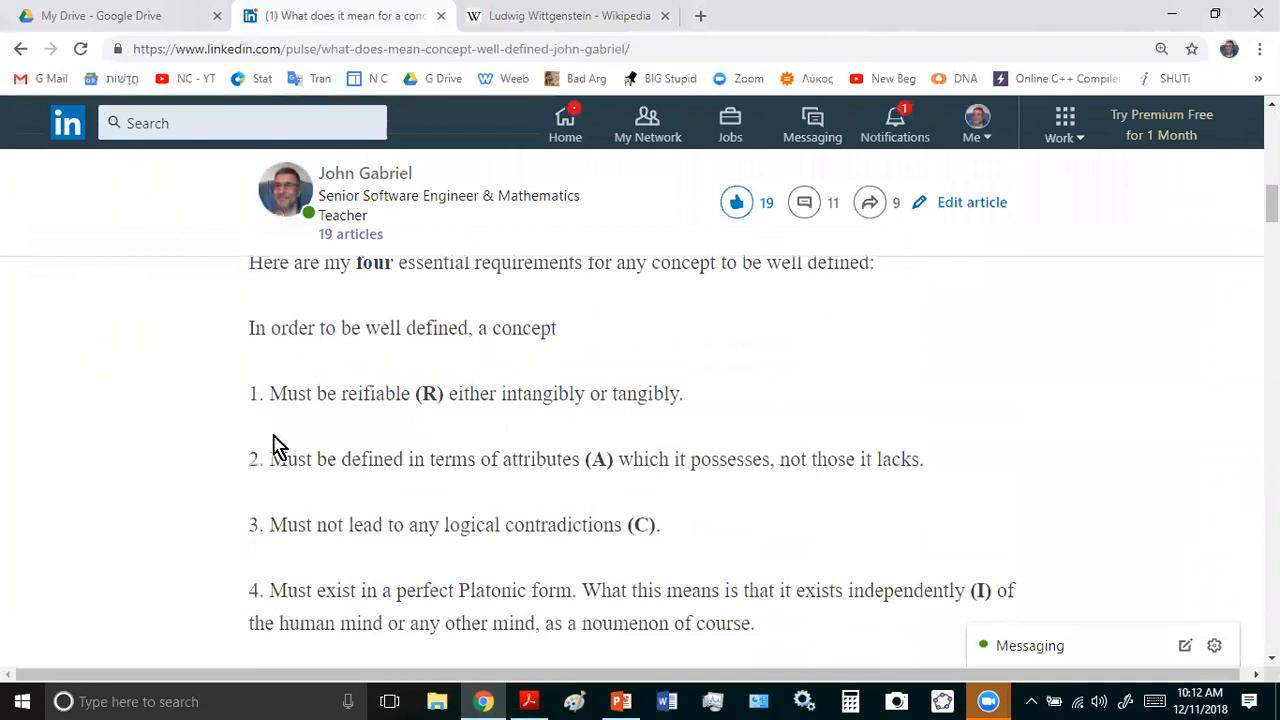
scroll(down, 3)
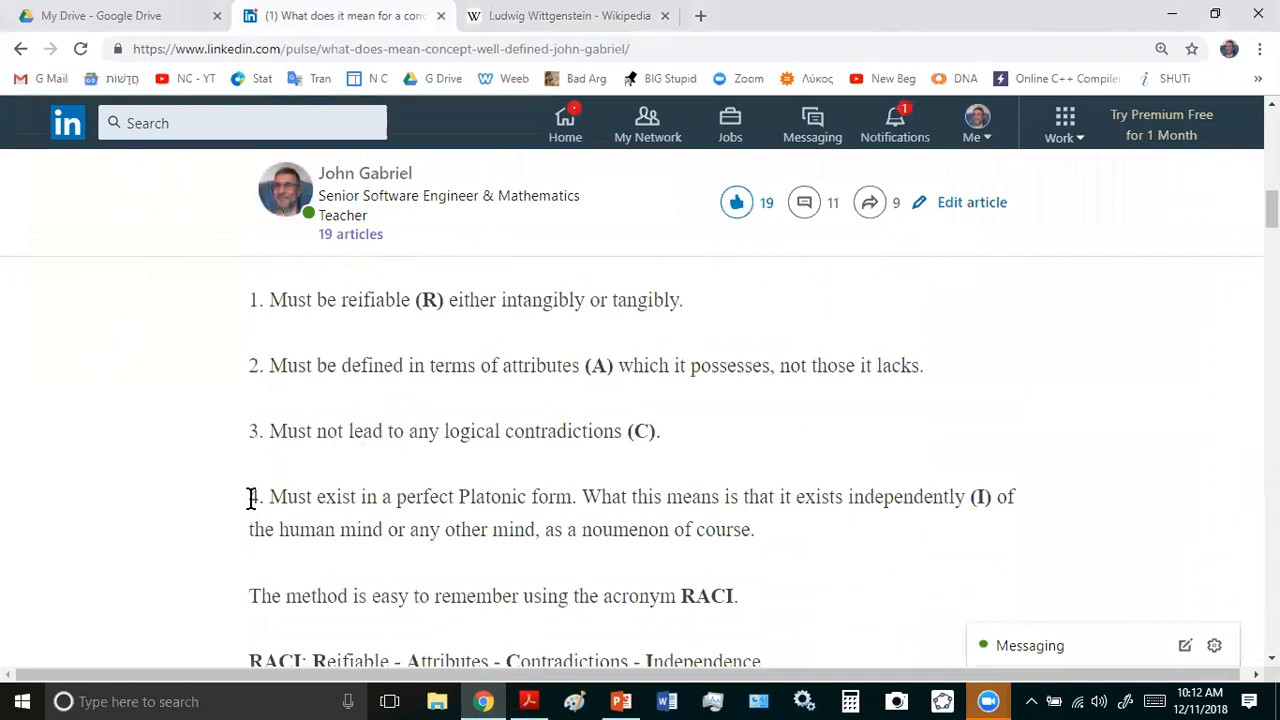
drag(248, 496, 756, 528)
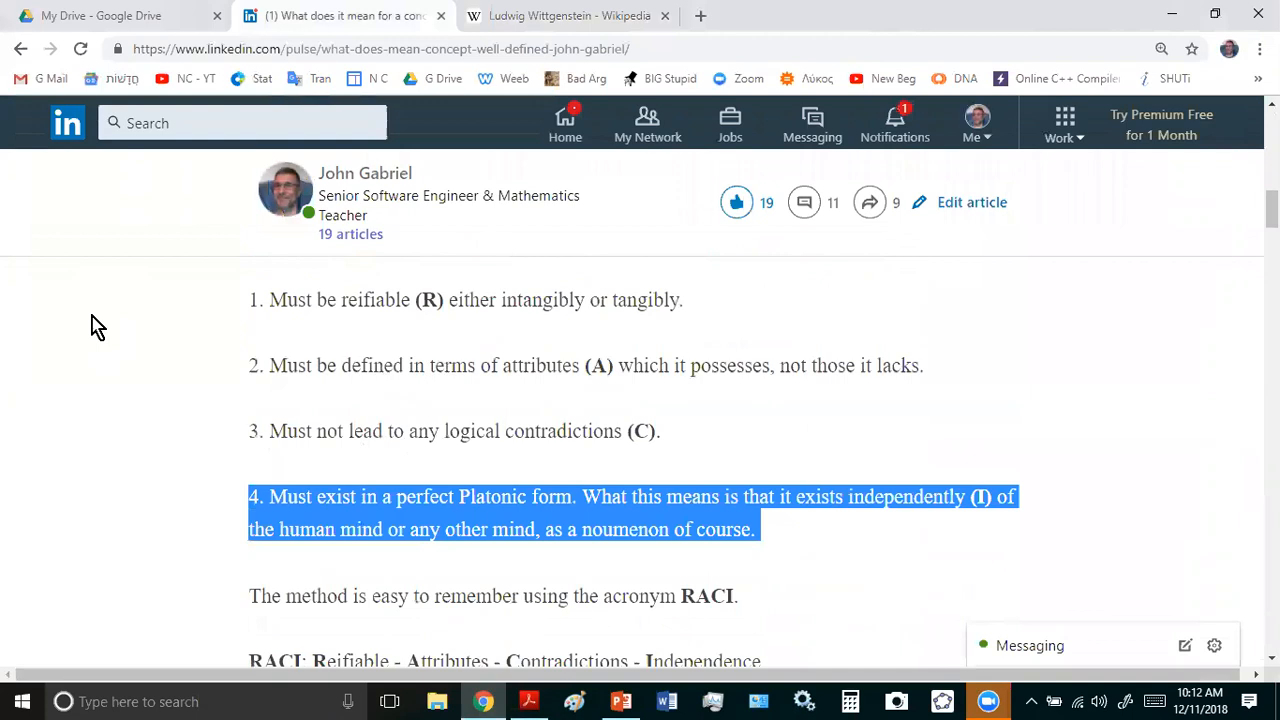
mouse_move(136, 388)
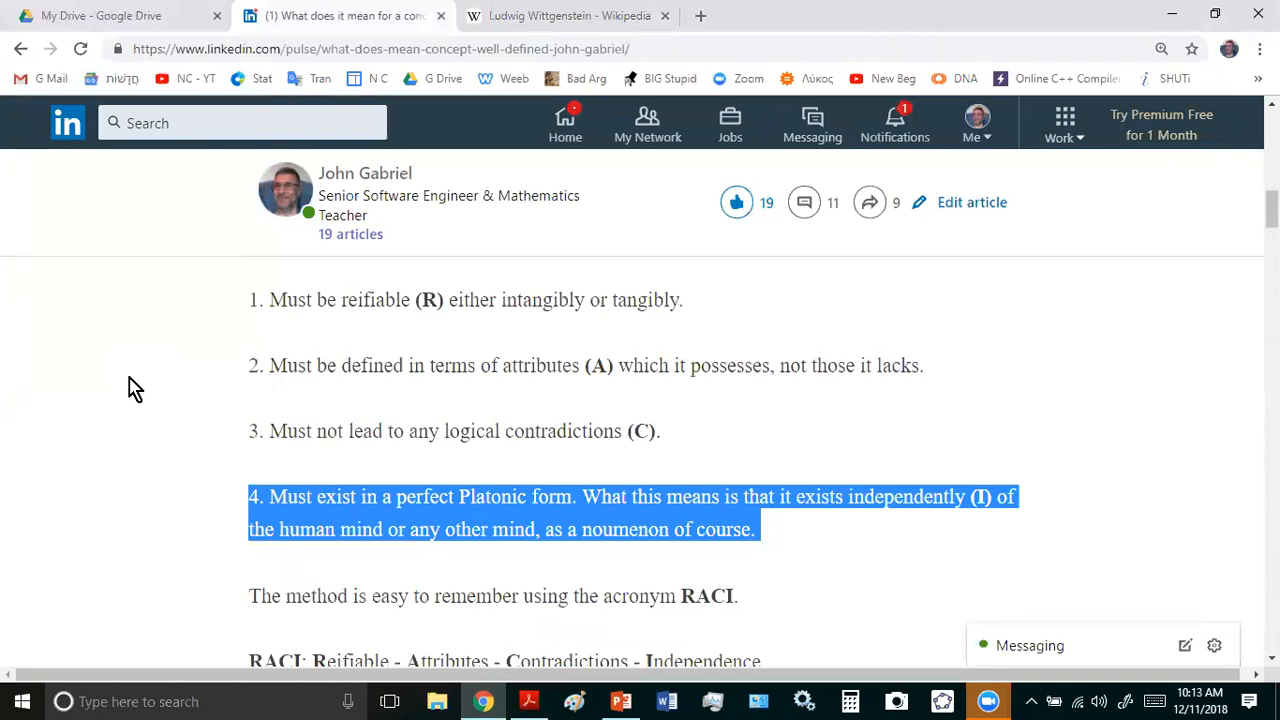
mouse_move(528, 700)
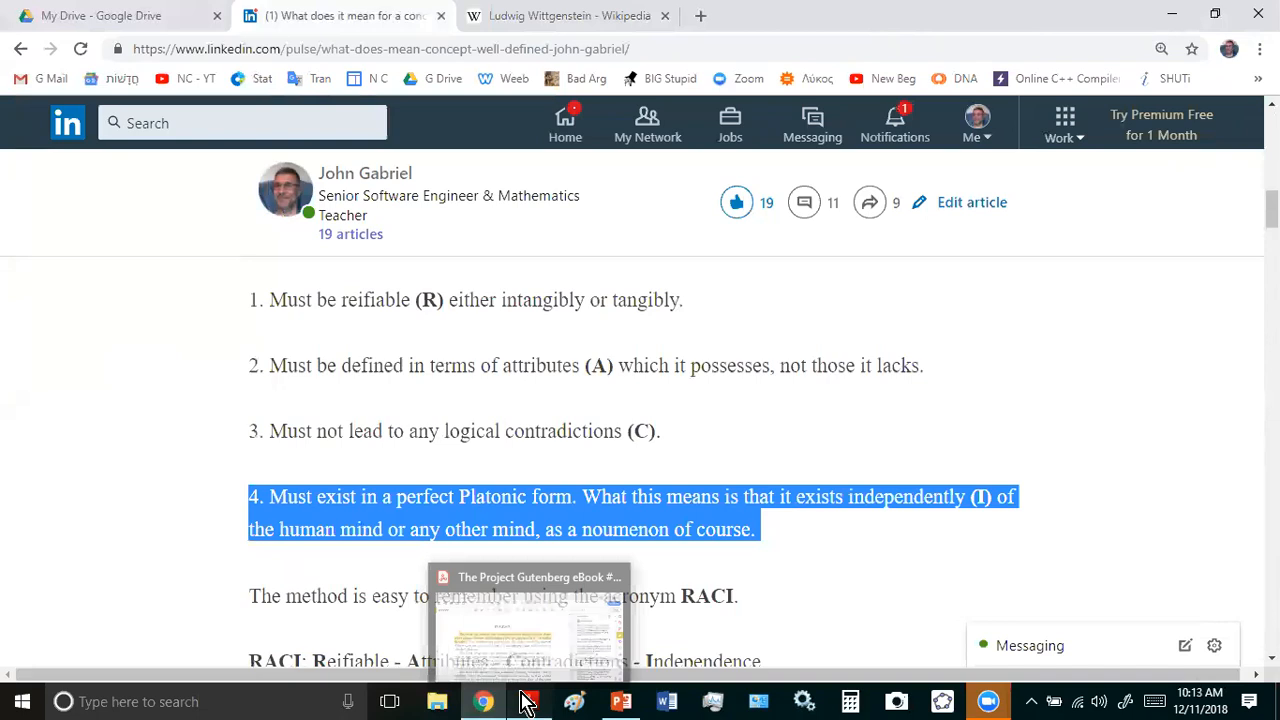
- Switch back to the annotated Tractatus preface beside its comments list
click(528, 620)
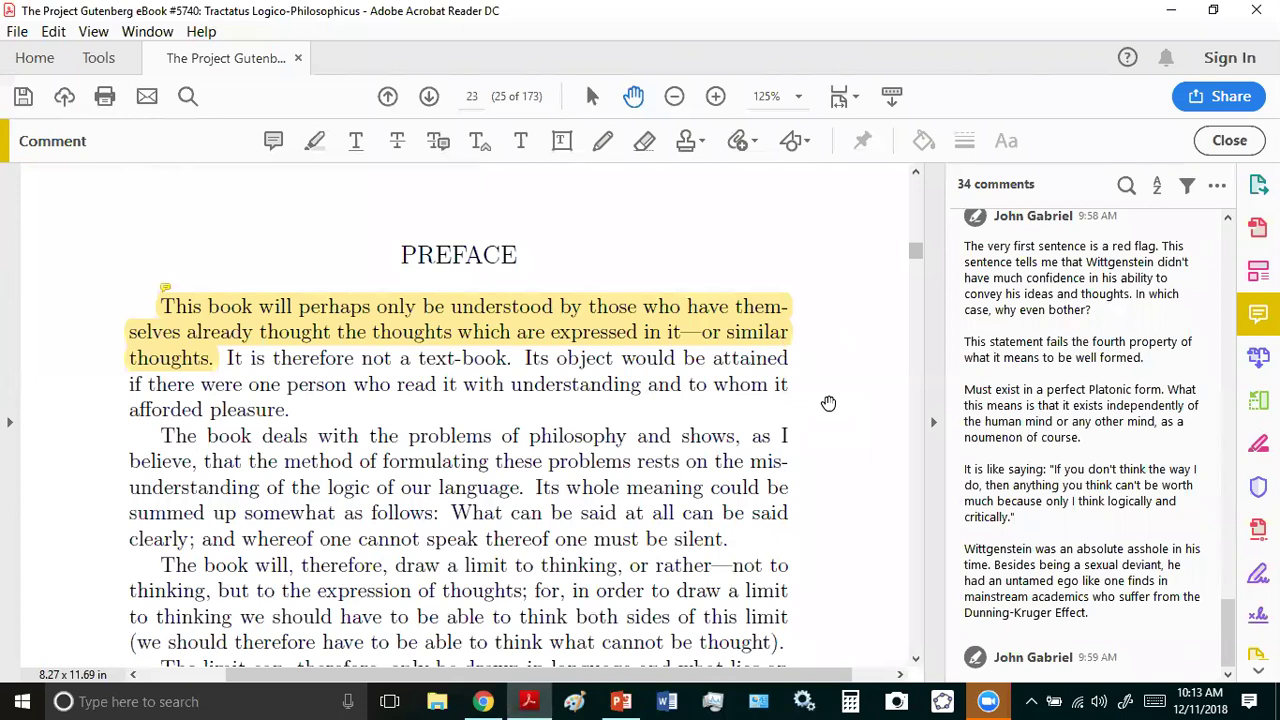
mouse_move(876, 320)
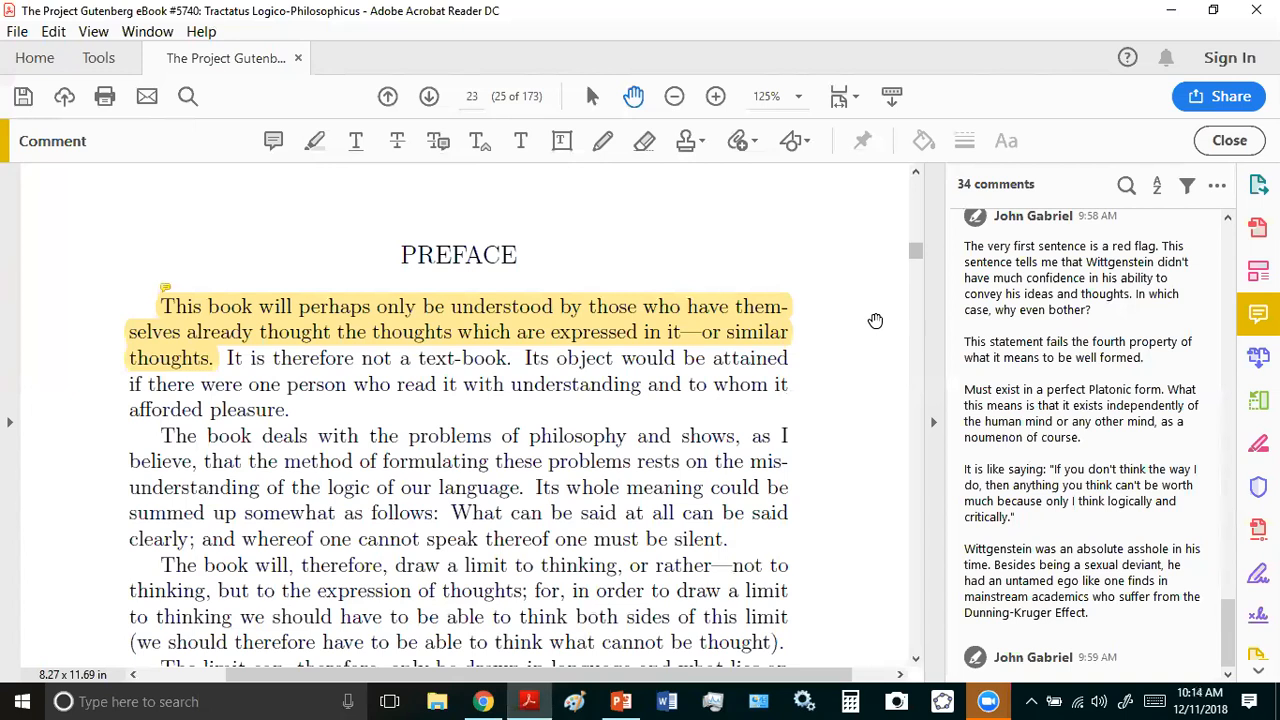
mouse_move(272, 580)
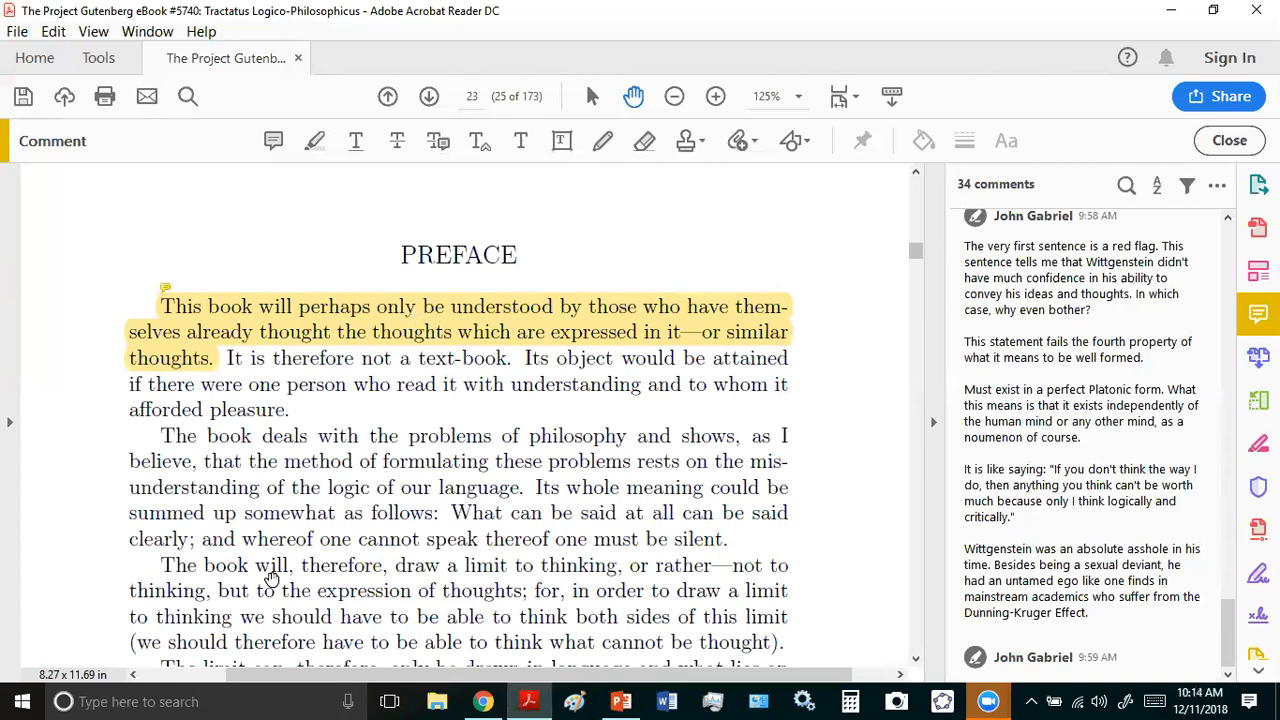
scroll(down, 3)
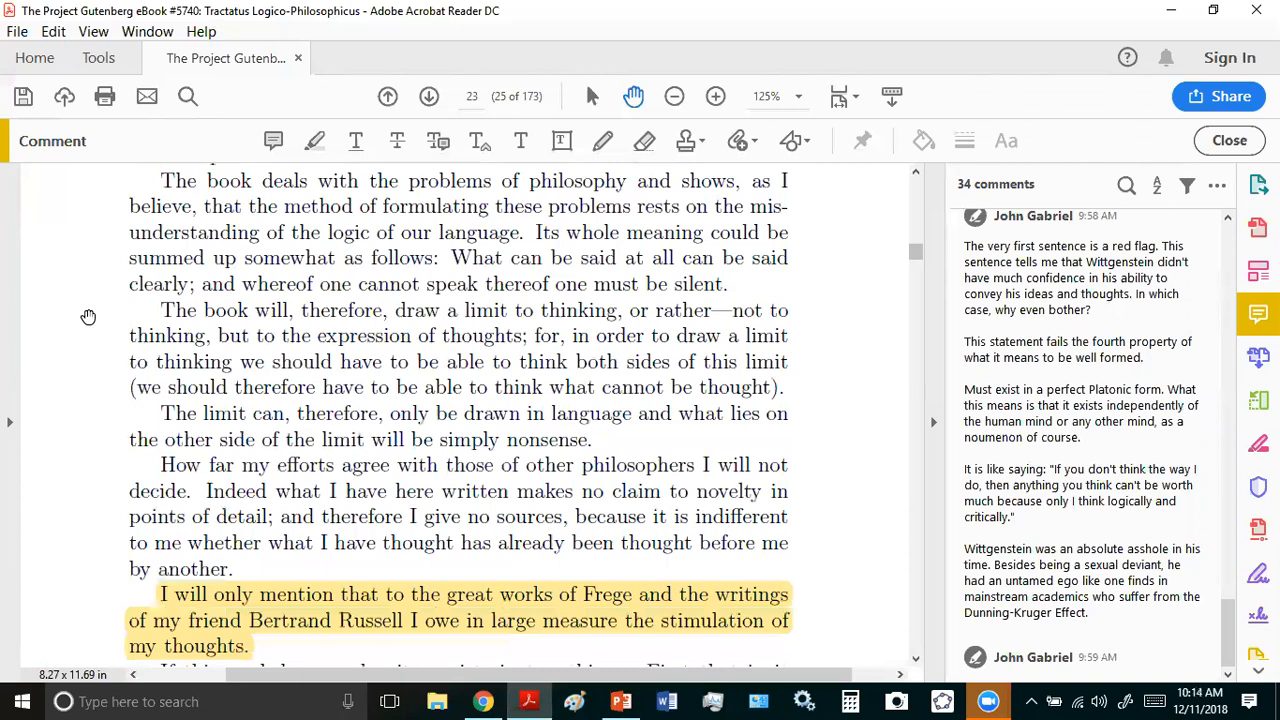
scroll(down, 3)
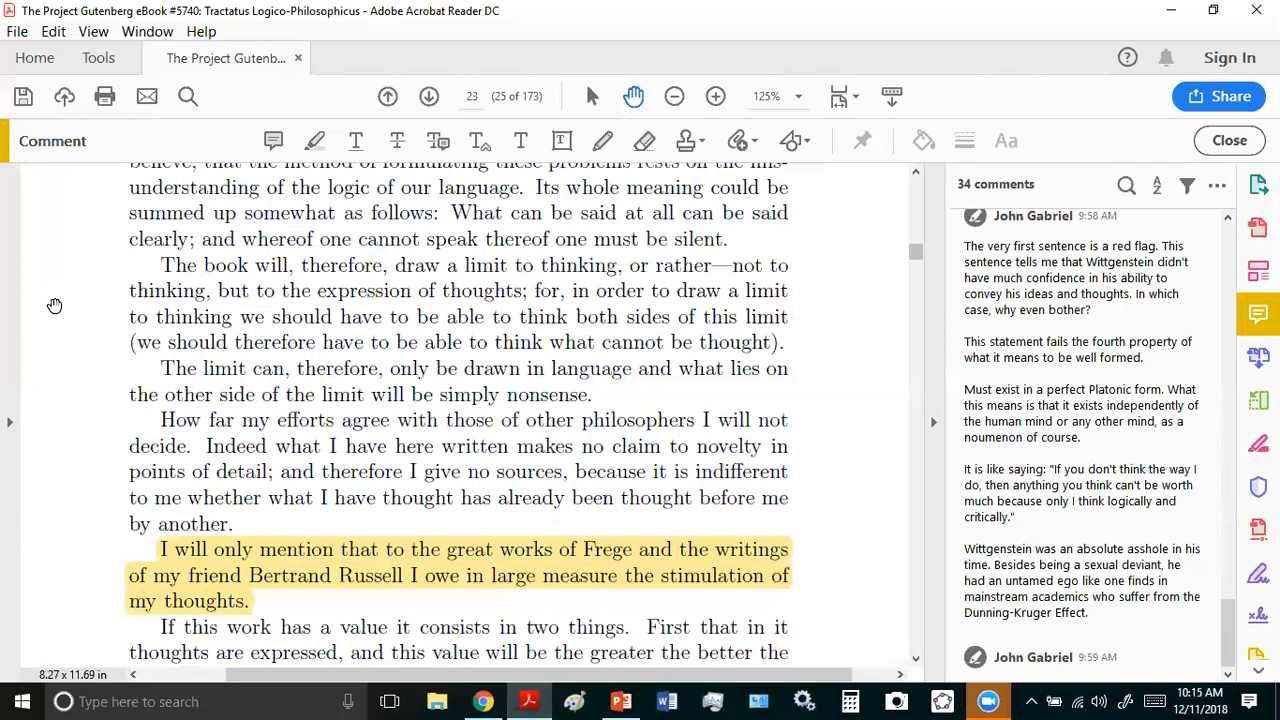
mouse_move(18, 428)
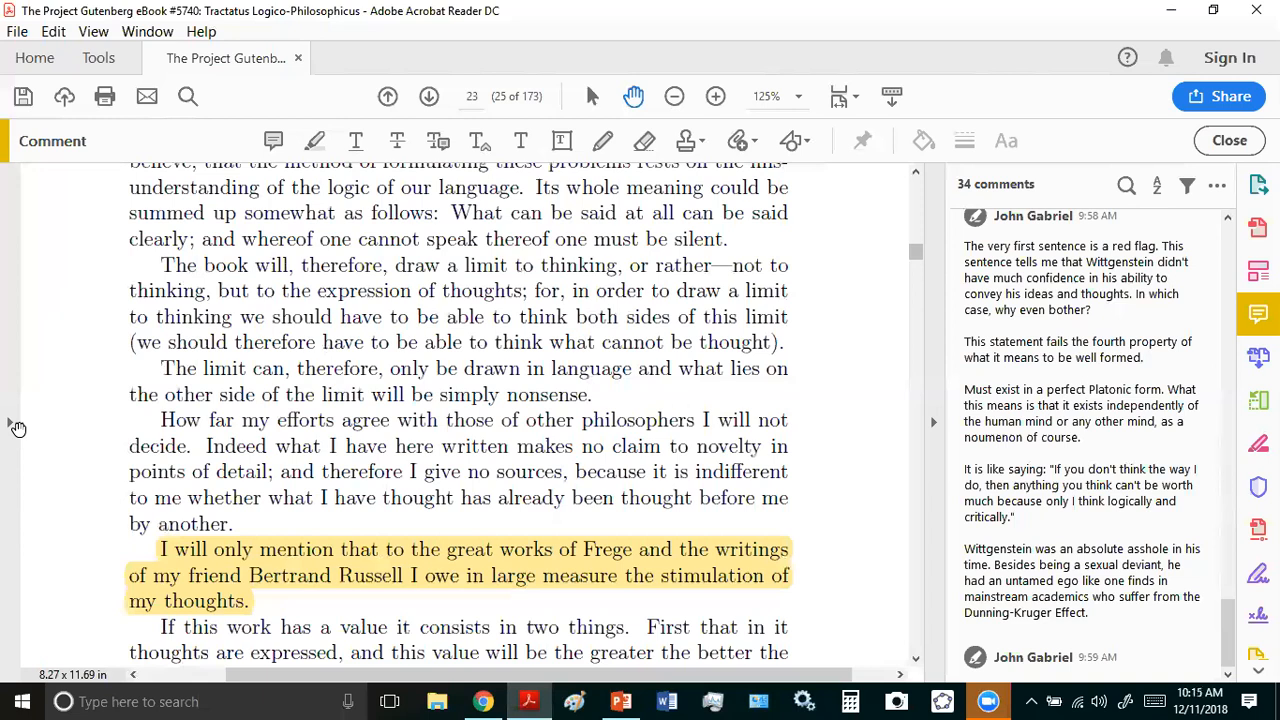
mouse_move(24, 192)
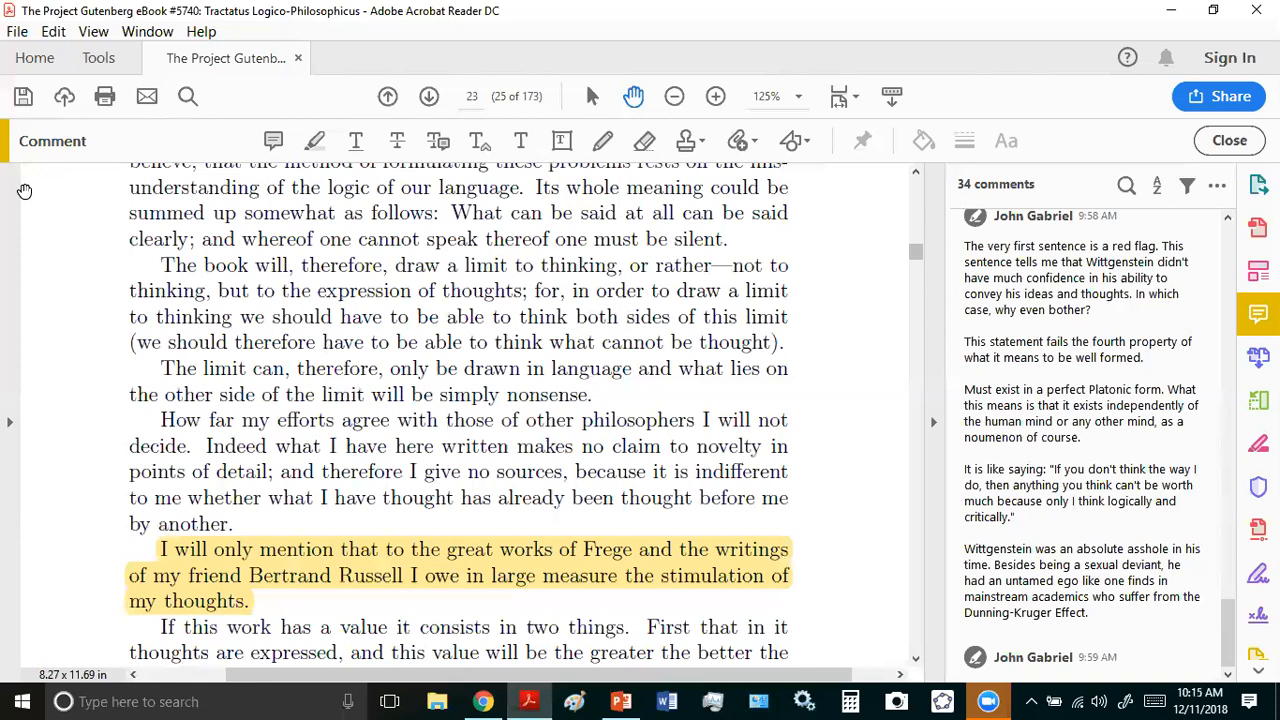
scroll(down, 3)
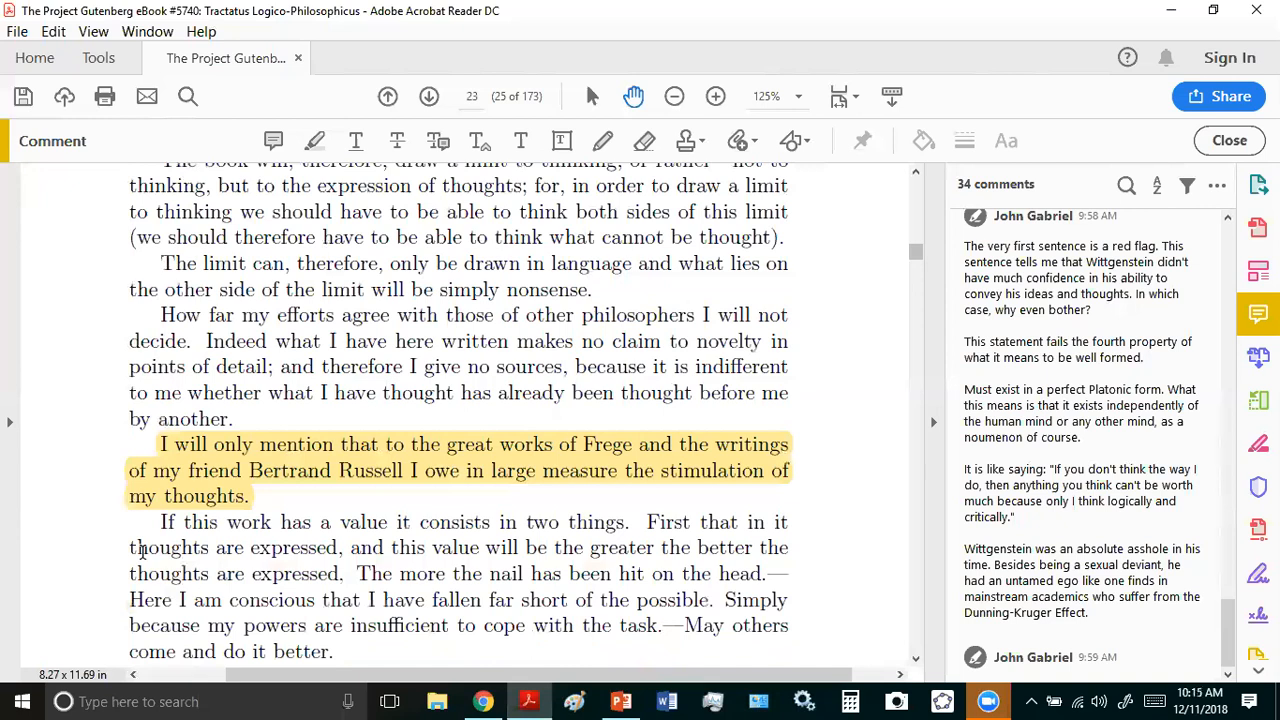
scroll(down, 3)
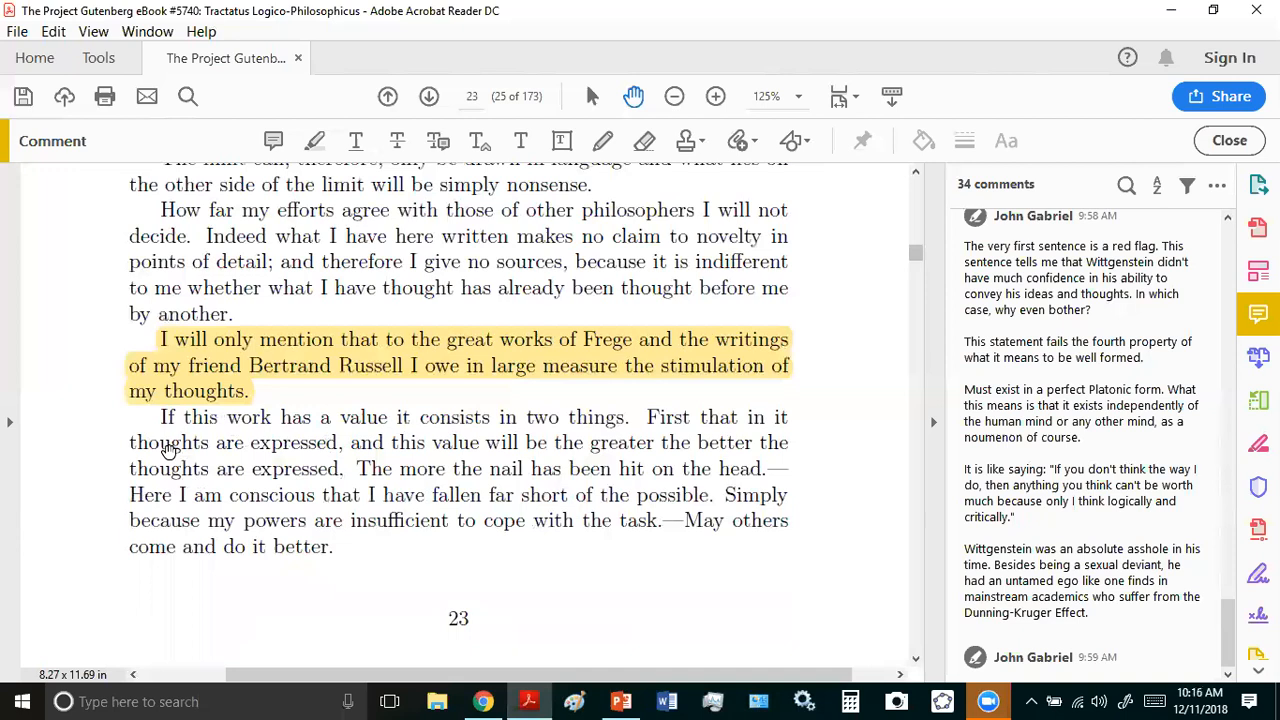
mouse_move(276, 468)
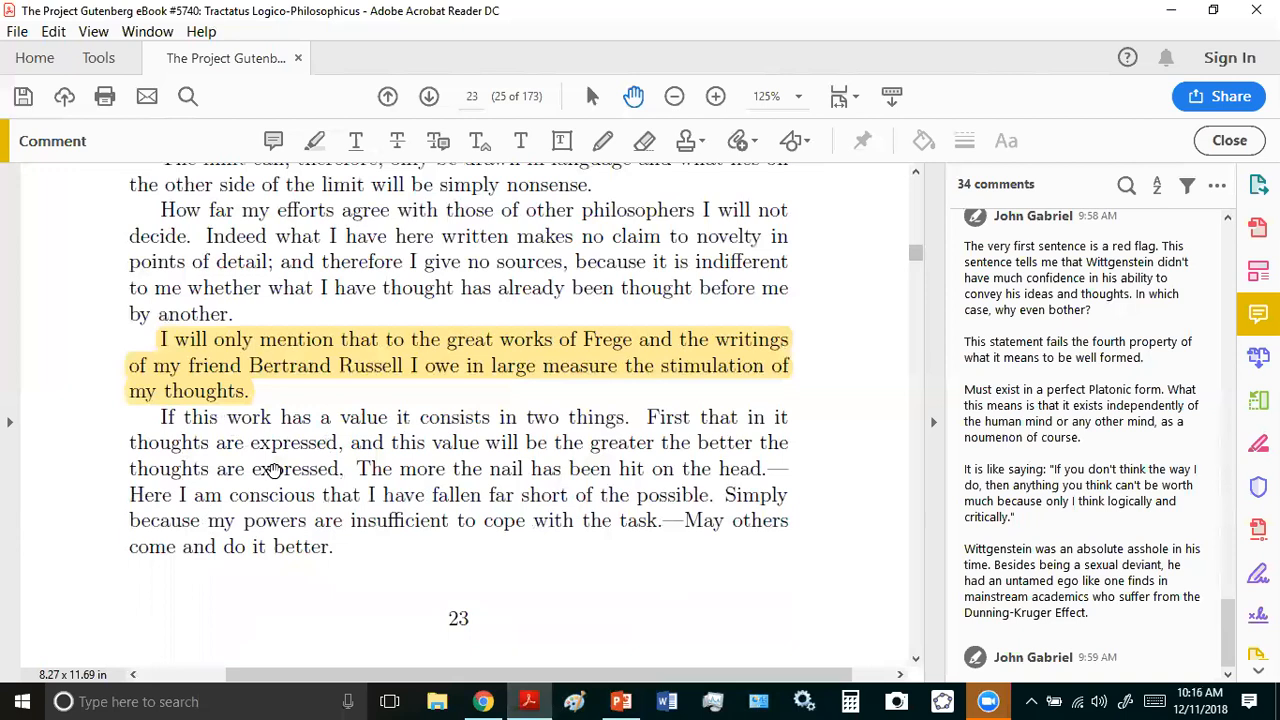
mouse_move(76, 504)
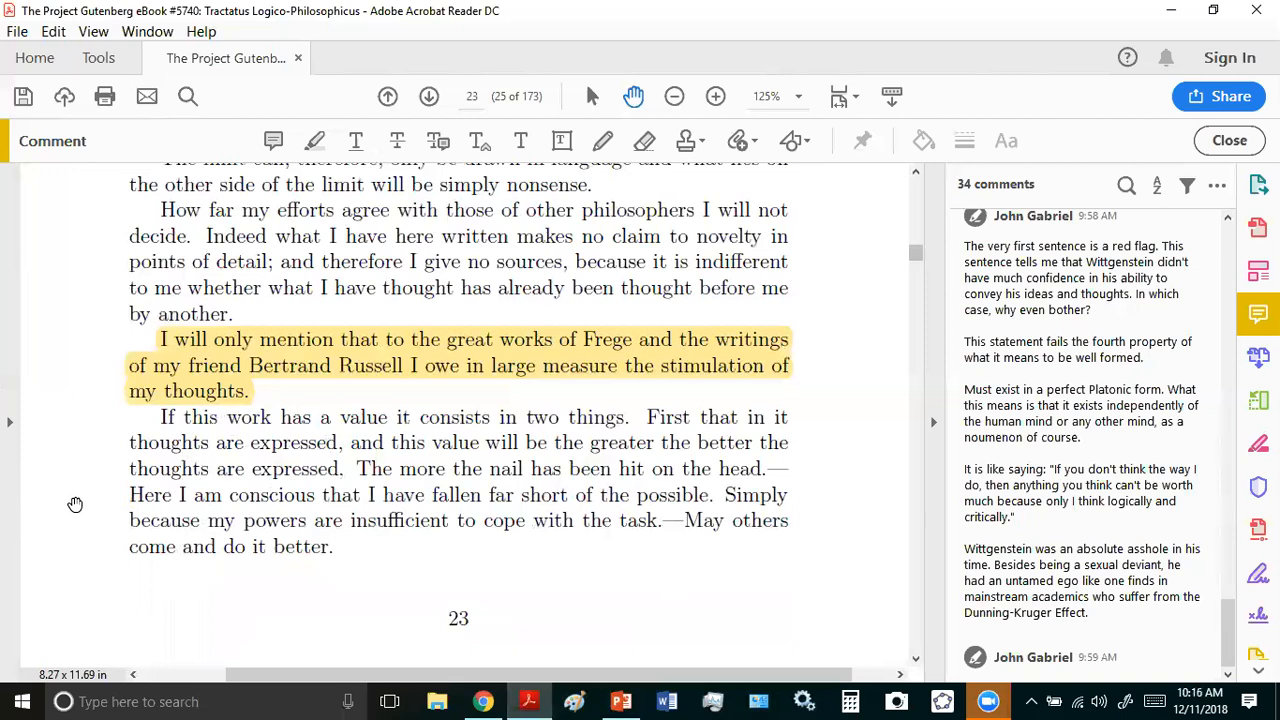
mouse_move(72, 450)
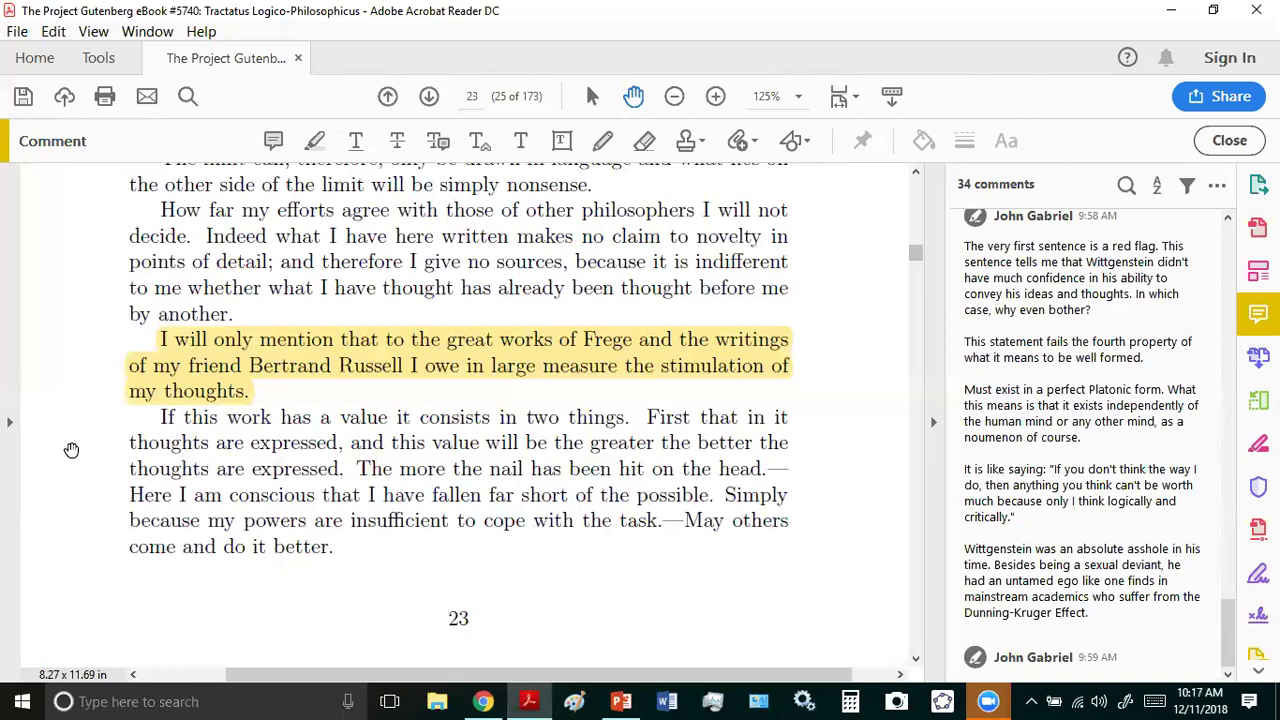
scroll(up, 3)
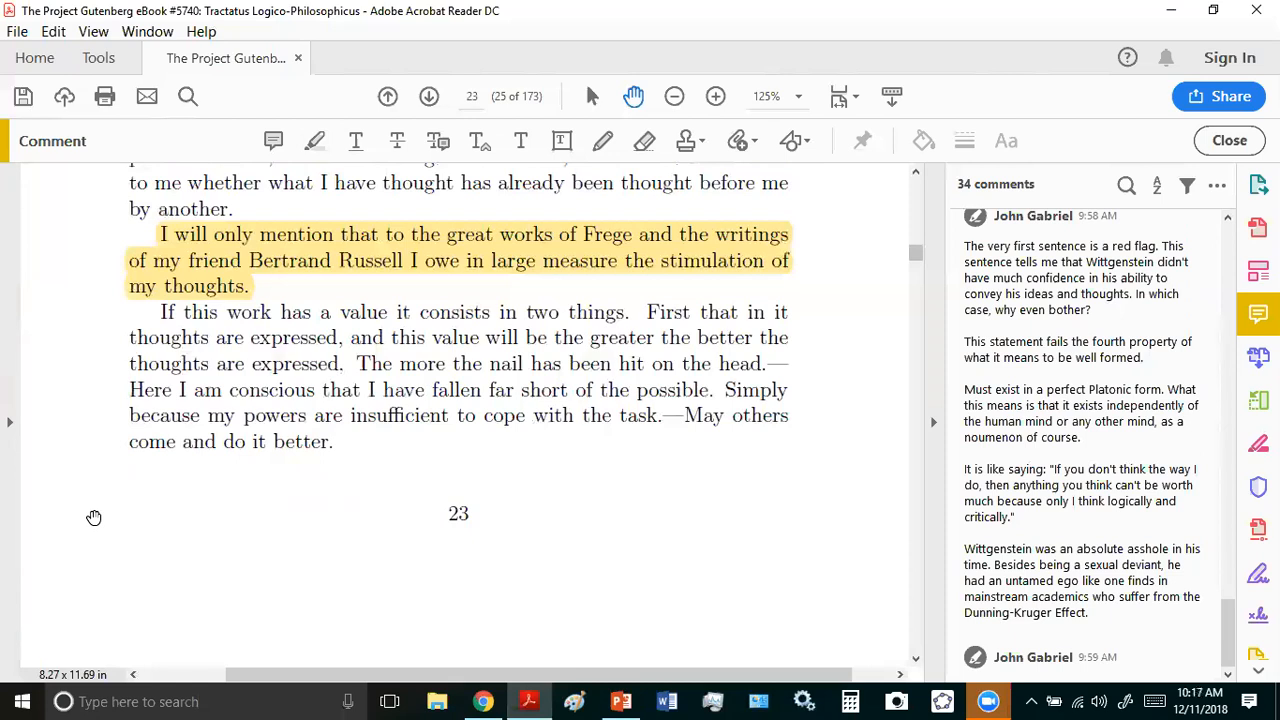
- Move past the preface to page 26 showing propositions 2.0121–2.0123
scroll(up, 3)
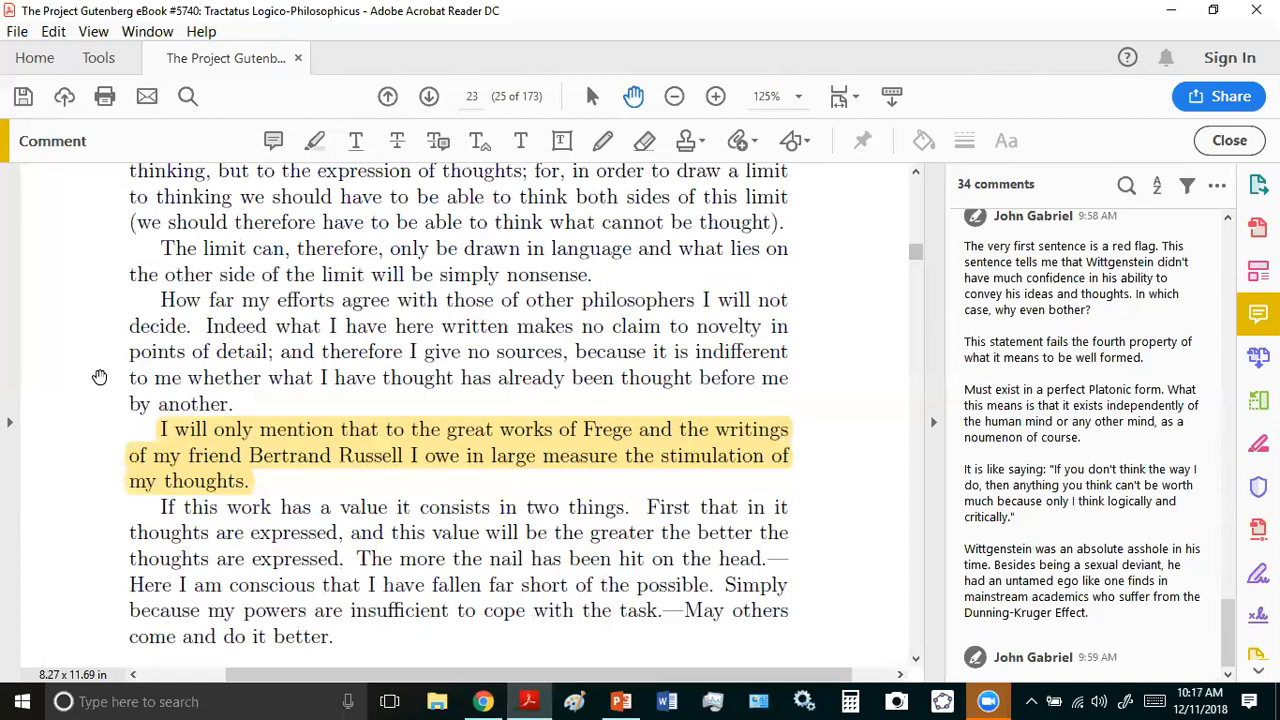
scroll(up, 3)
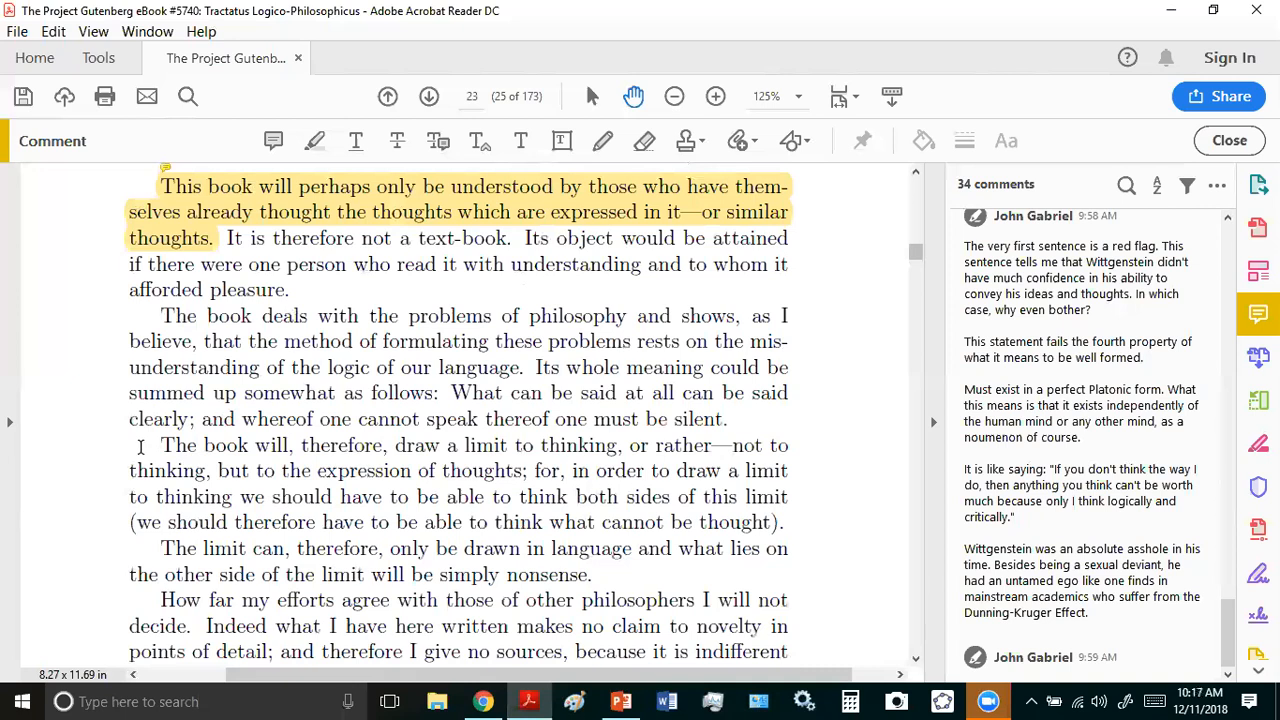
scroll(down, 3)
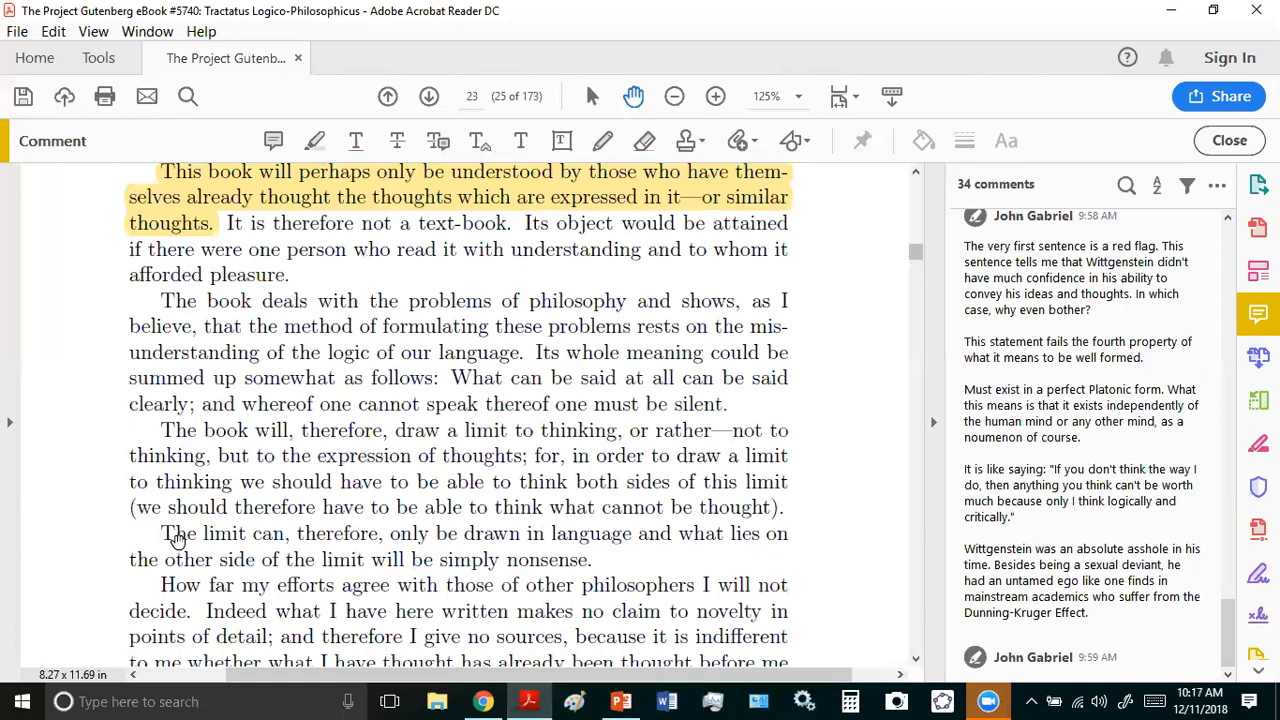
click(428, 96)
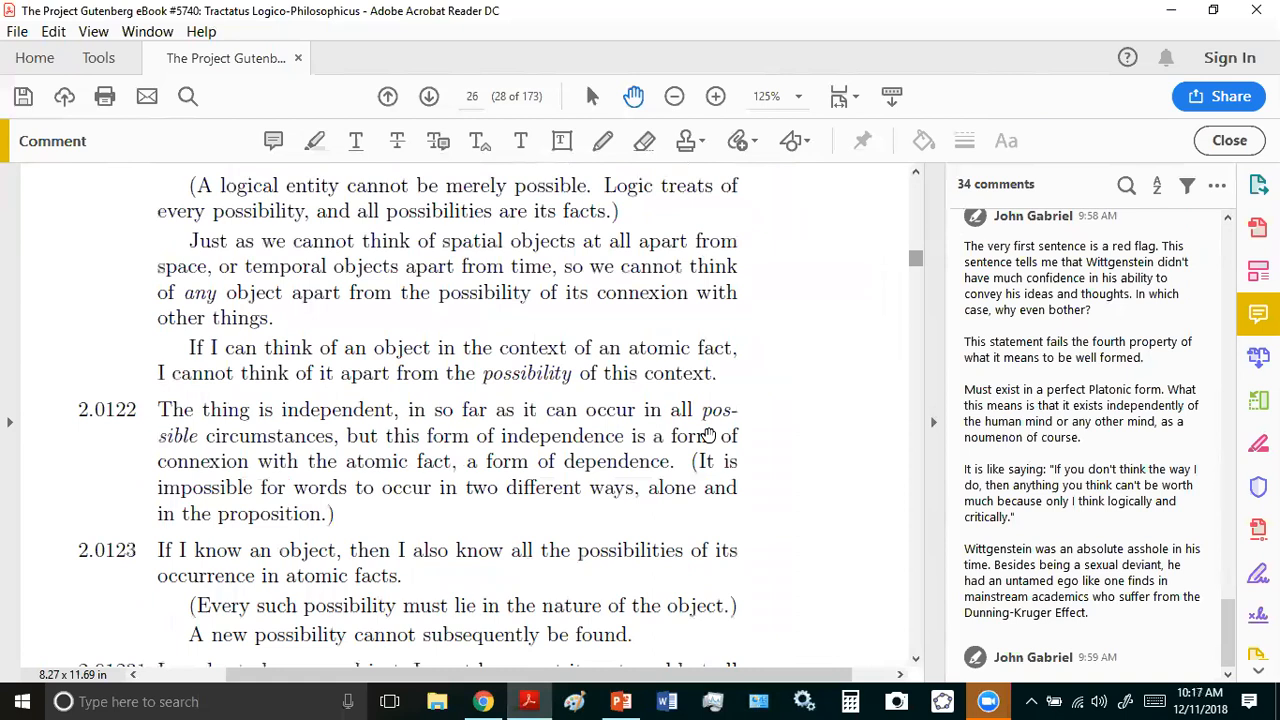
click(388, 96)
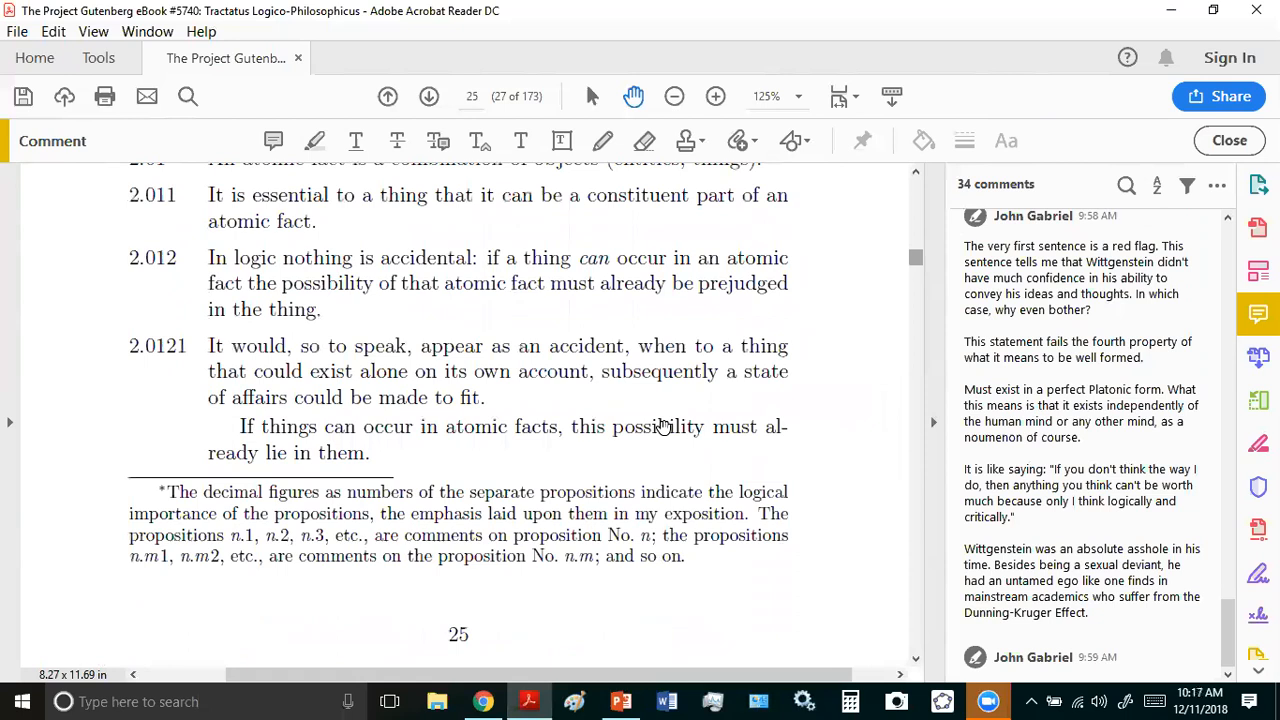
scroll(up, 3)
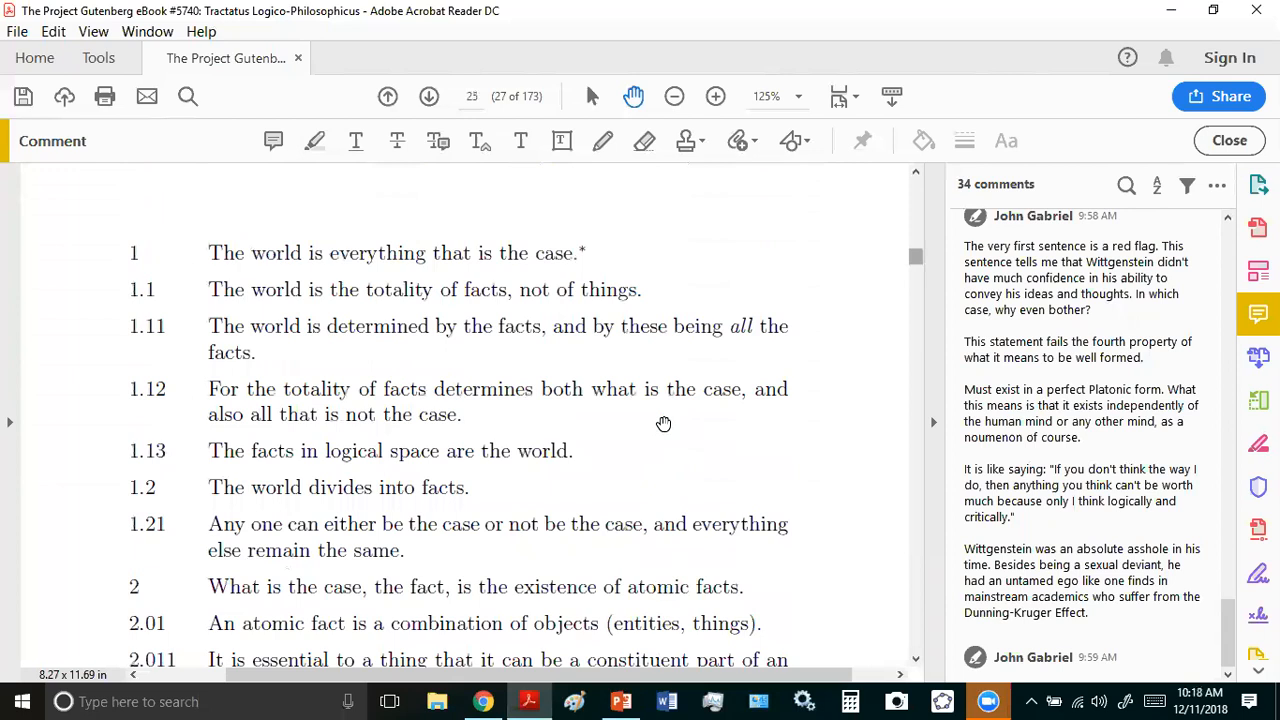
scroll(up, 3)
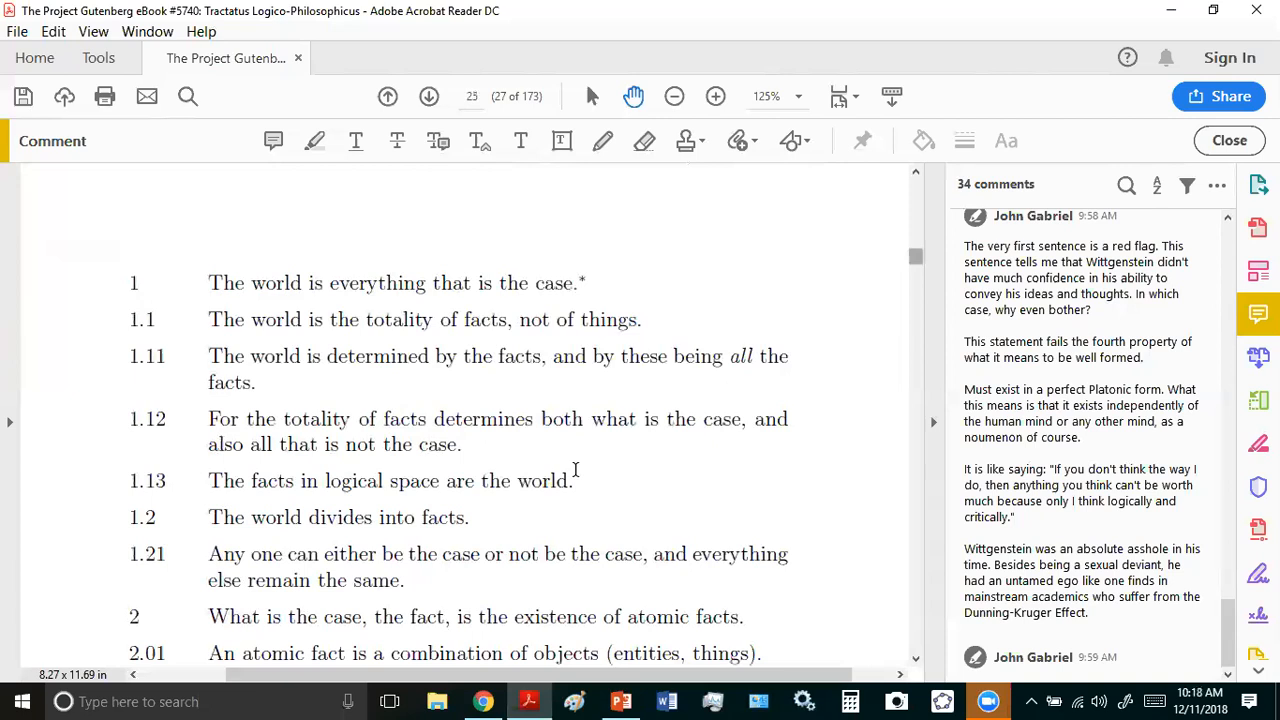
scroll(down, 3)
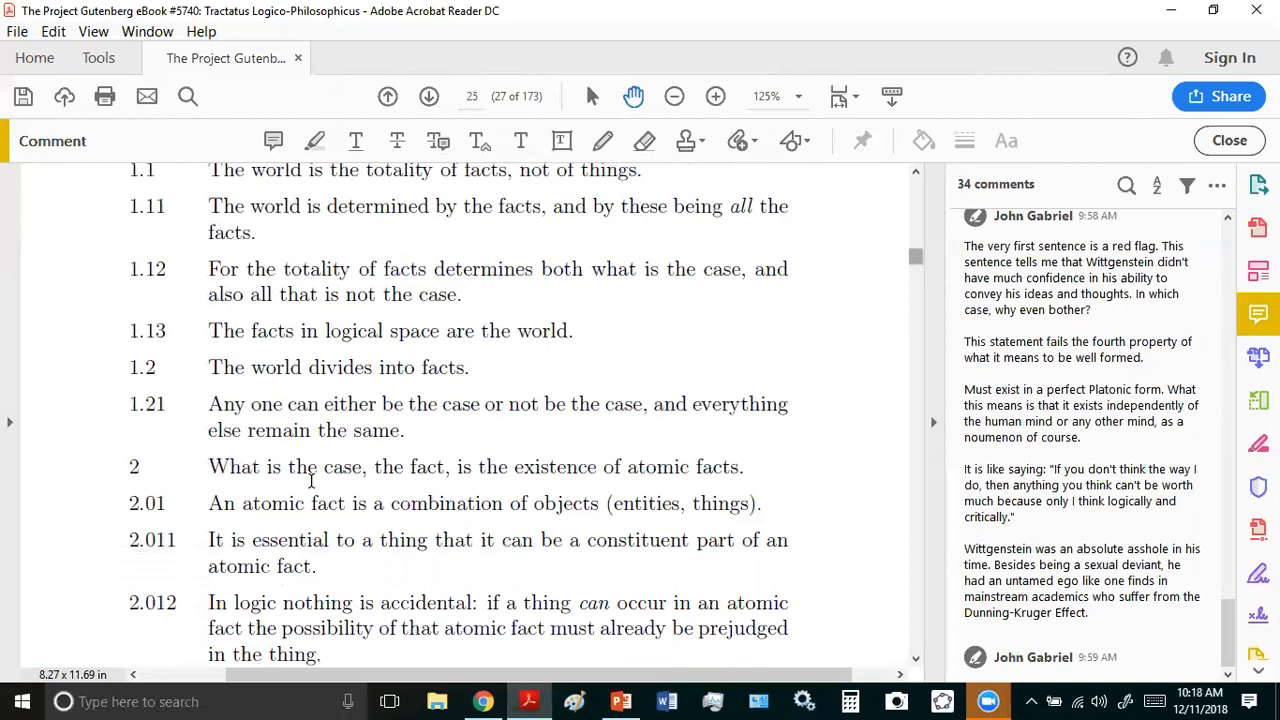
scroll(down, 3)
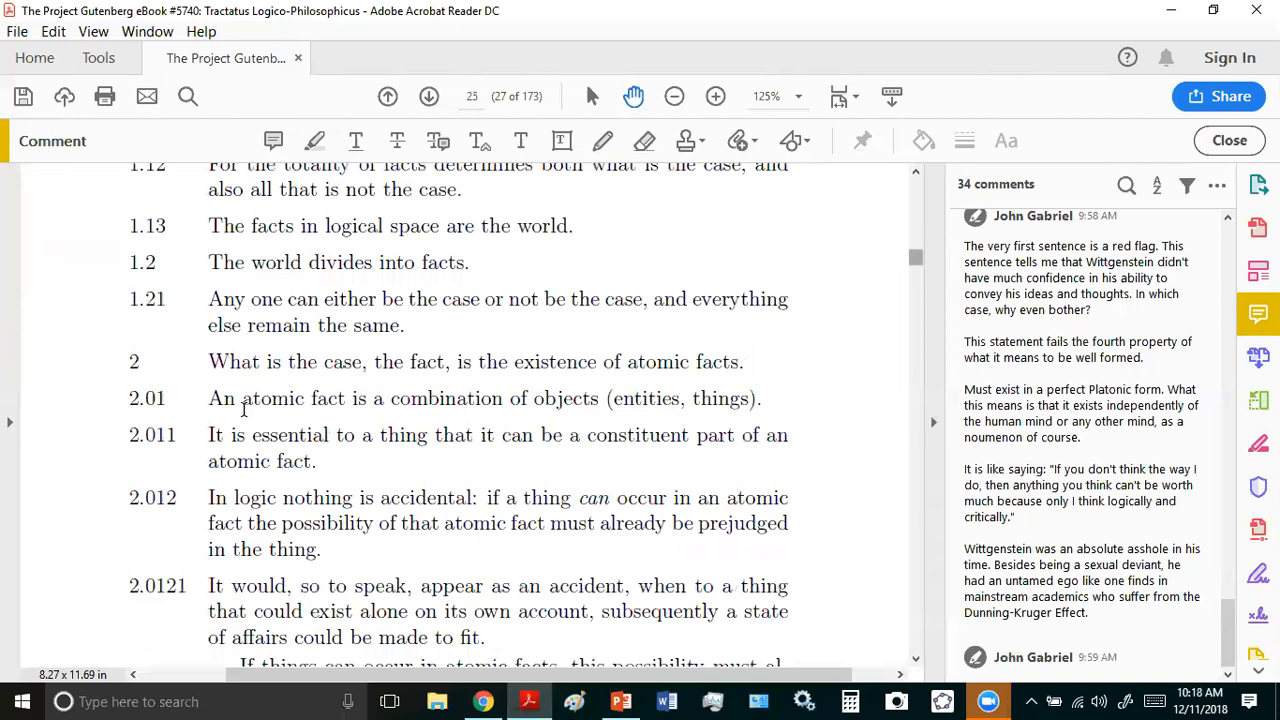
scroll(down, 3)
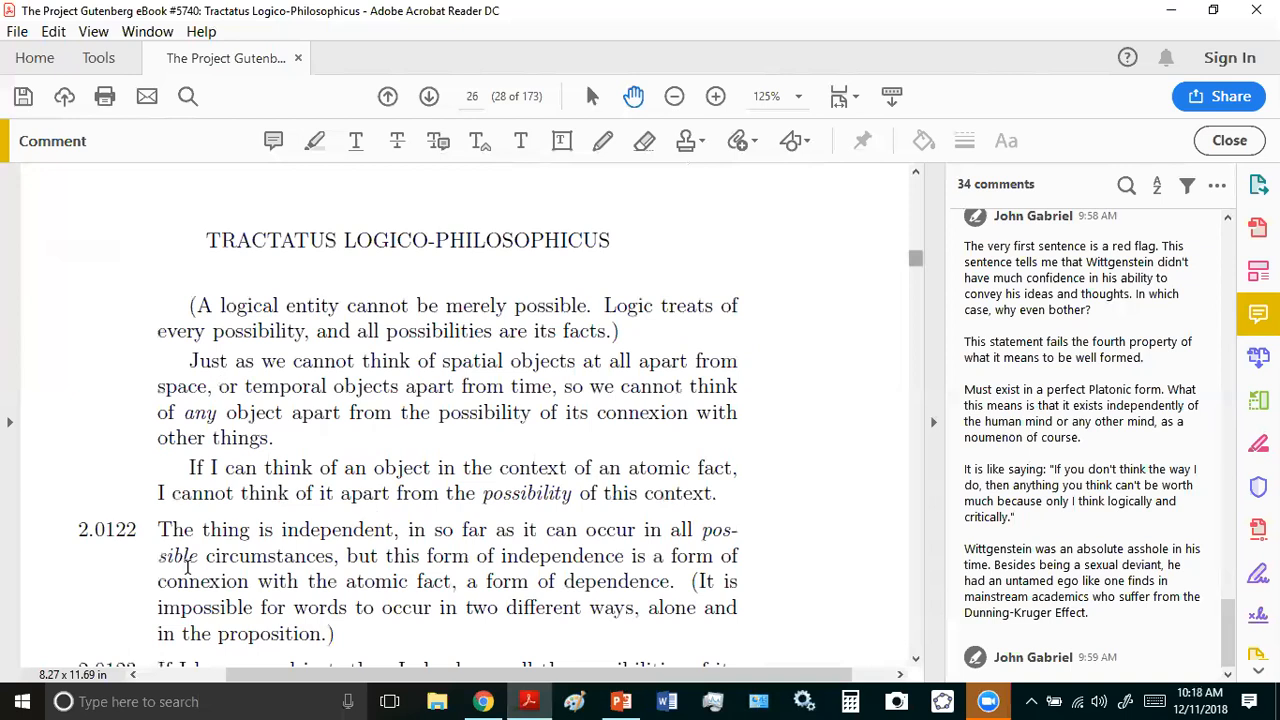
- Scroll past 2.0124 to page 27 with propositions 2.0211 through 2.0233
scroll(down, 3)
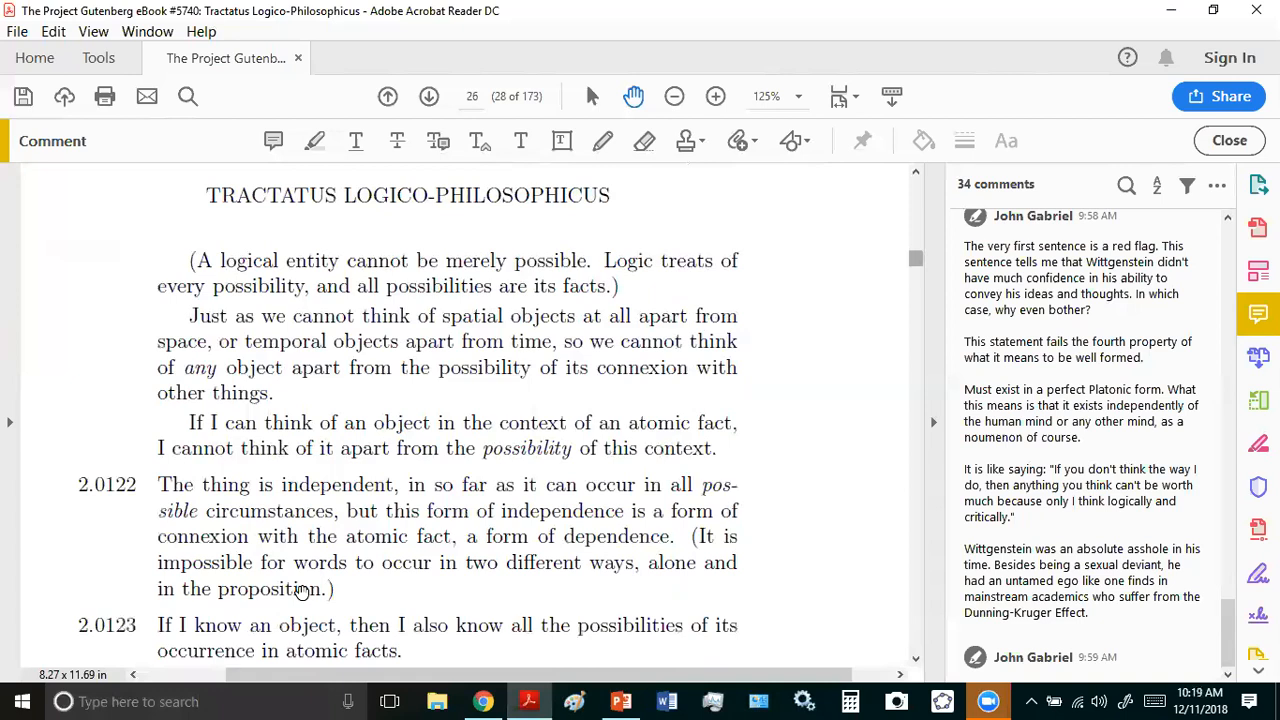
scroll(down, 3)
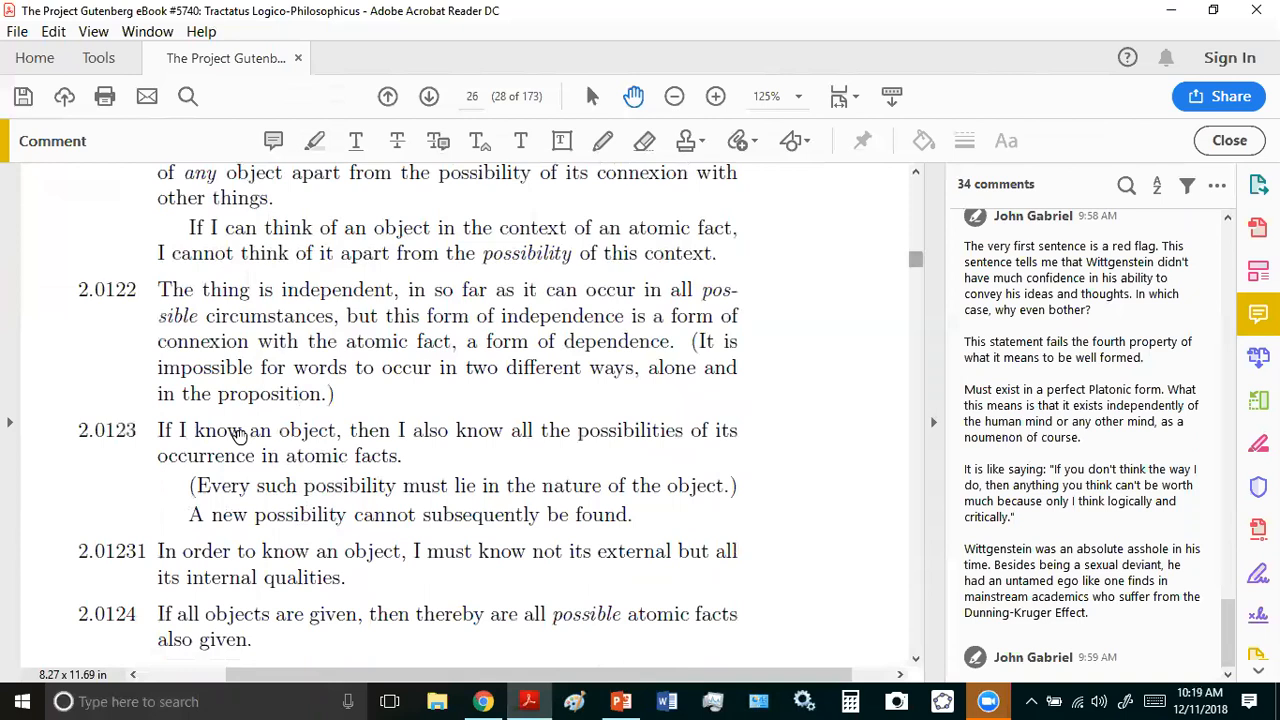
mouse_move(72, 376)
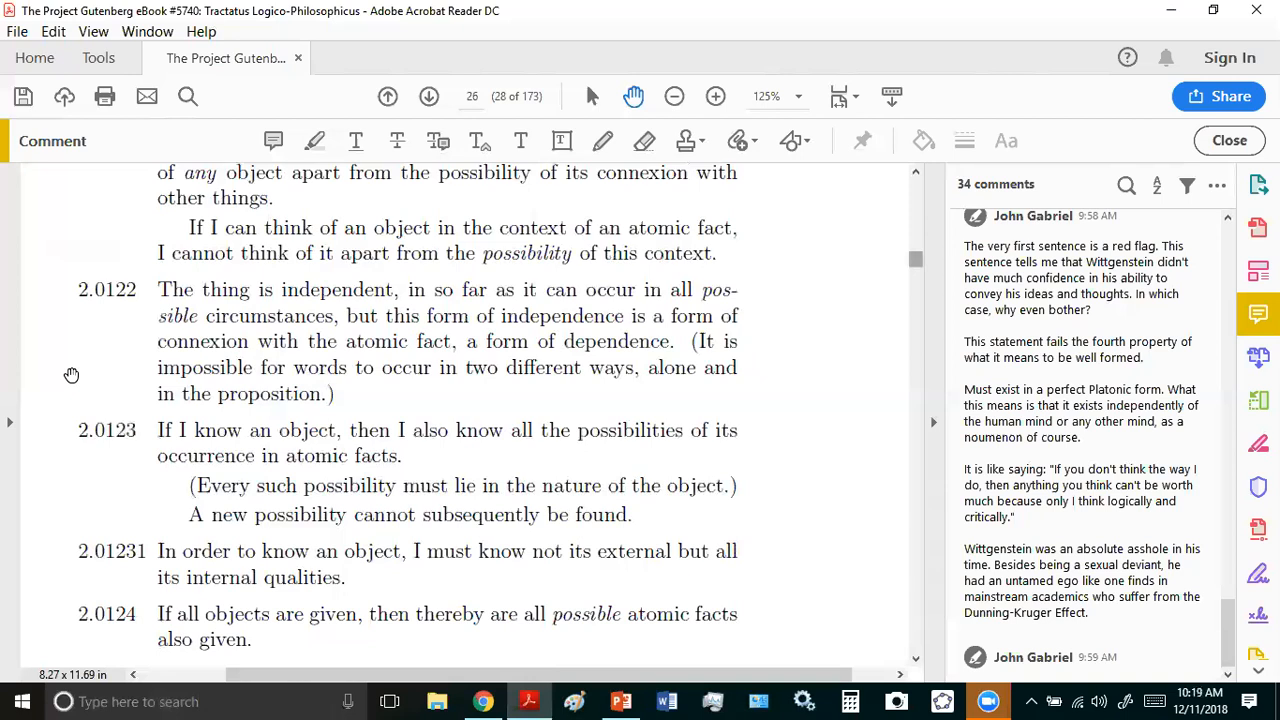
scroll(down, 3)
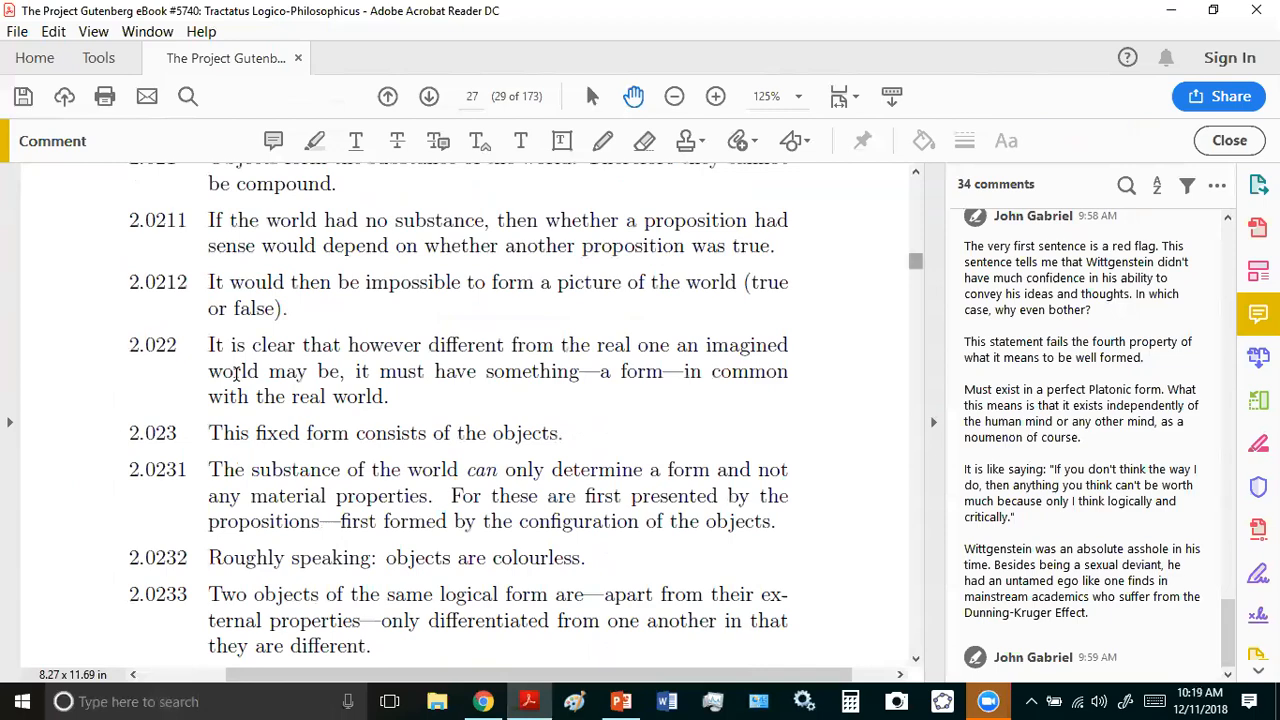
- Read on from page 28 through the picture propositions to page 31, propositions 3.032–3.11
scroll(down, 3)
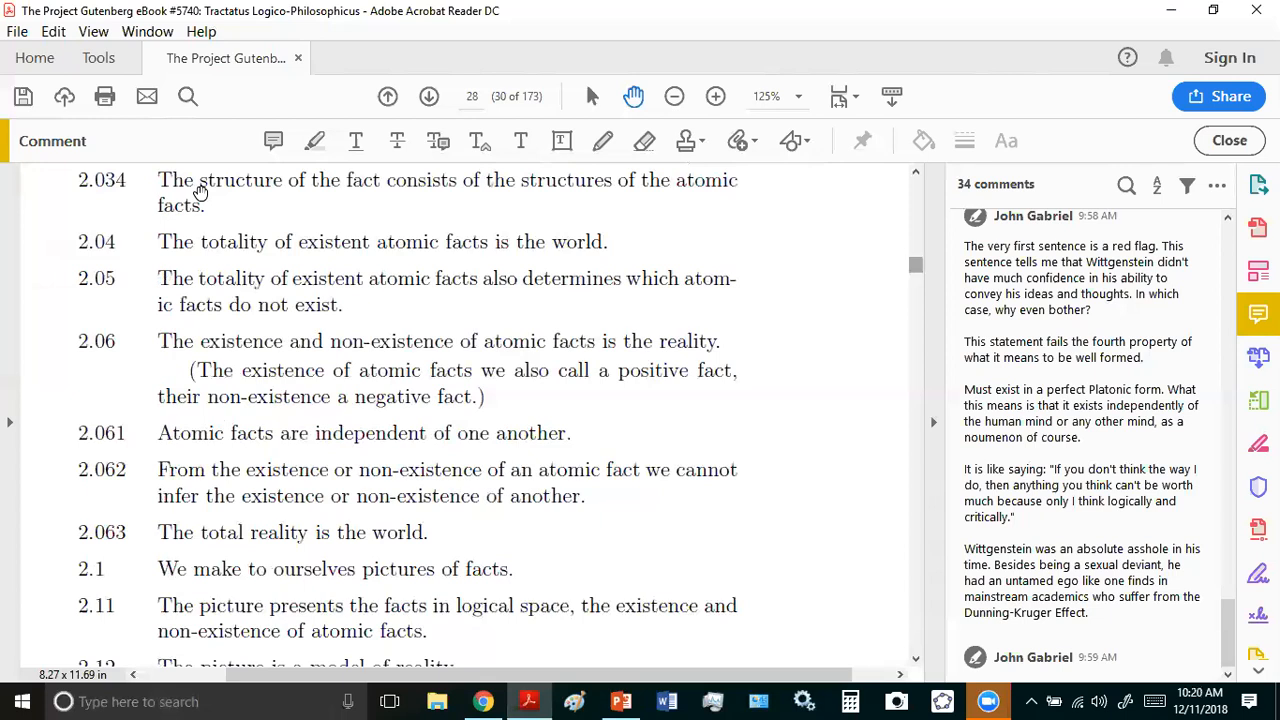
scroll(down, 3)
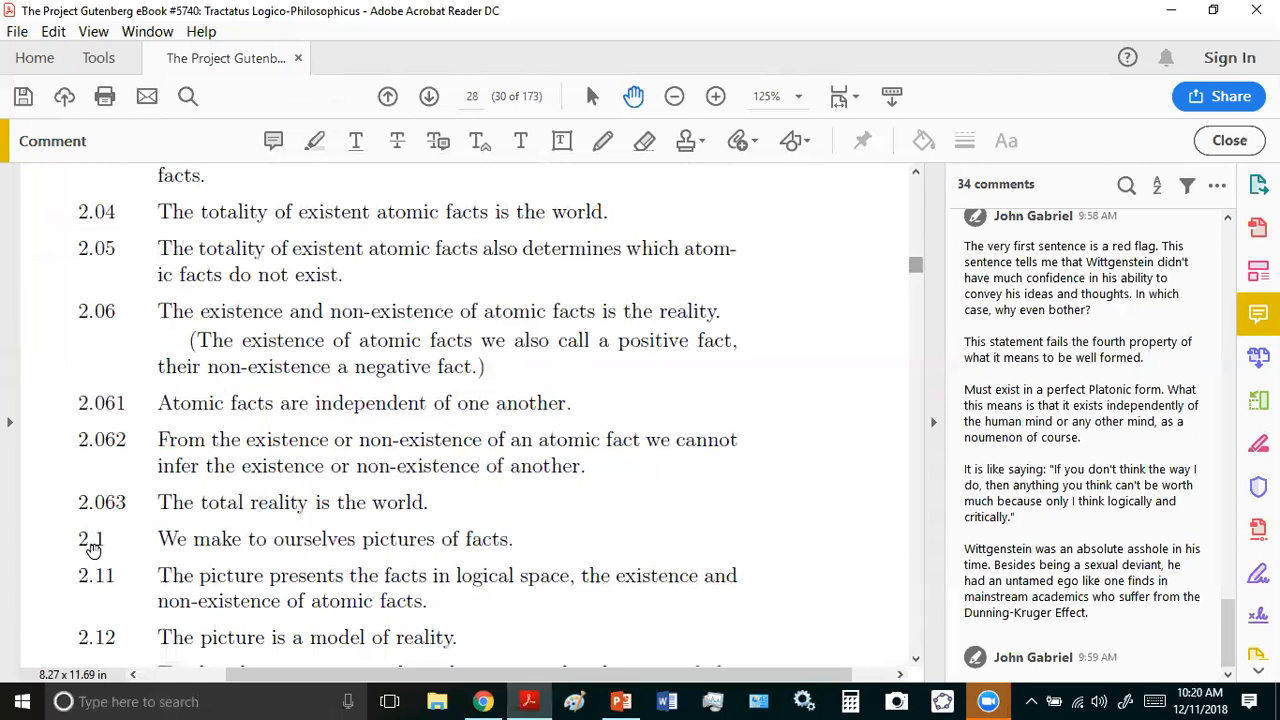
mouse_move(528, 544)
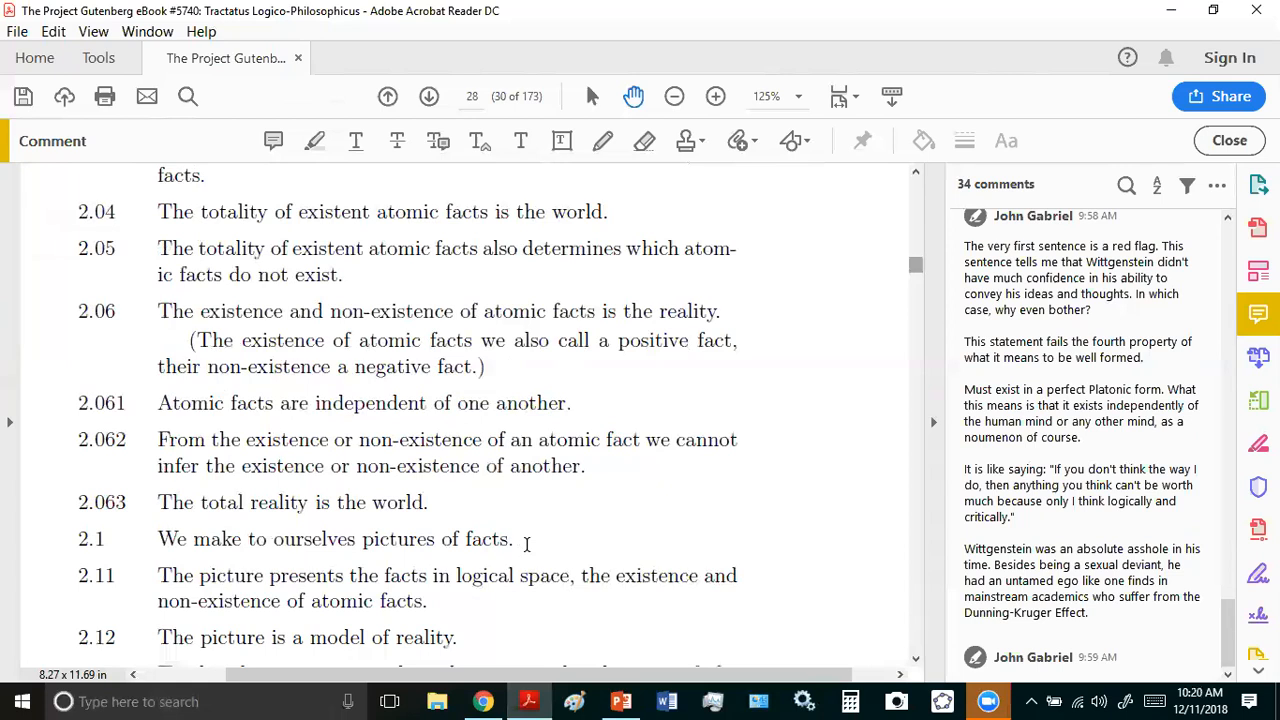
scroll(down, 3)
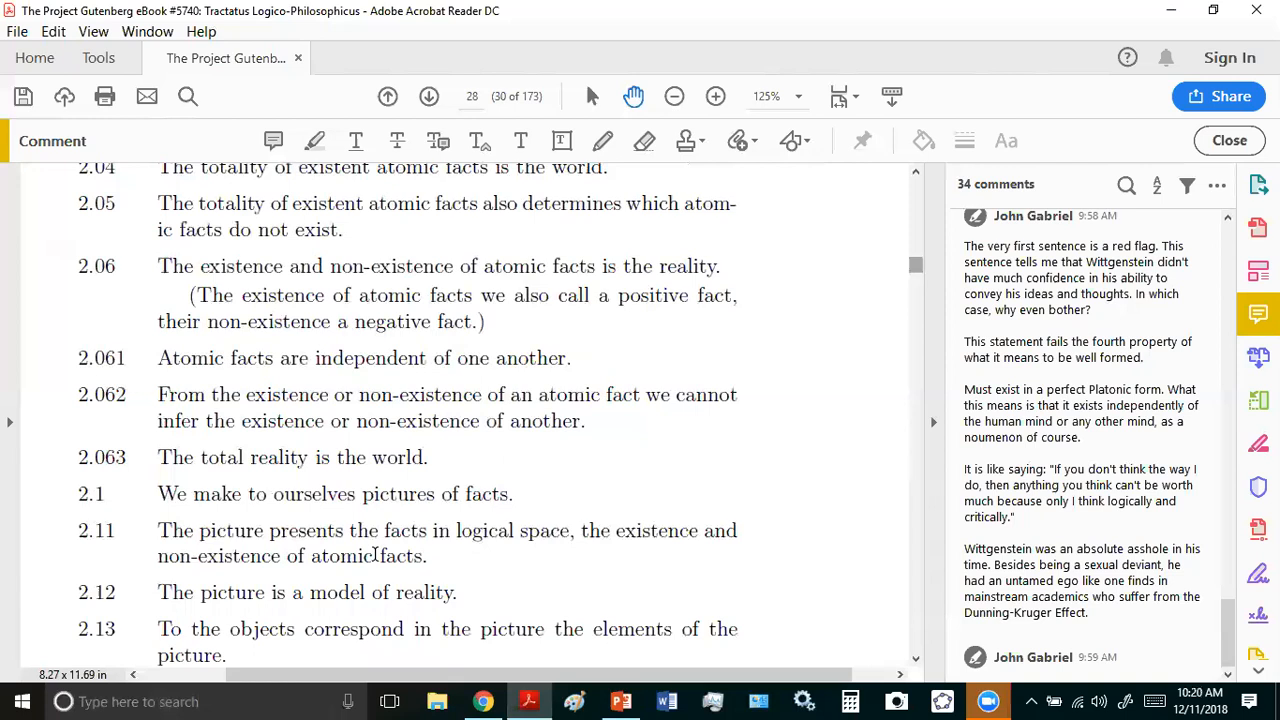
scroll(down, 3)
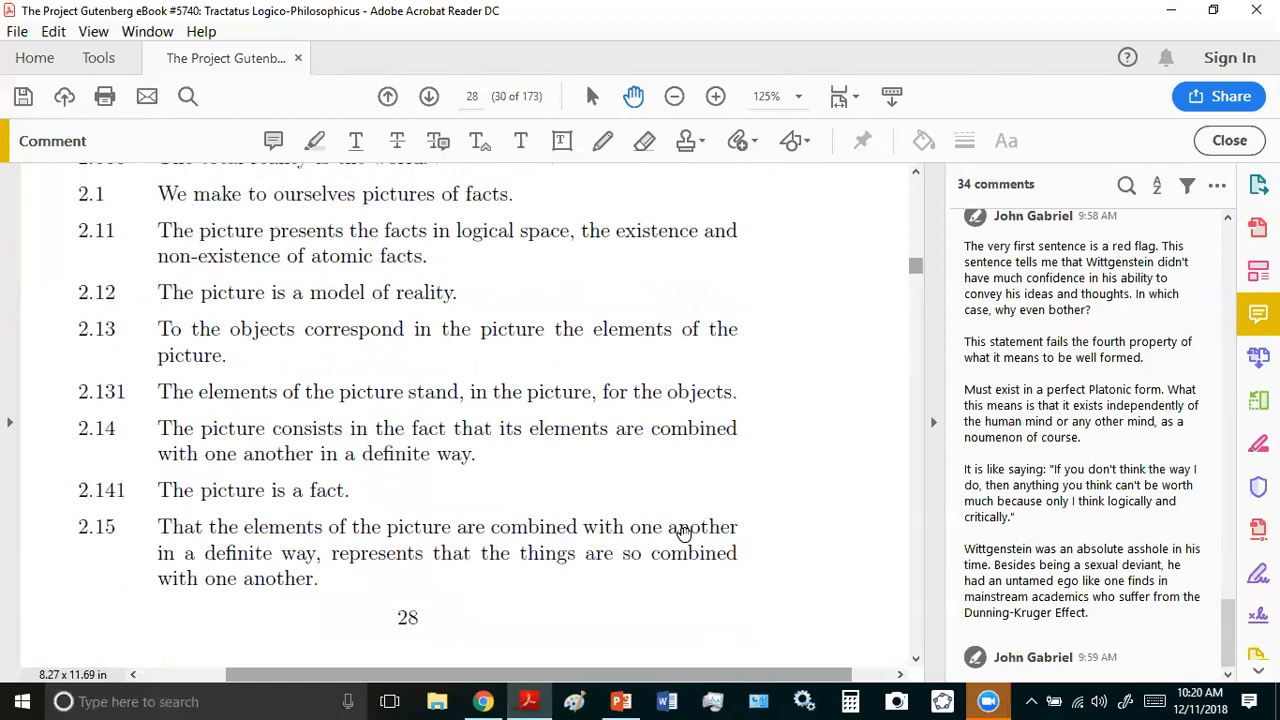
scroll(down, 3)
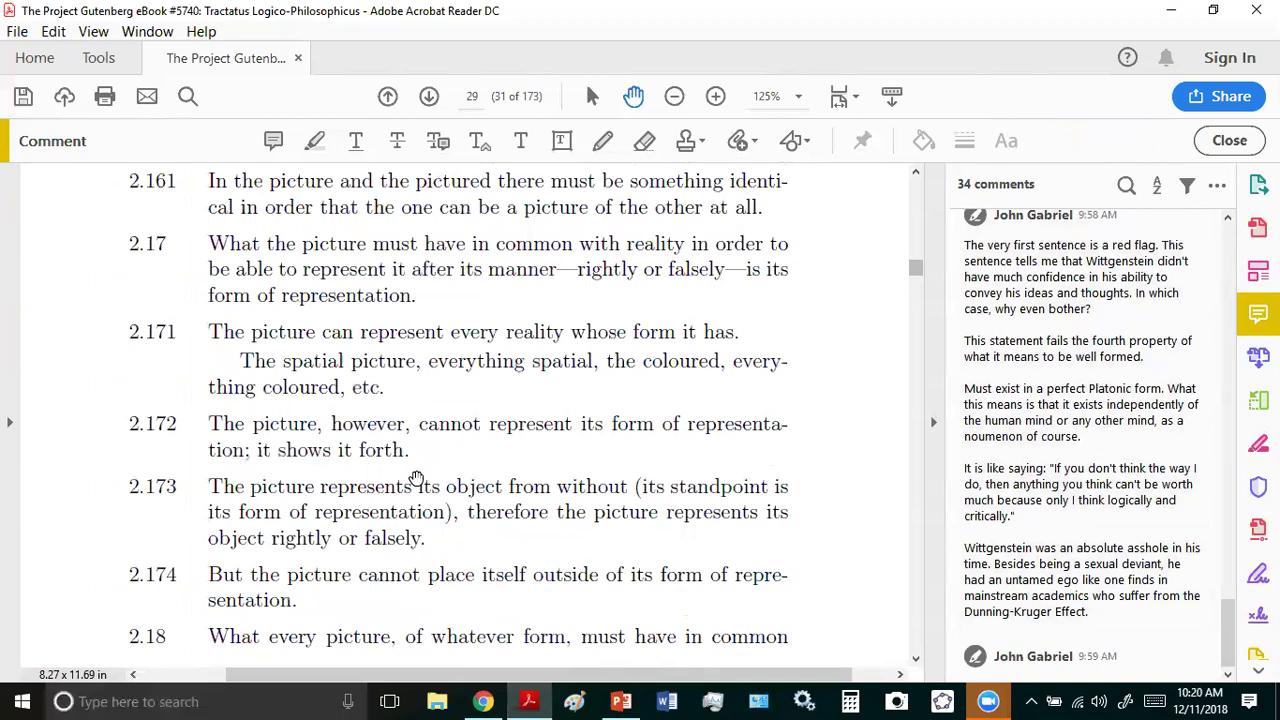
click(428, 96)
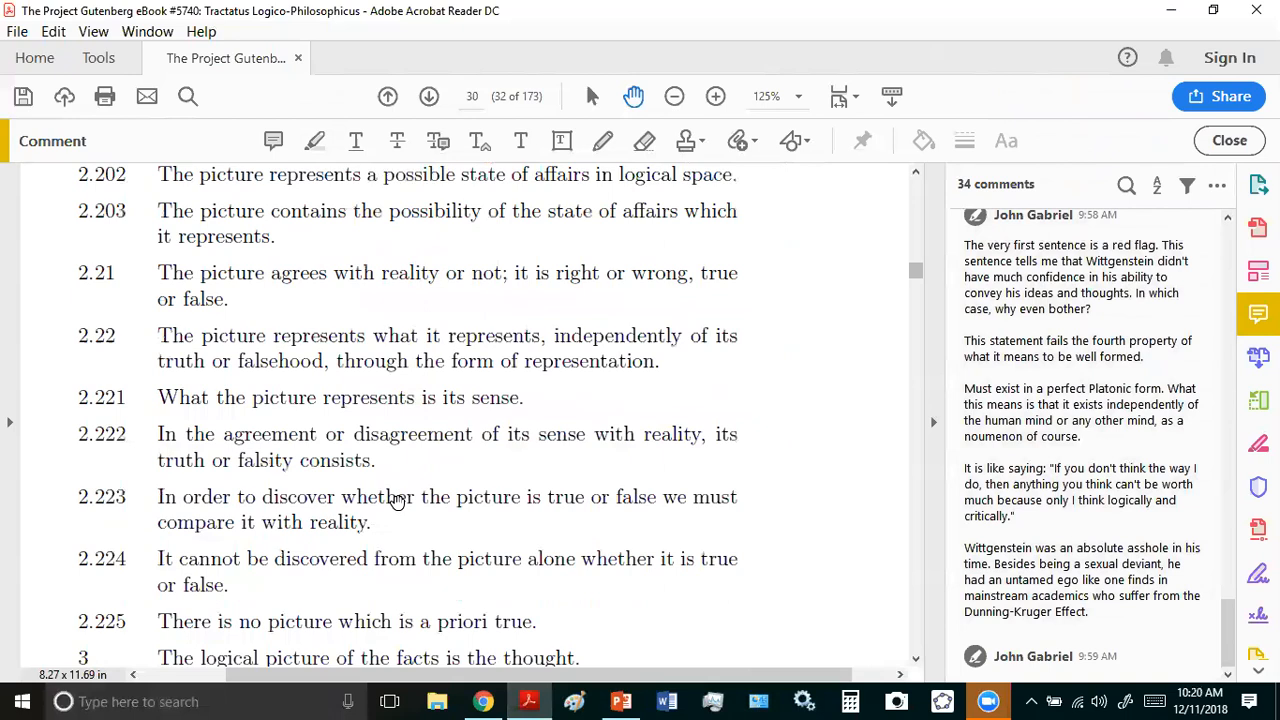
scroll(down, 3)
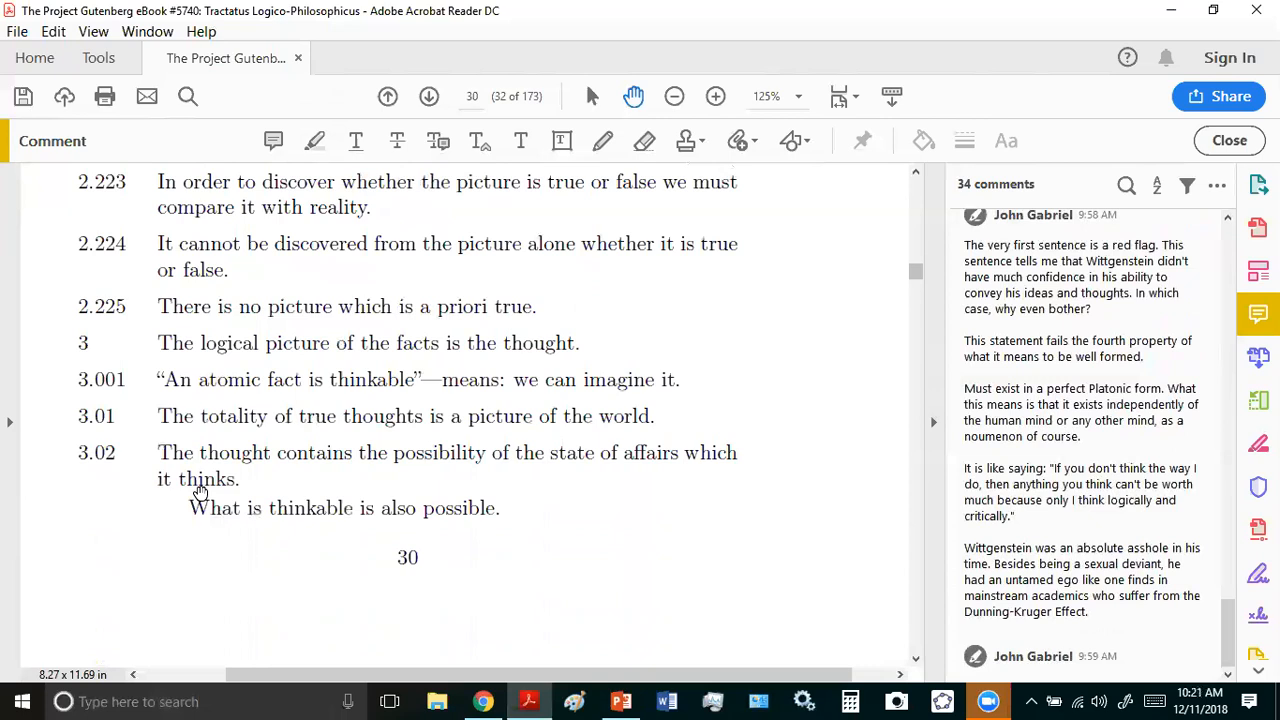
click(428, 96)
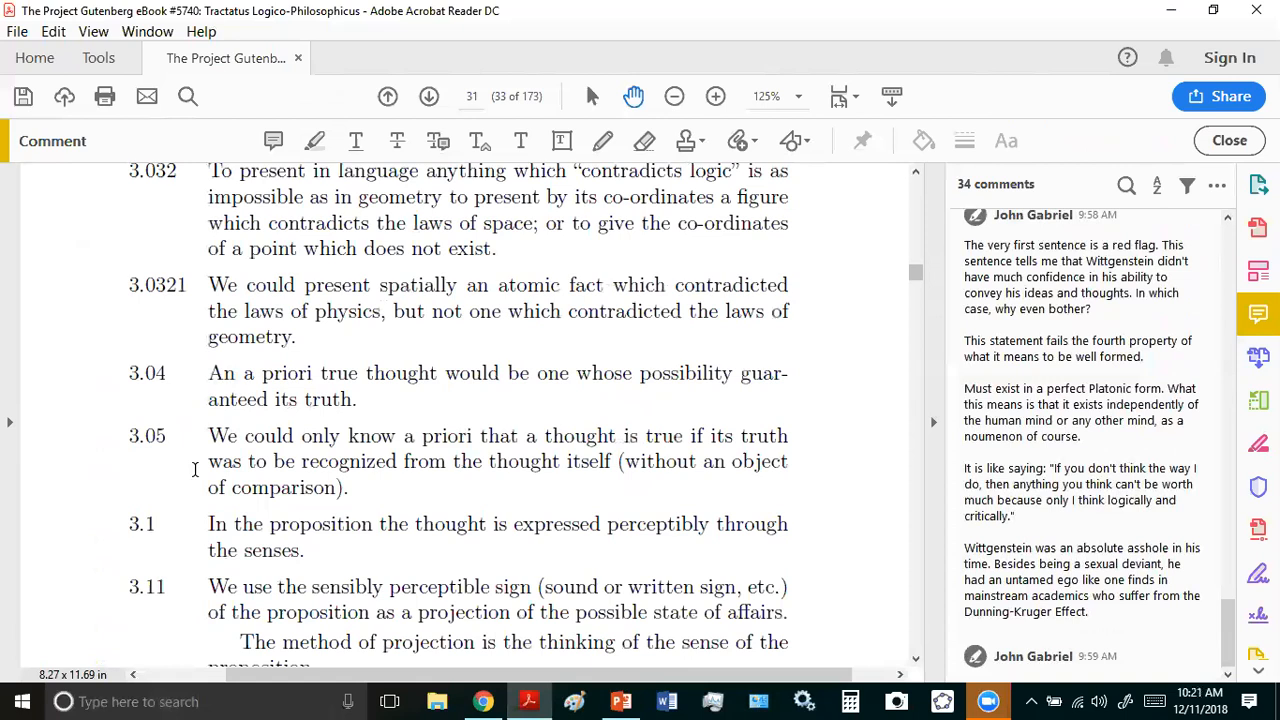
mouse_move(238, 478)
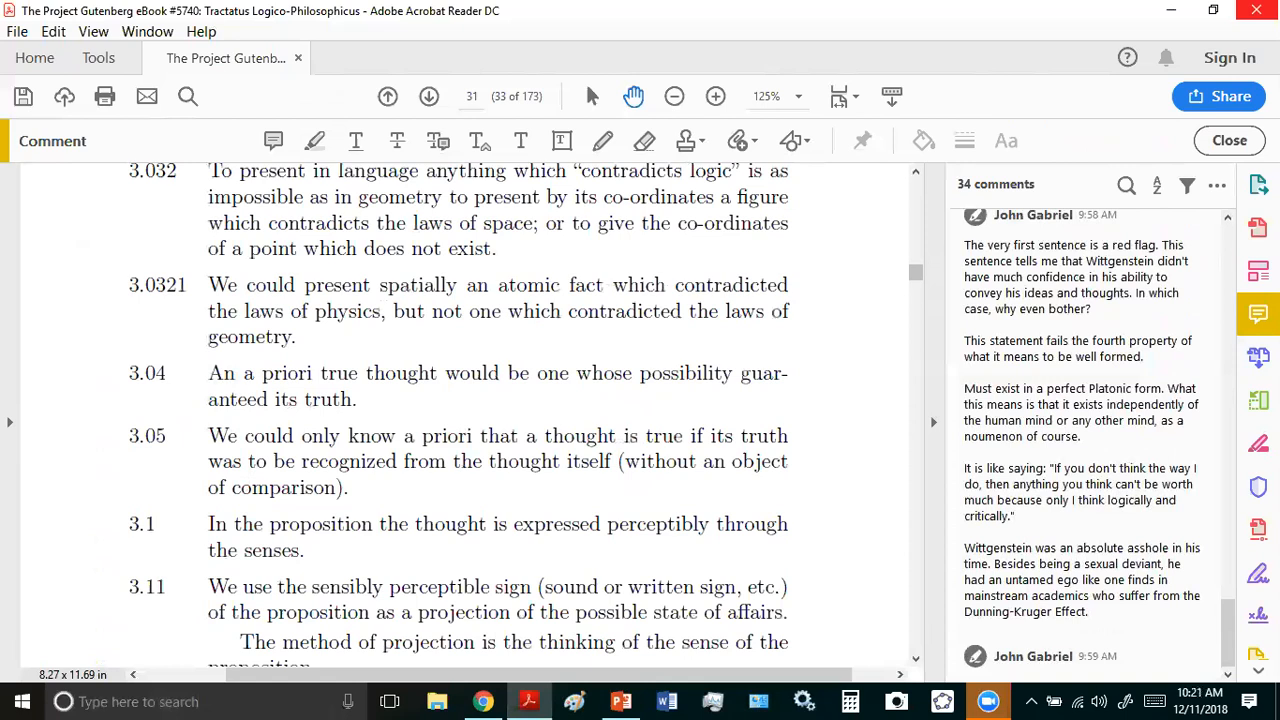
mouse_move(1256, 10)
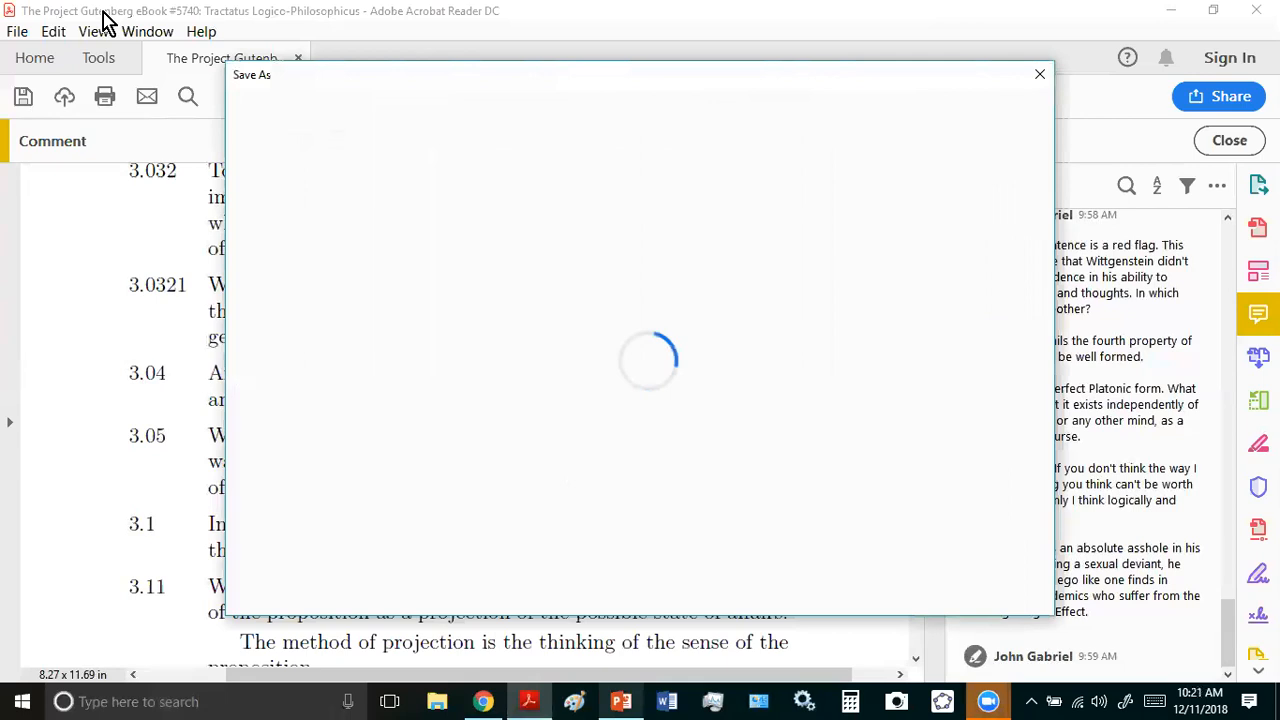
- Switch to the PowerPoint deck and show slide 3 on ebook chapter 4 and Euclid's definitions
click(620, 700)
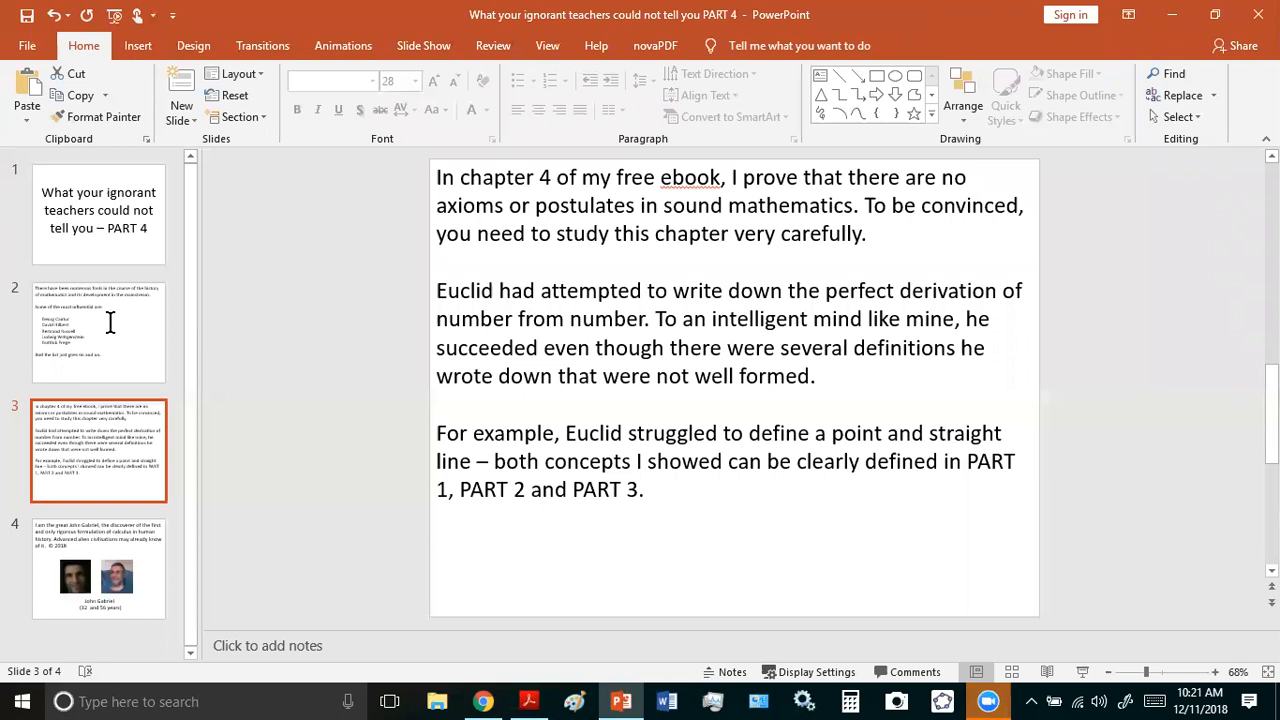
click(484, 700)
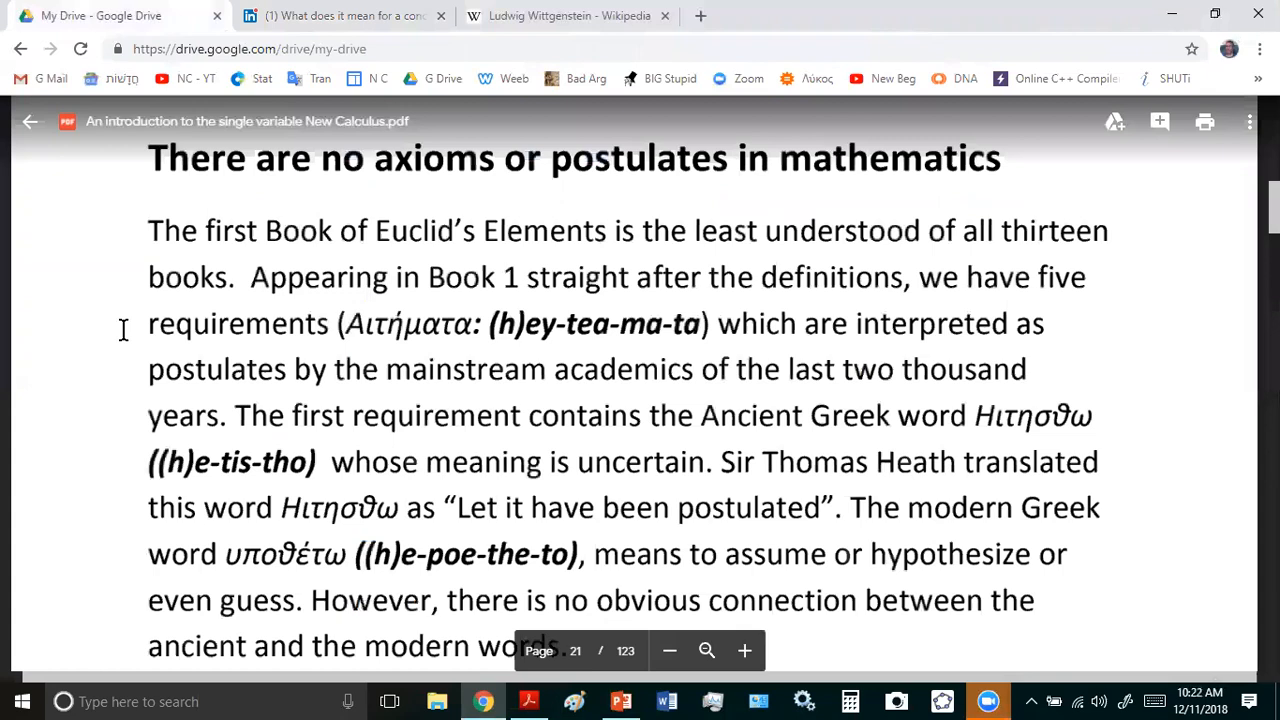
- Scroll the New Calculus PDF from page 21 through page 27 on Euclid's five requirements
scroll(down, 3)
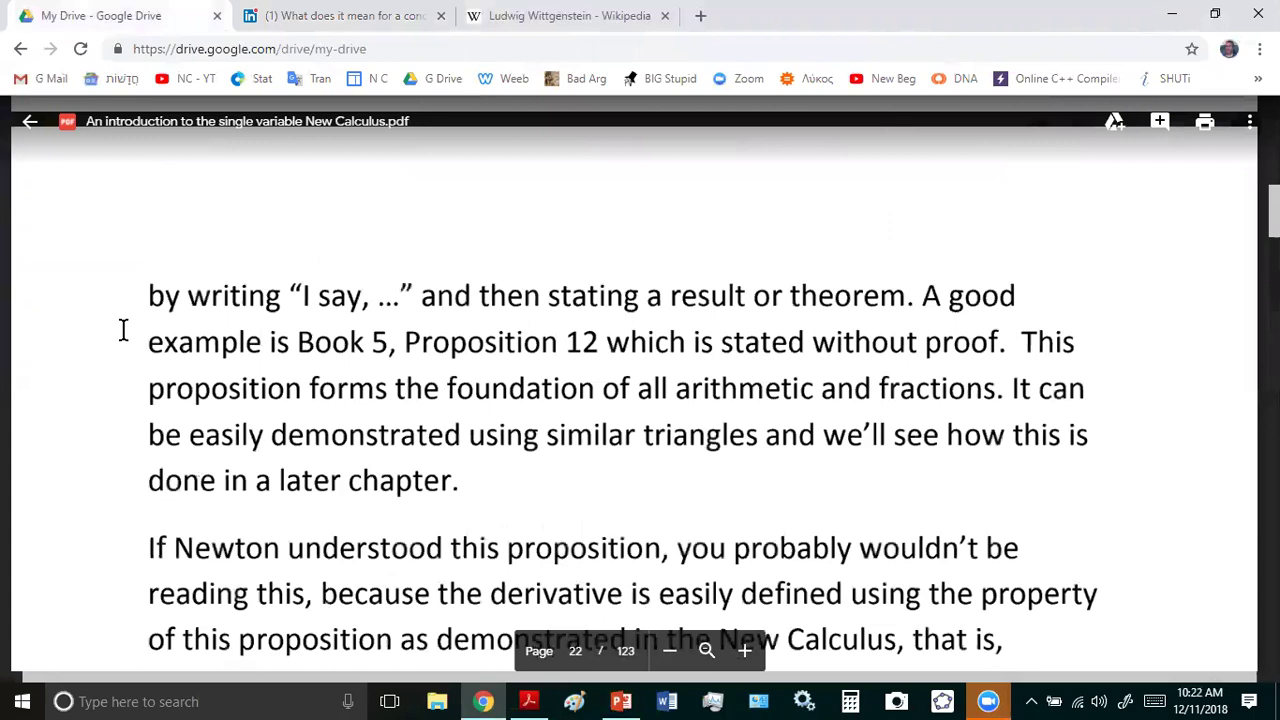
scroll(up, 3)
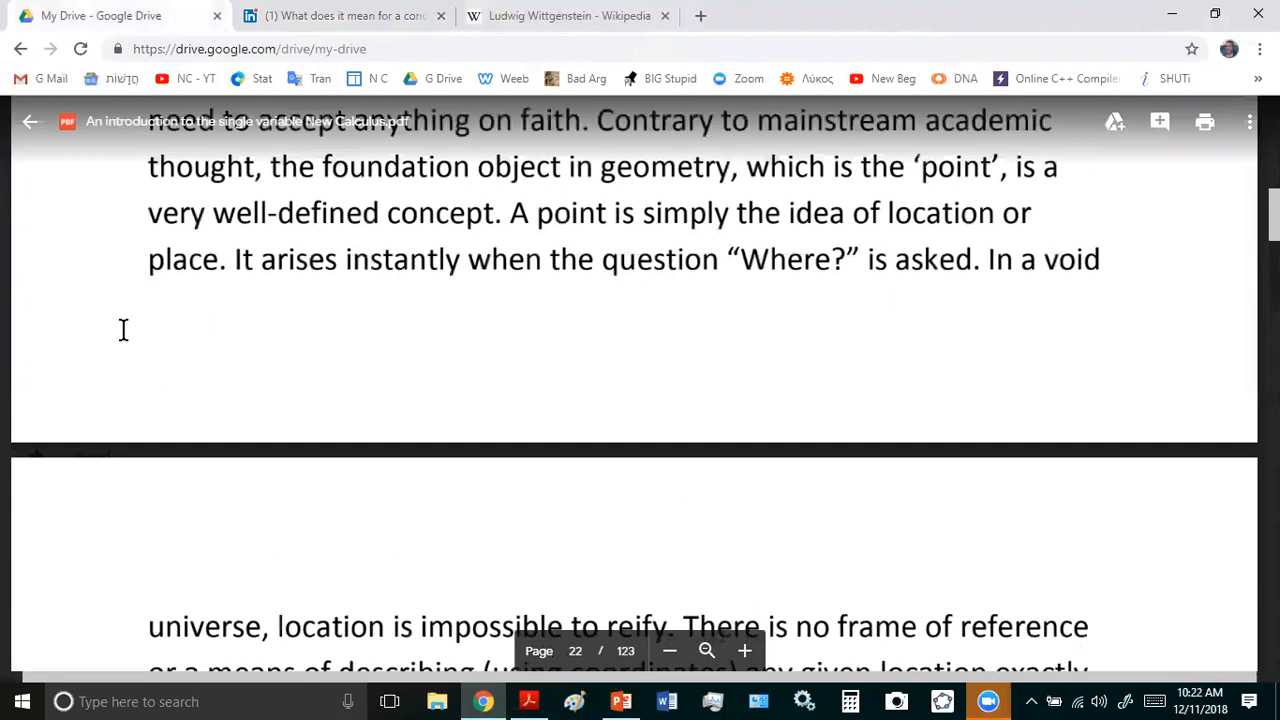
scroll(up, 3)
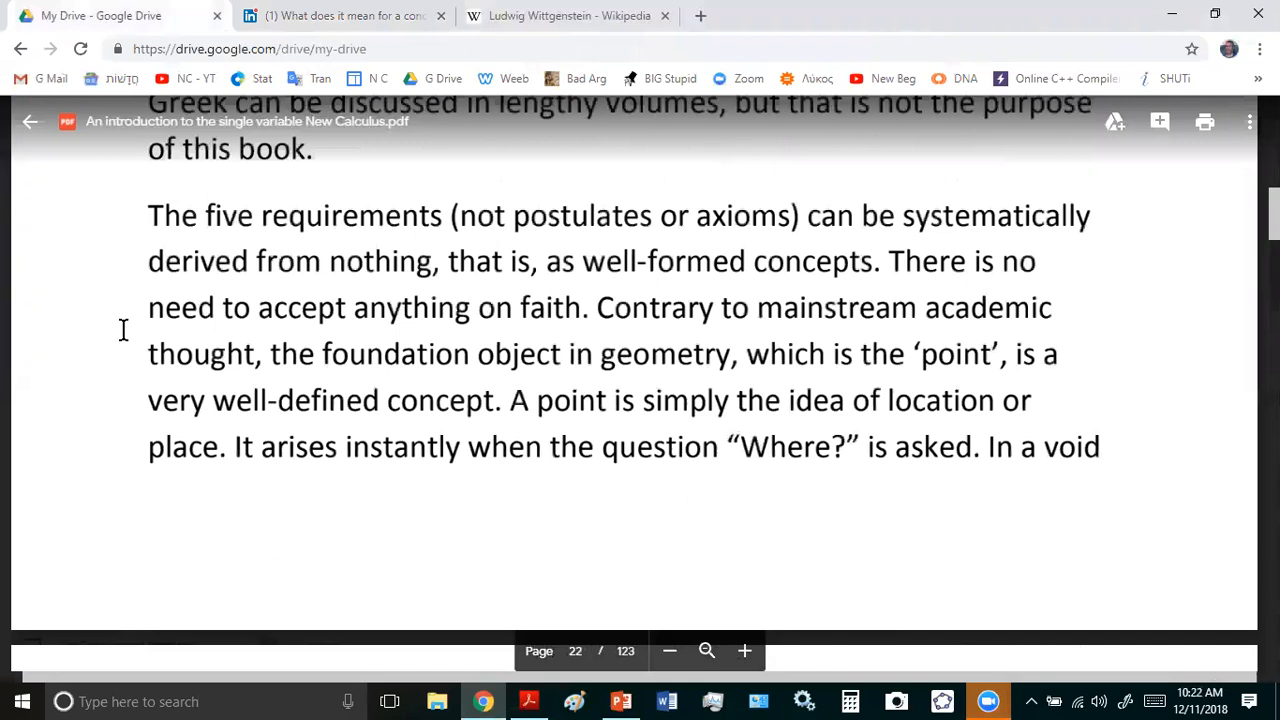
scroll(down, 3)
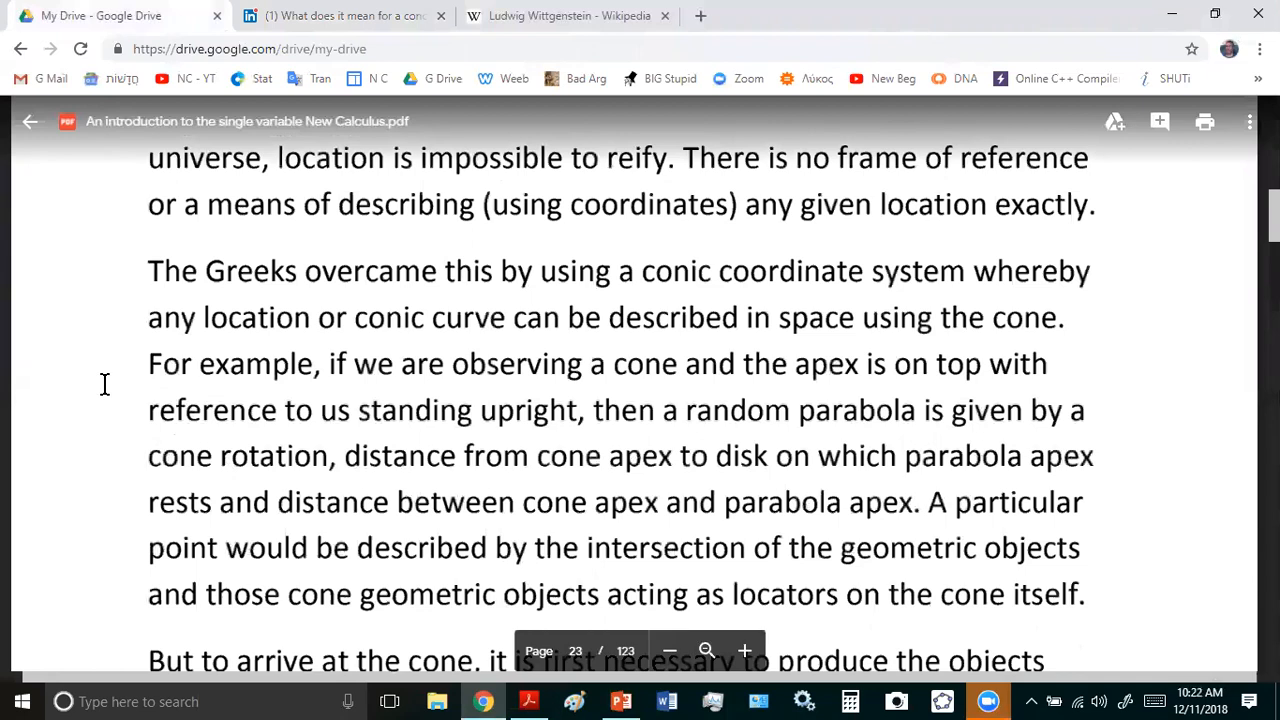
scroll(down, 3)
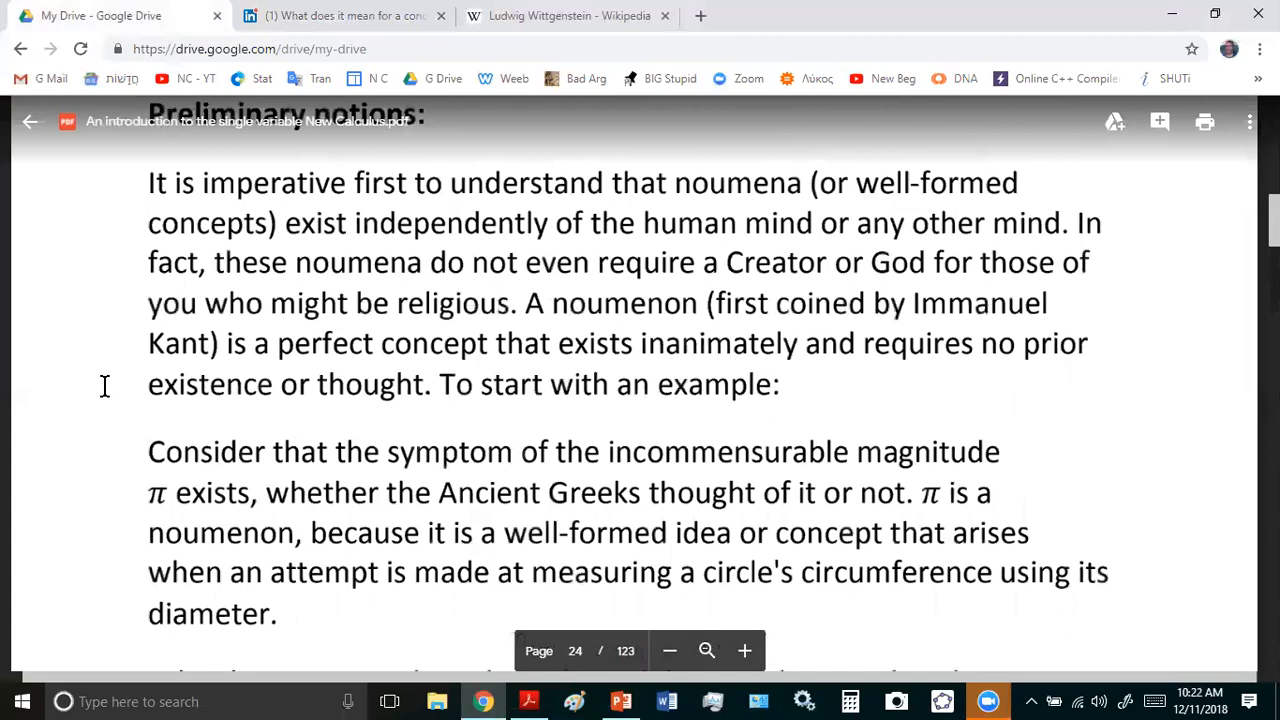
scroll(down, 3)
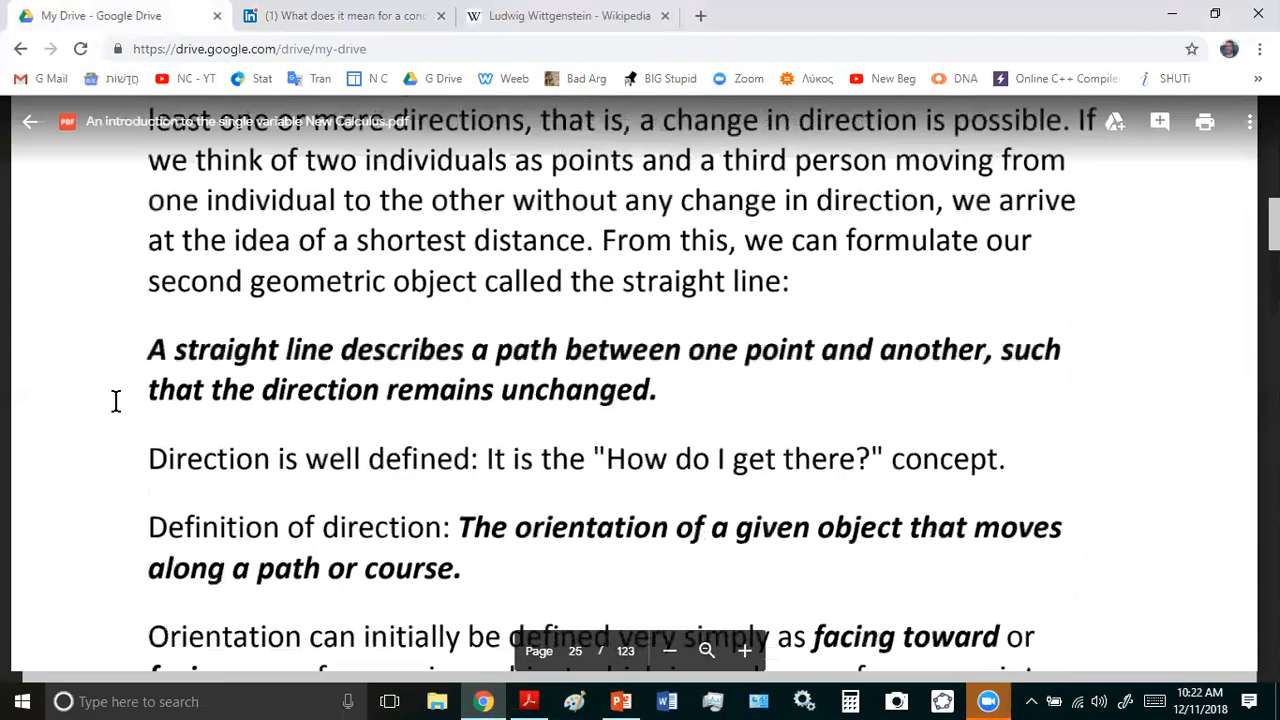
scroll(down, 3)
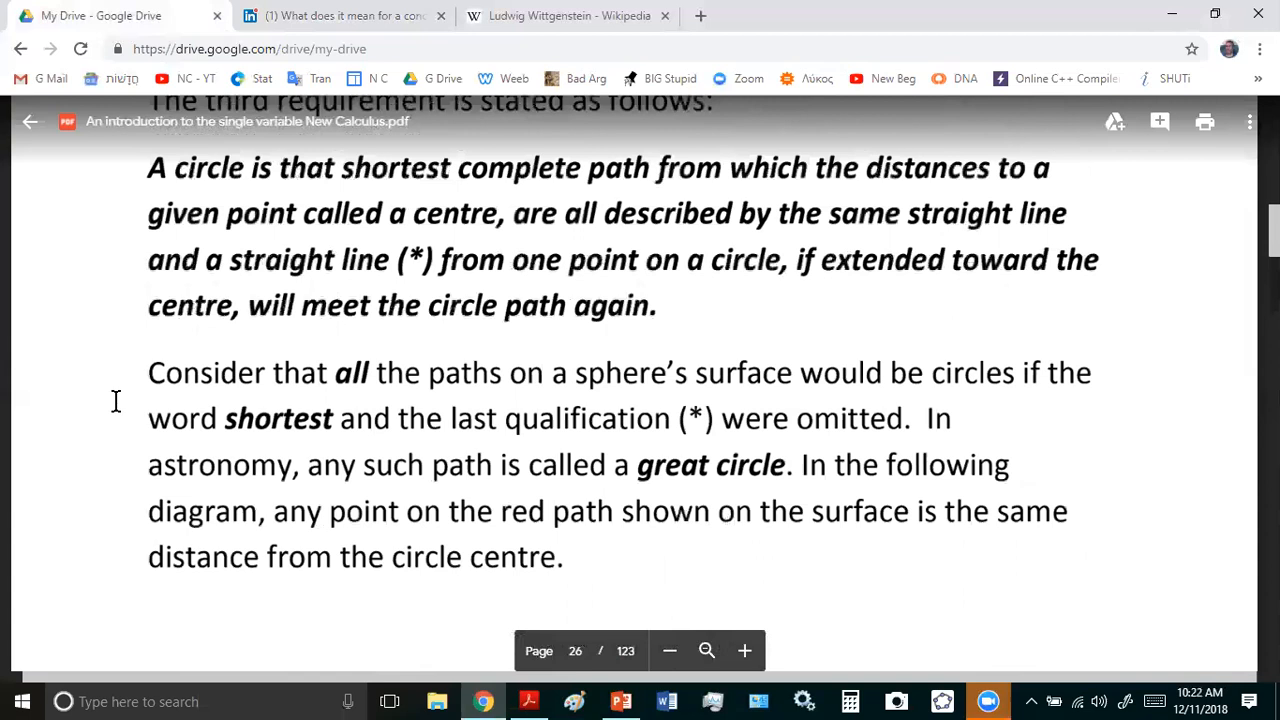
scroll(down, 3)
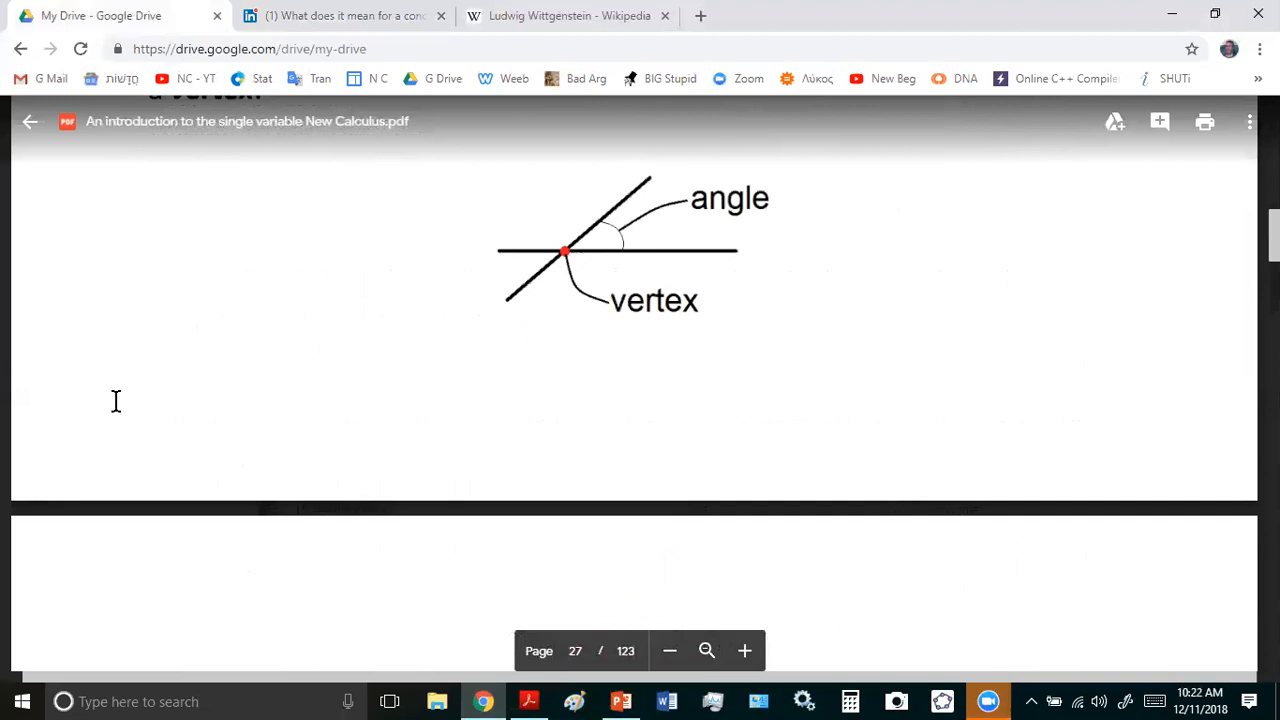
scroll(down, 3)
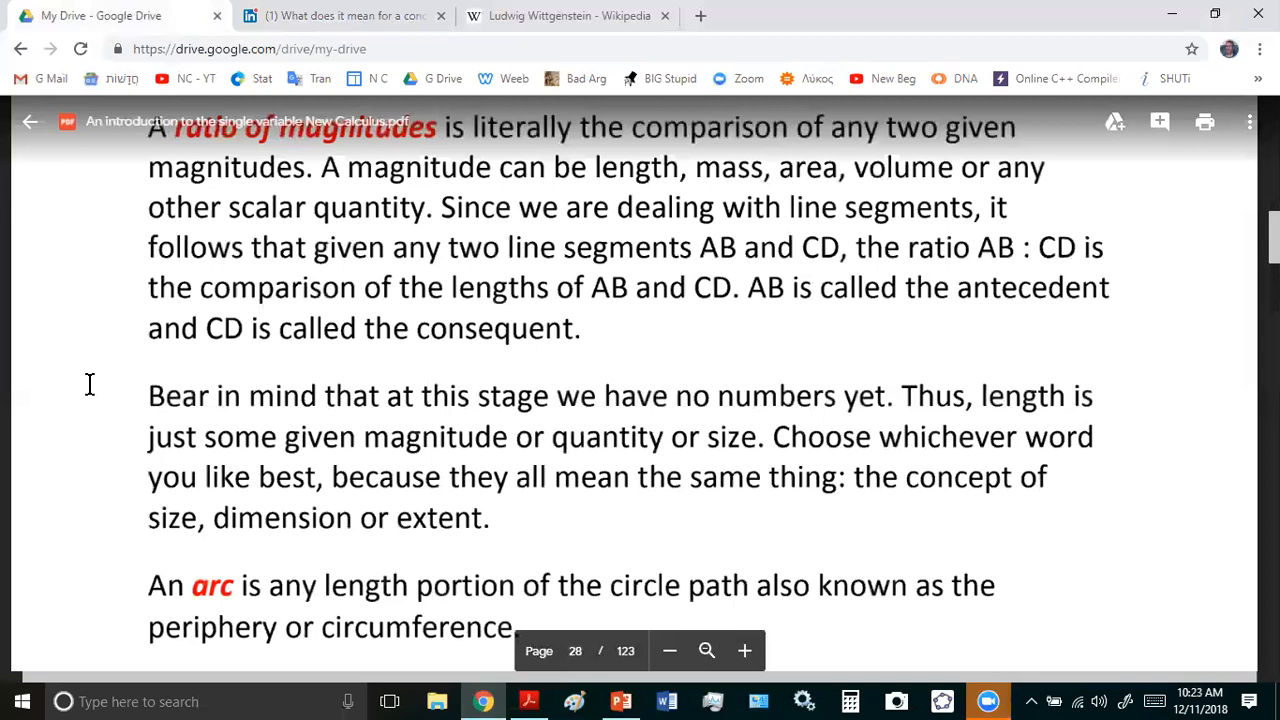
mouse_move(196, 544)
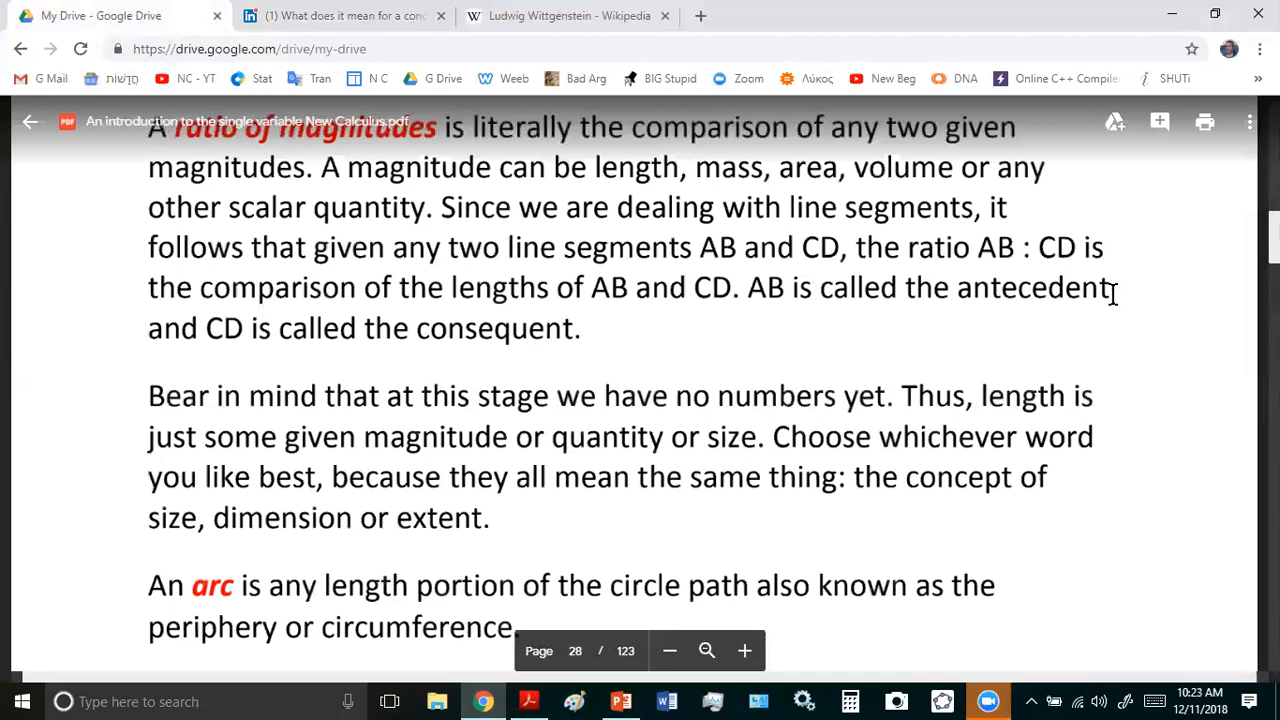
mouse_move(1128, 294)
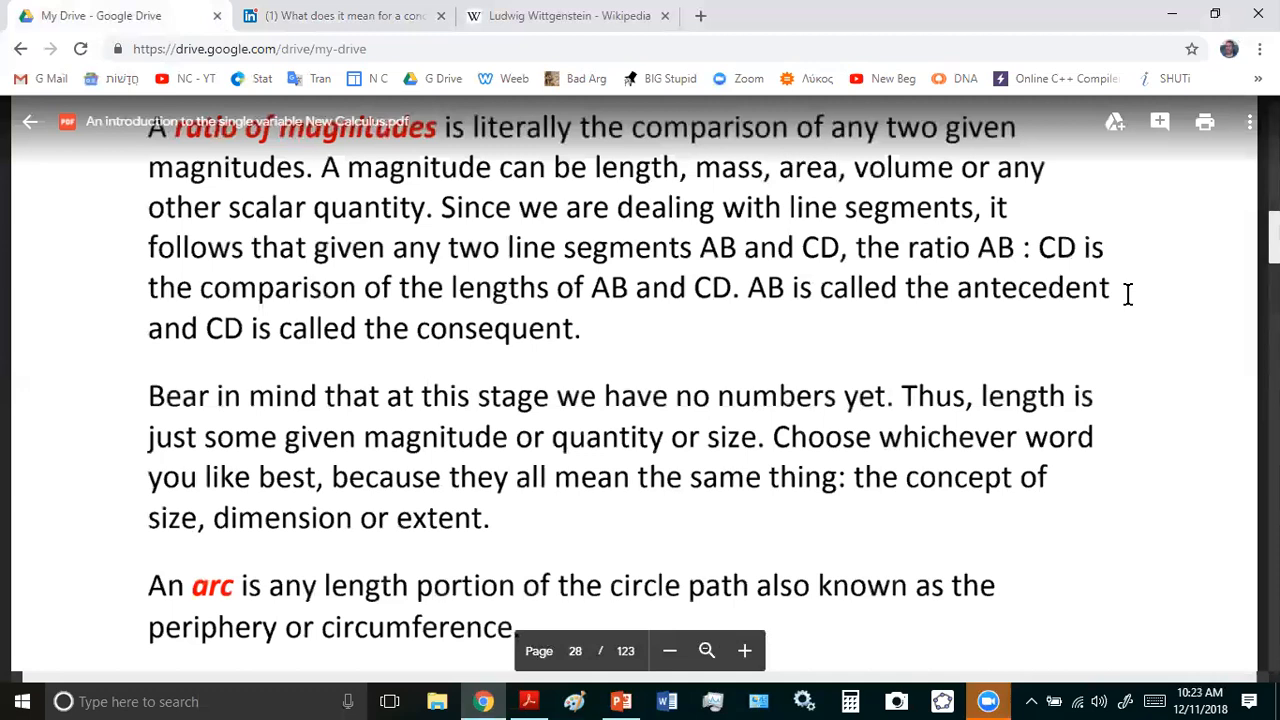